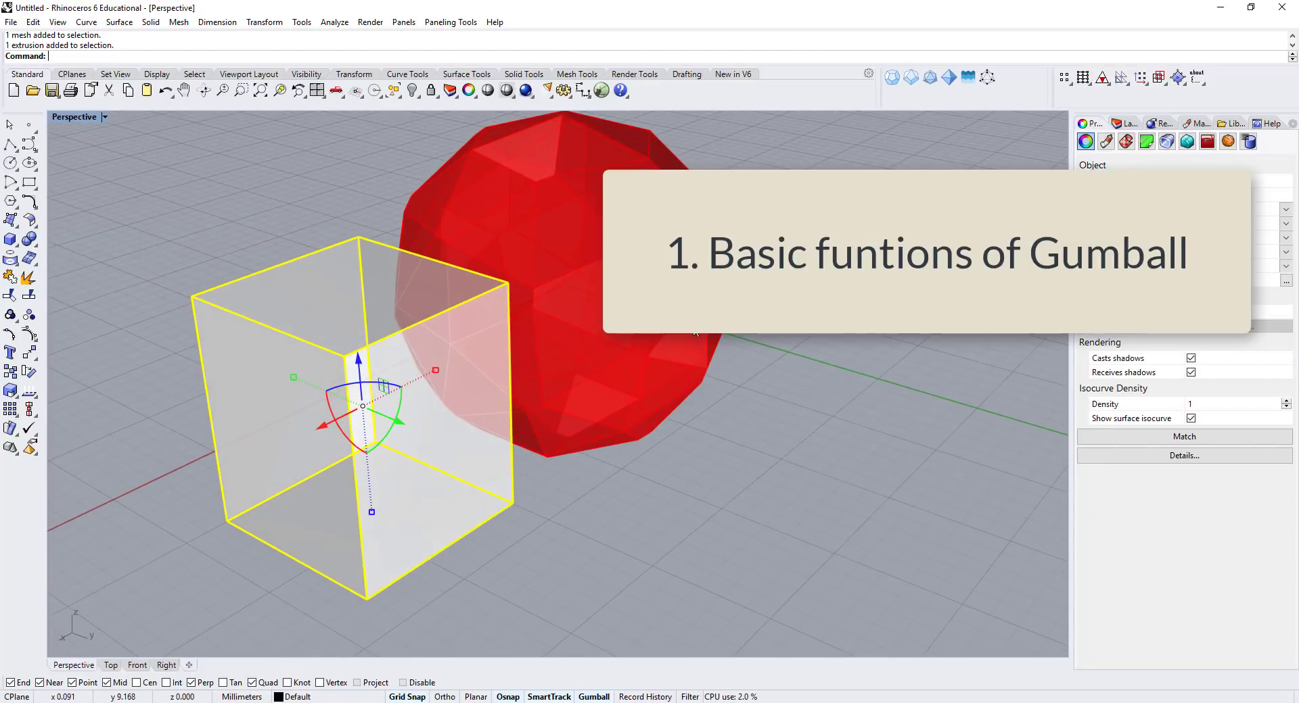
{"action": "mouse_move", "coordinate": [422, 430]}
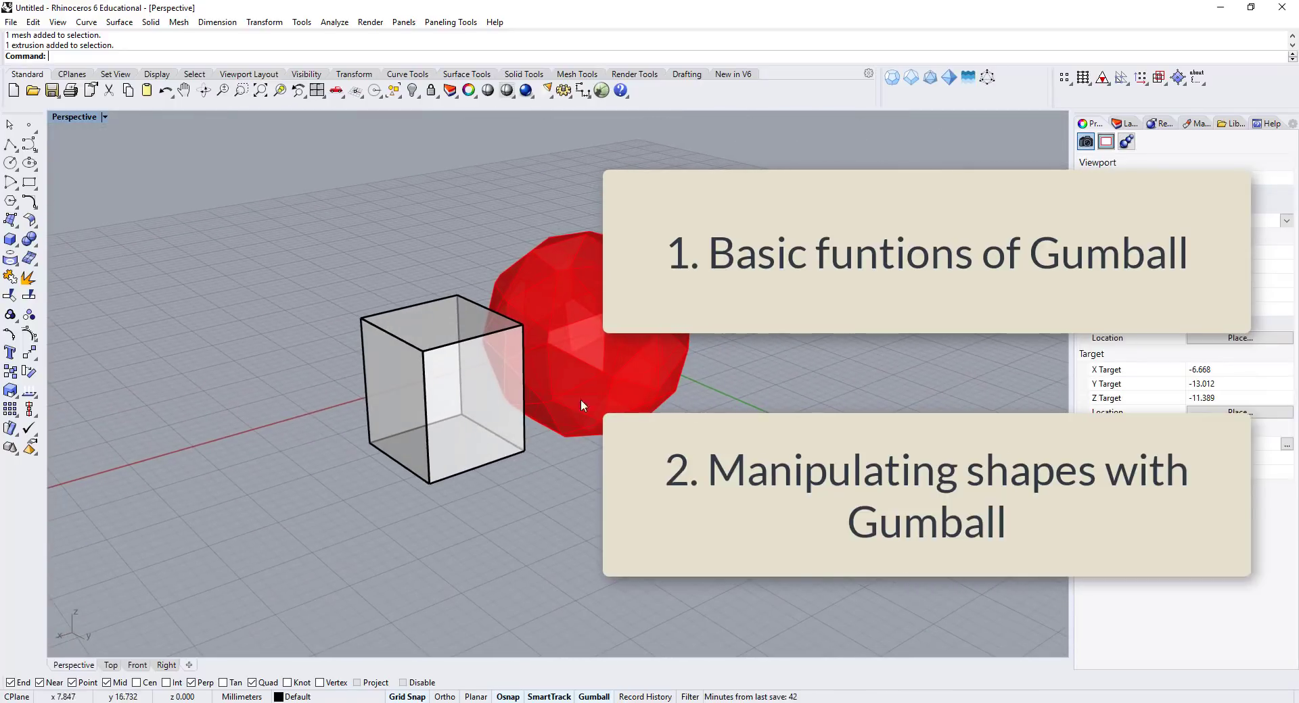
Maximize the Perspective viewport, then zoom out and orbit to see the whole box
{"action": "left_click_drag", "start_coordinate": [580, 406], "coordinate": [518, 368]}
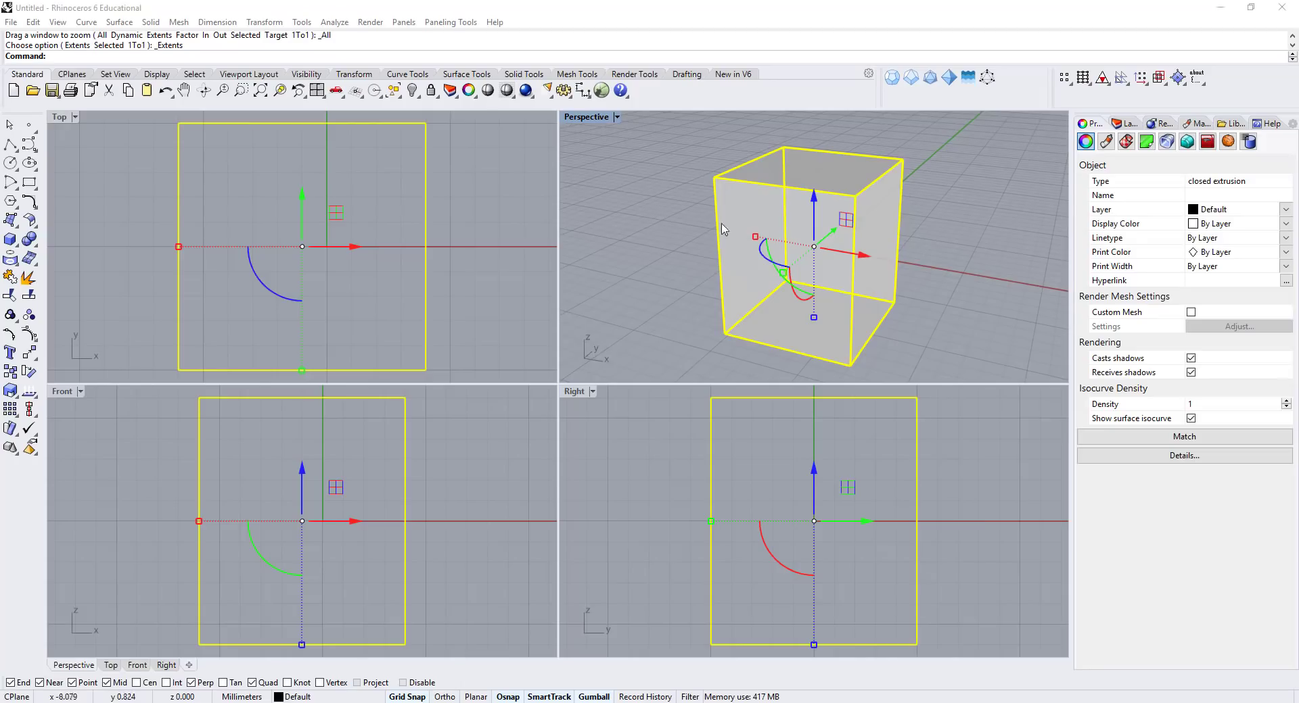
{"action": "mouse_move", "coordinate": [668, 205]}
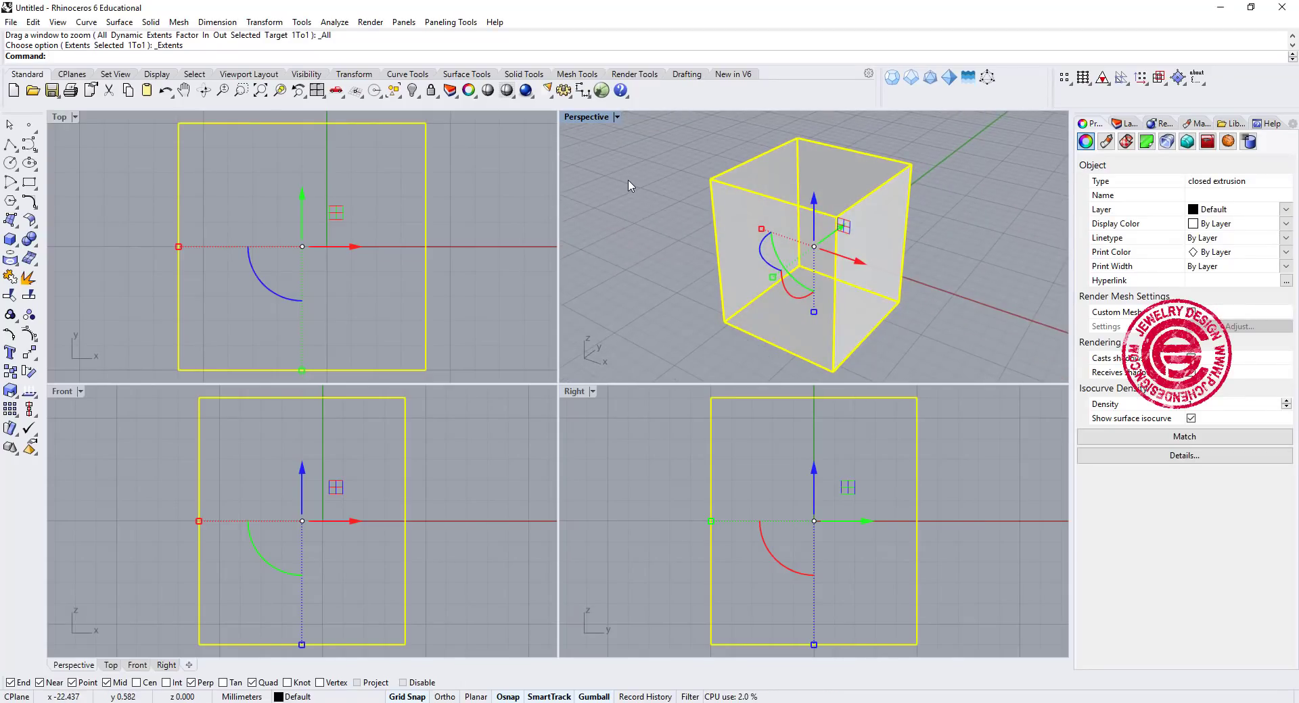
{"action": "double_click", "coordinate": [586, 117]}
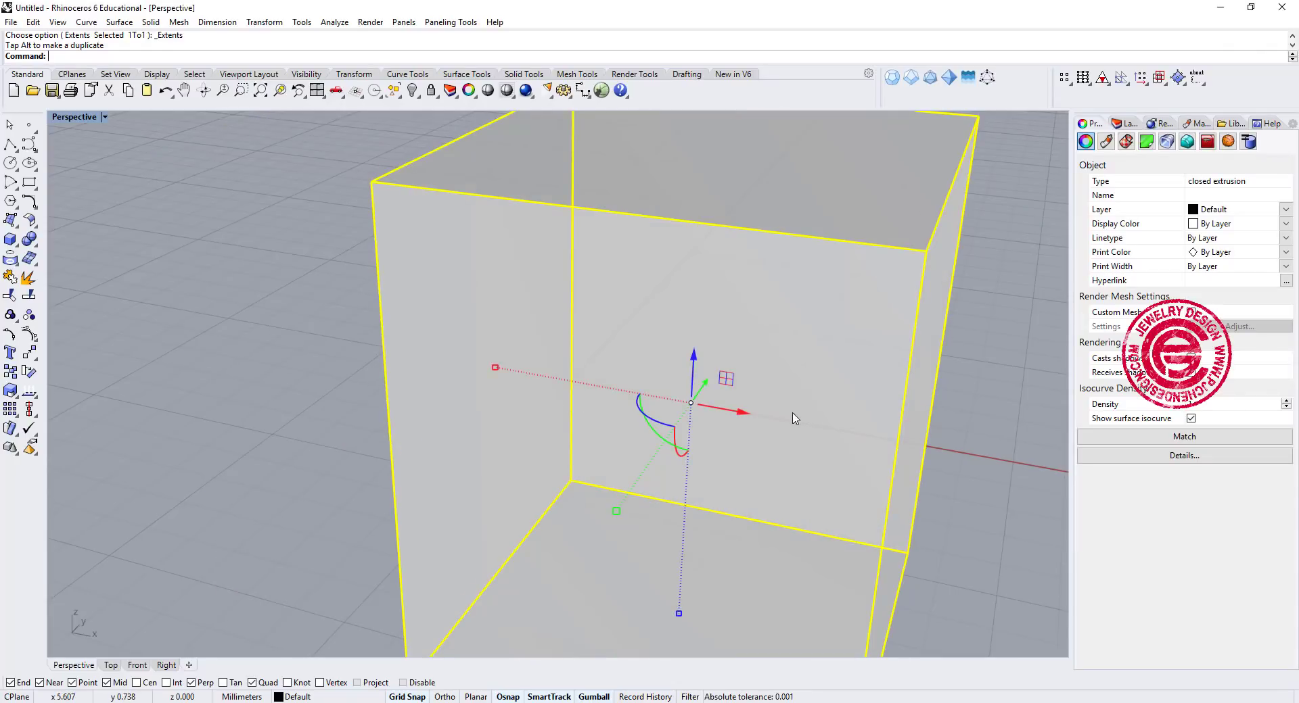
{"action": "left_click_drag", "start_coordinate": [795, 419], "coordinate": [634, 391]}
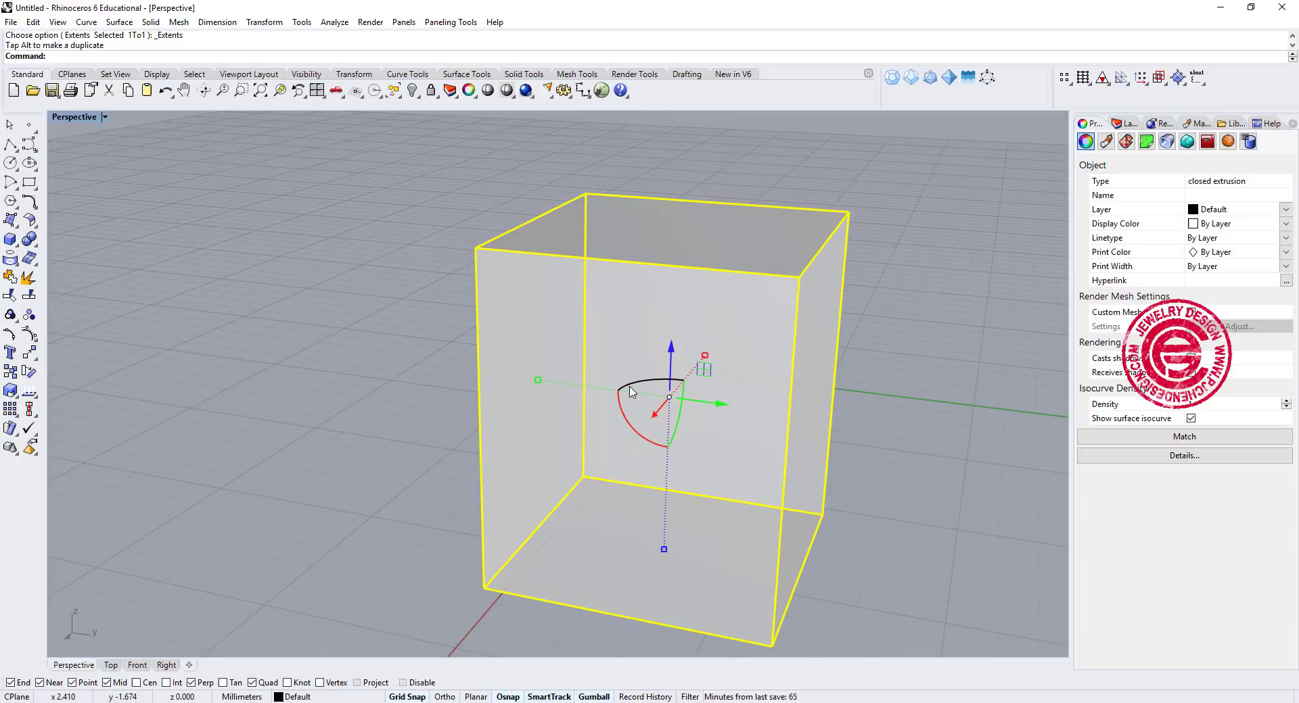
{"action": "left_click_drag", "start_coordinate": [630, 393], "coordinate": [687, 419]}
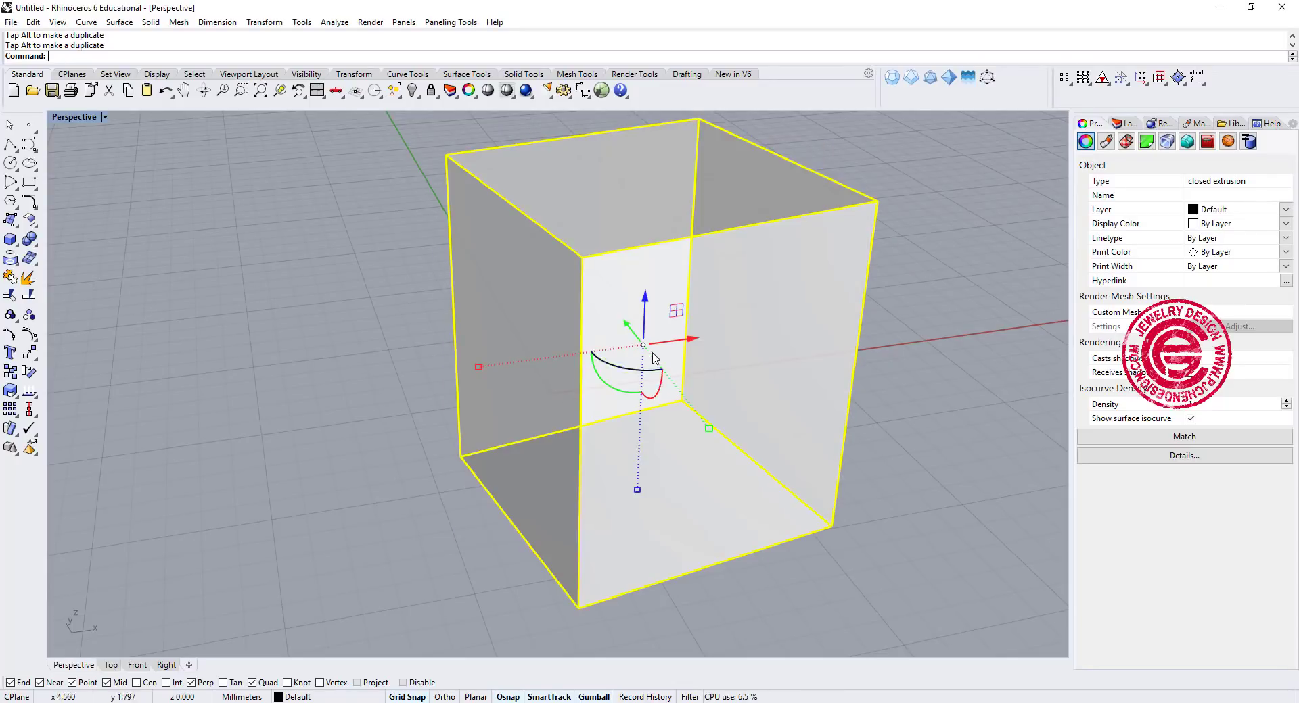
Rotate the box about its vertical axis, undo twice, then stretch it along one axis
{"action": "left_click_drag", "start_coordinate": [654, 356], "coordinate": [767, 385]}
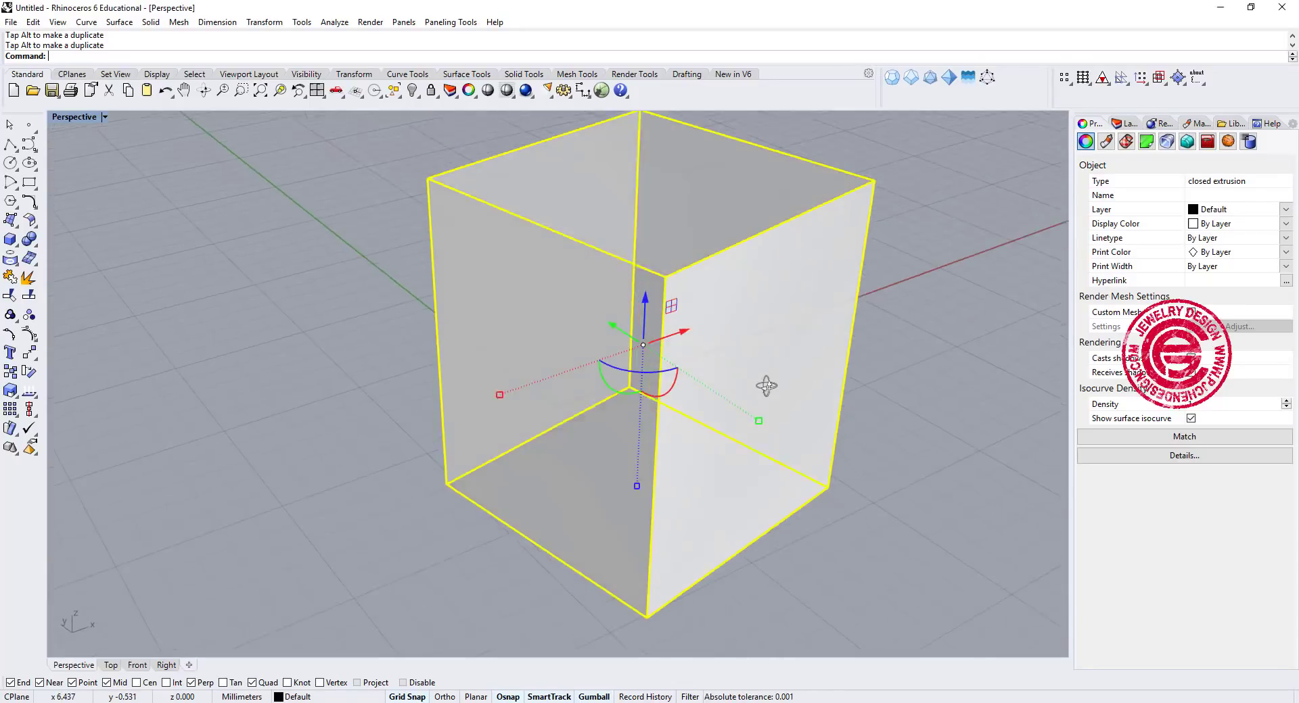
{"action": "key", "text": "ctrl+z"}
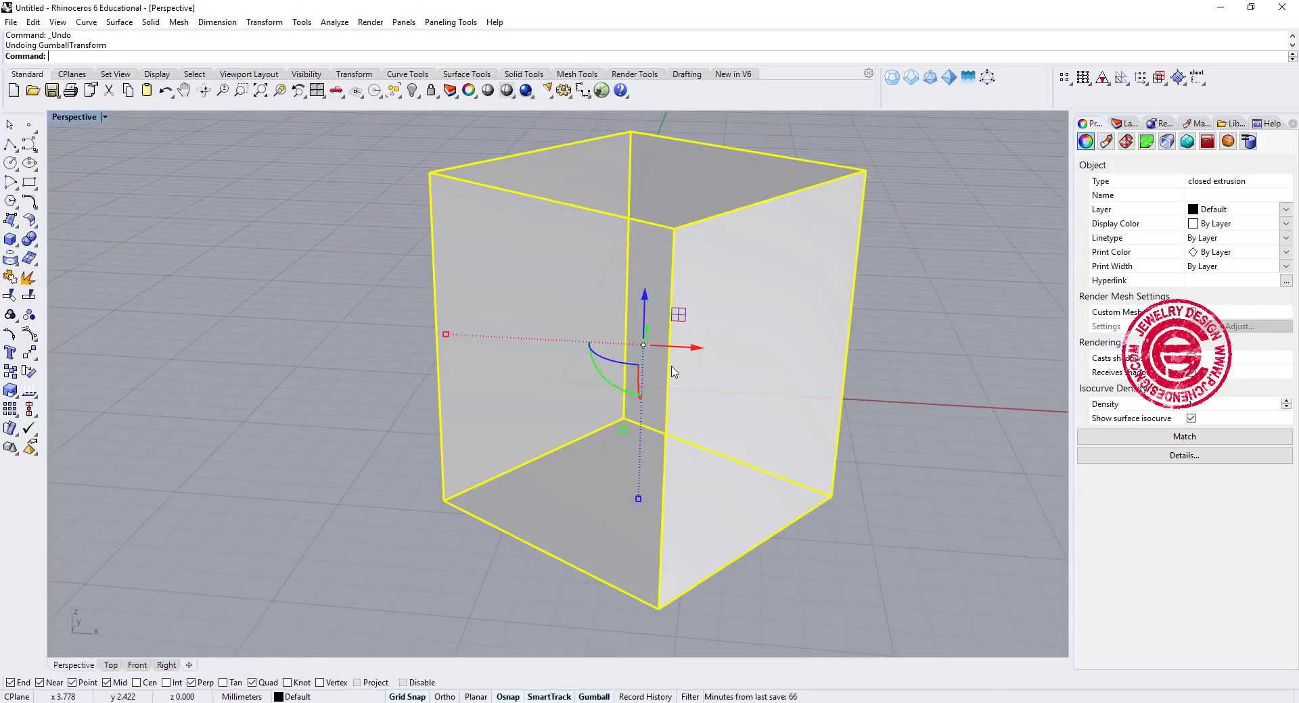
{"action": "key", "text": "ctrl+z"}
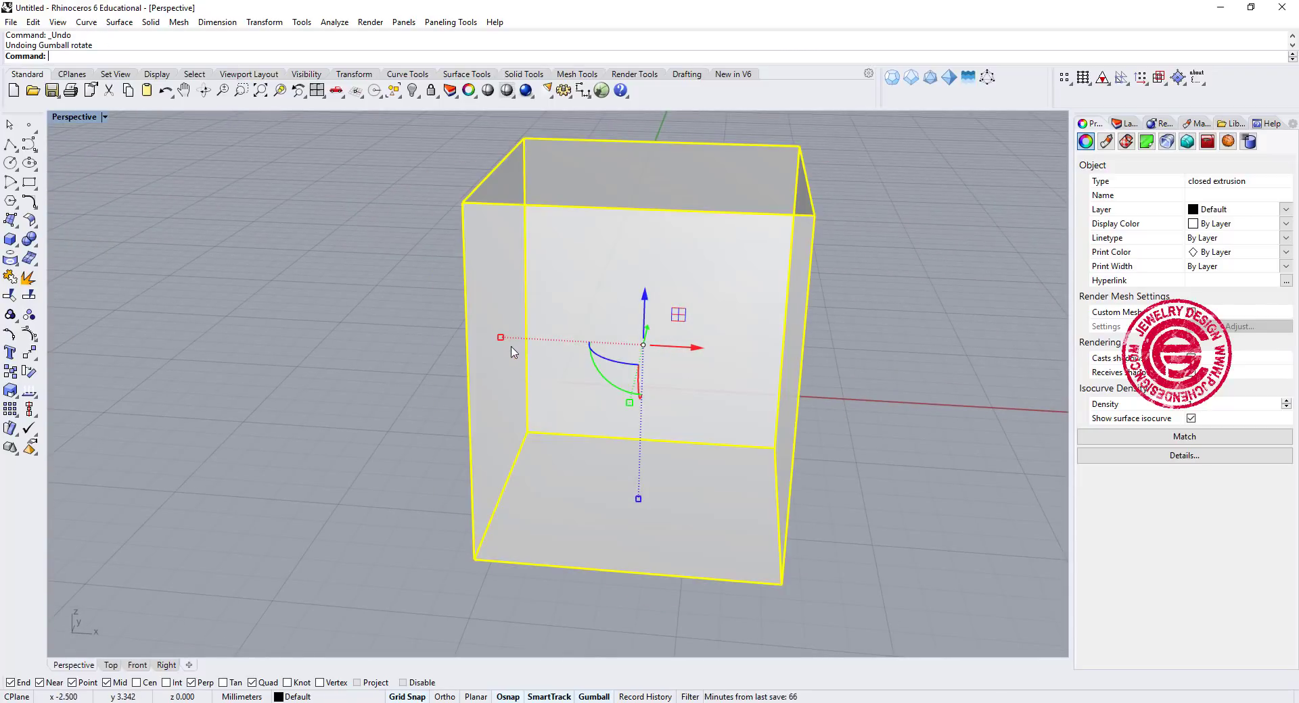
{"action": "left_click_drag", "start_coordinate": [514, 352], "coordinate": [518, 332]}
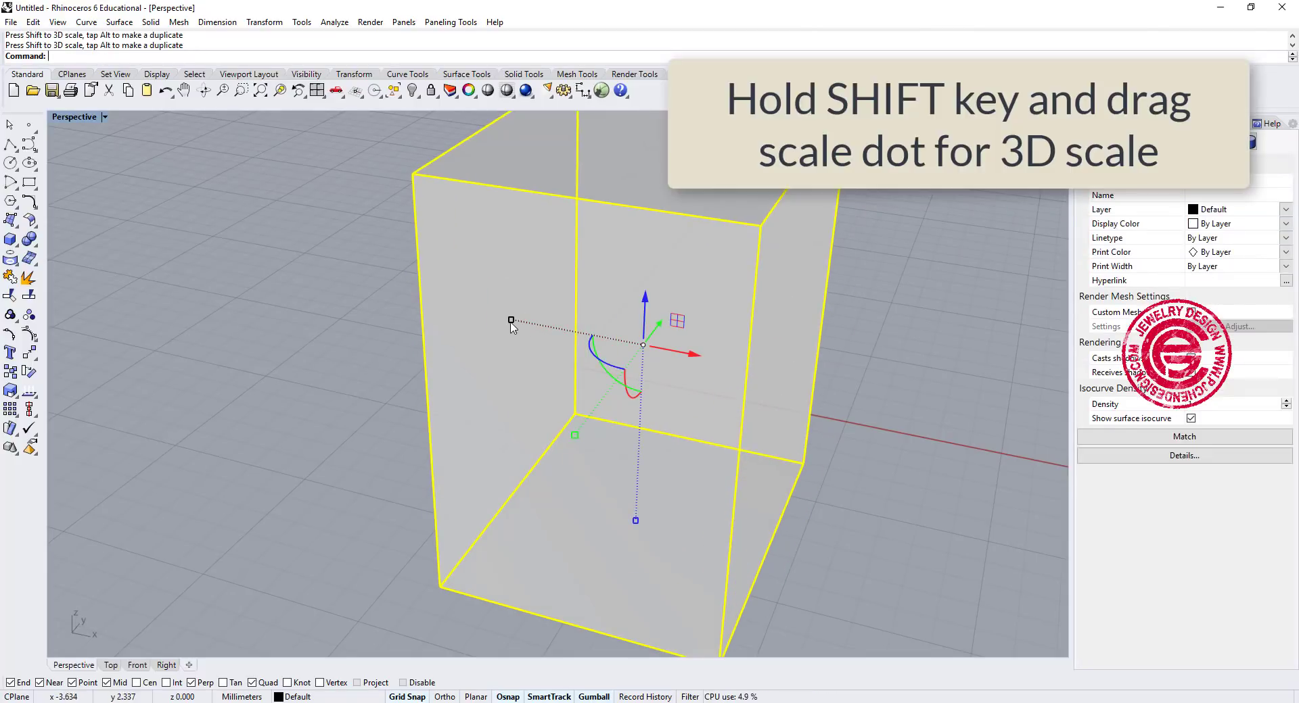
Shift-scale the box uniformly in 3D, undo, and scale it up uniformly again
{"action": "left_click_drag", "start_coordinate": [511, 321], "coordinate": [563, 330]}
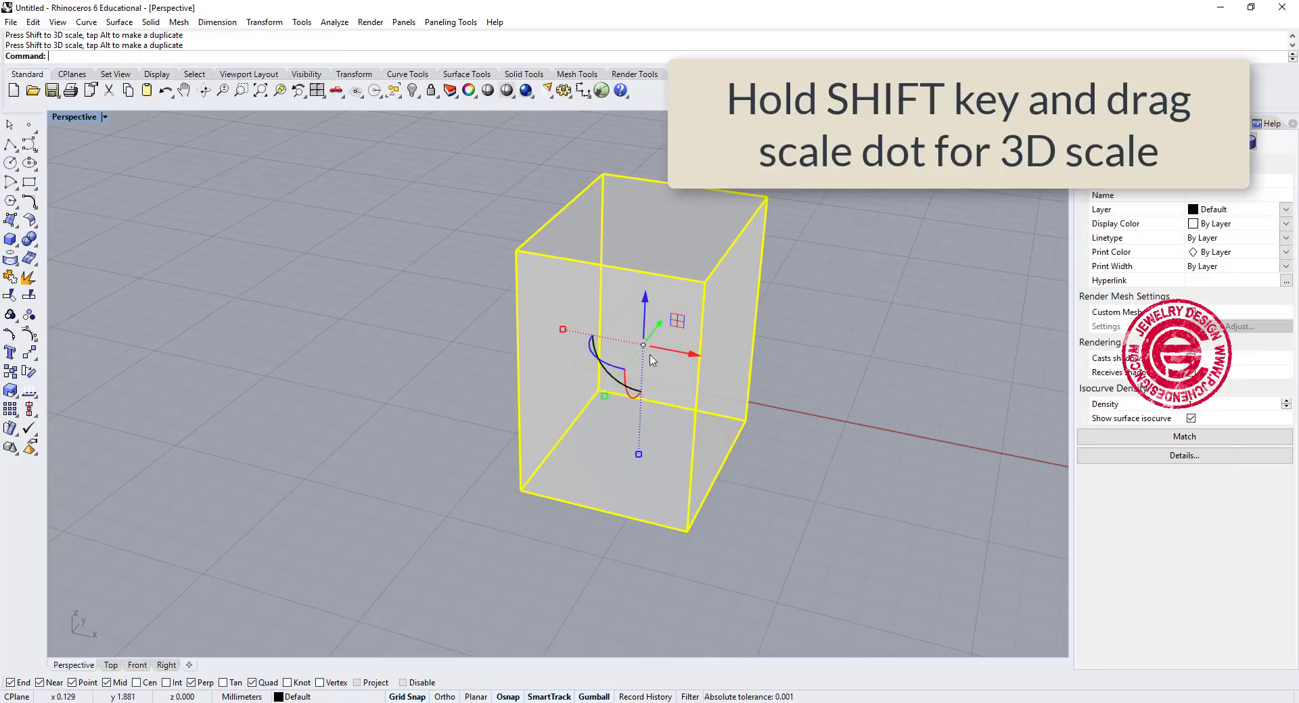
{"action": "key", "text": "ctrl+z"}
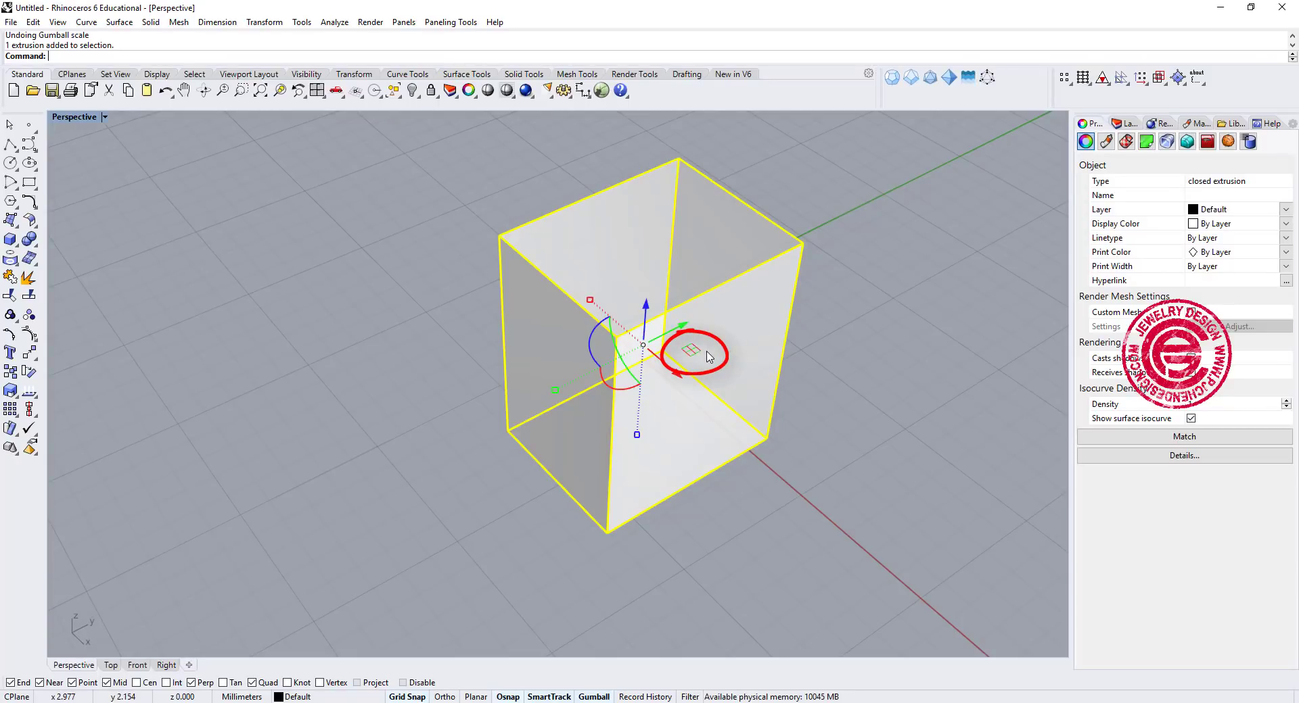
{"action": "left_click_drag", "start_coordinate": [691, 352], "coordinate": [725, 357]}
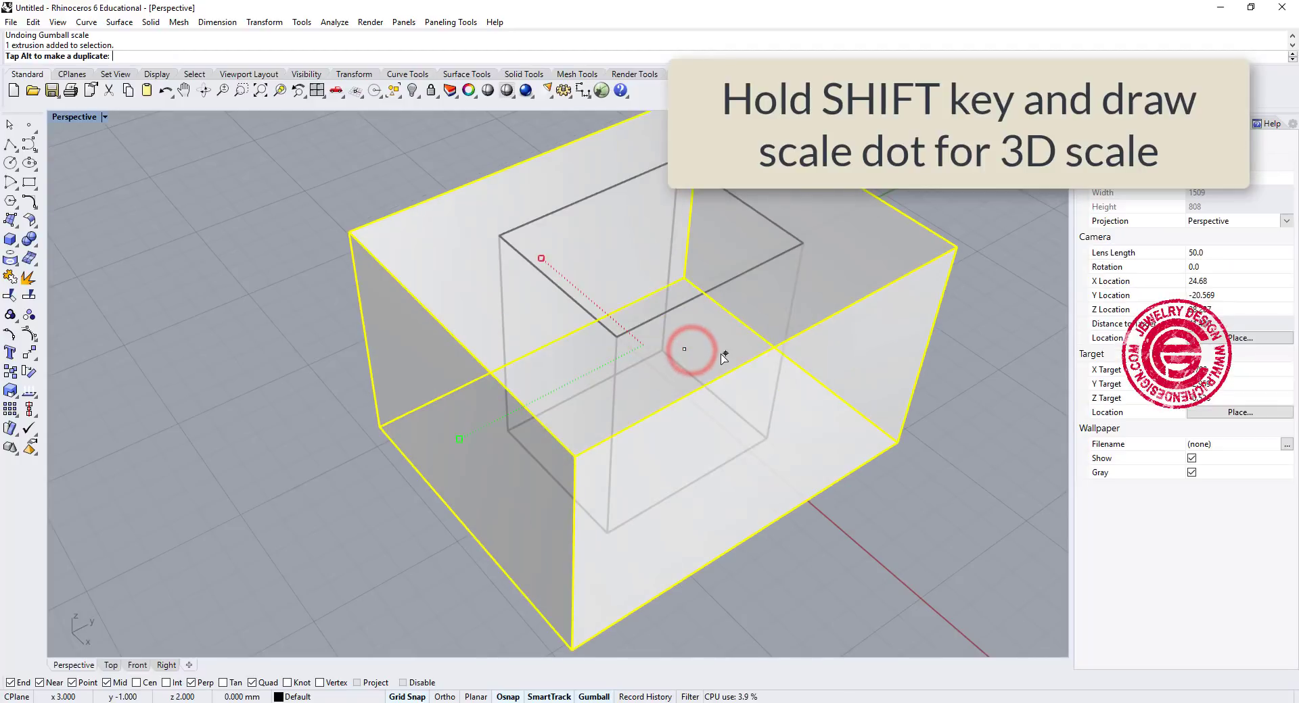
{"action": "mouse_move", "coordinate": [723, 356]}
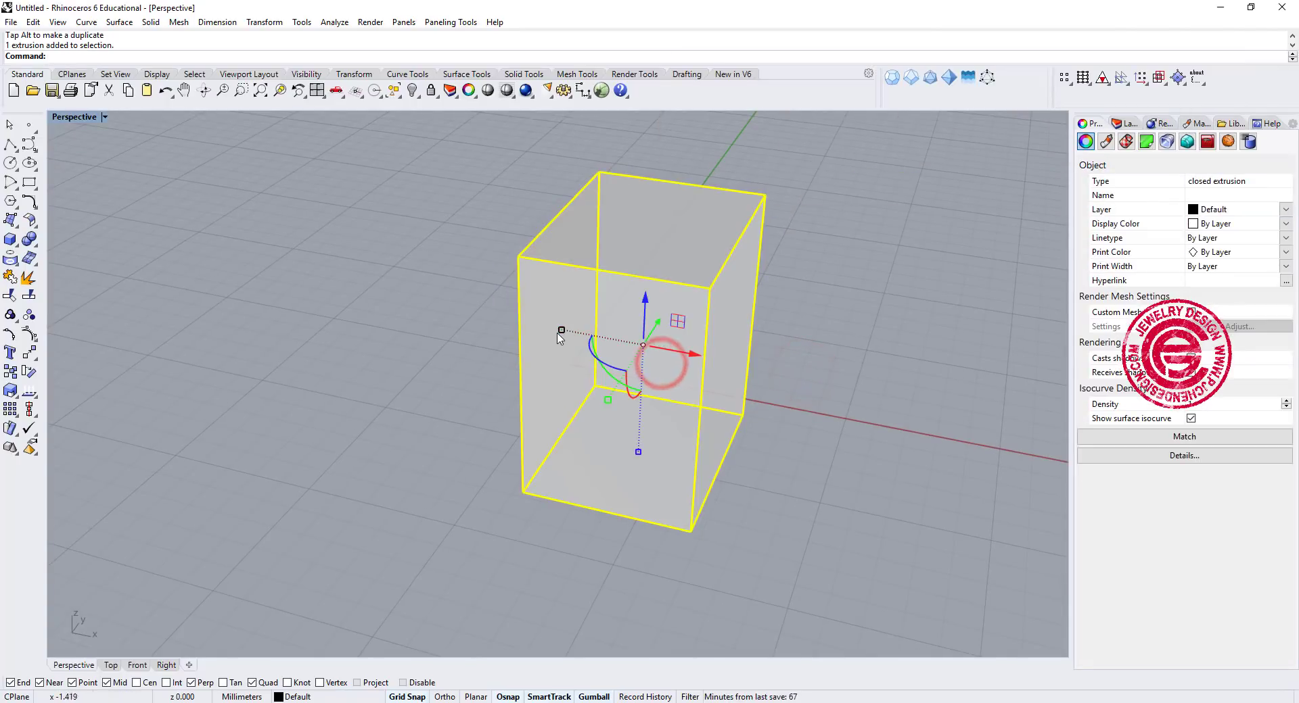
Stretch the box along one axis, reselect it, and undo the last move
{"action": "left_click_drag", "start_coordinate": [561, 330], "coordinate": [509, 321]}
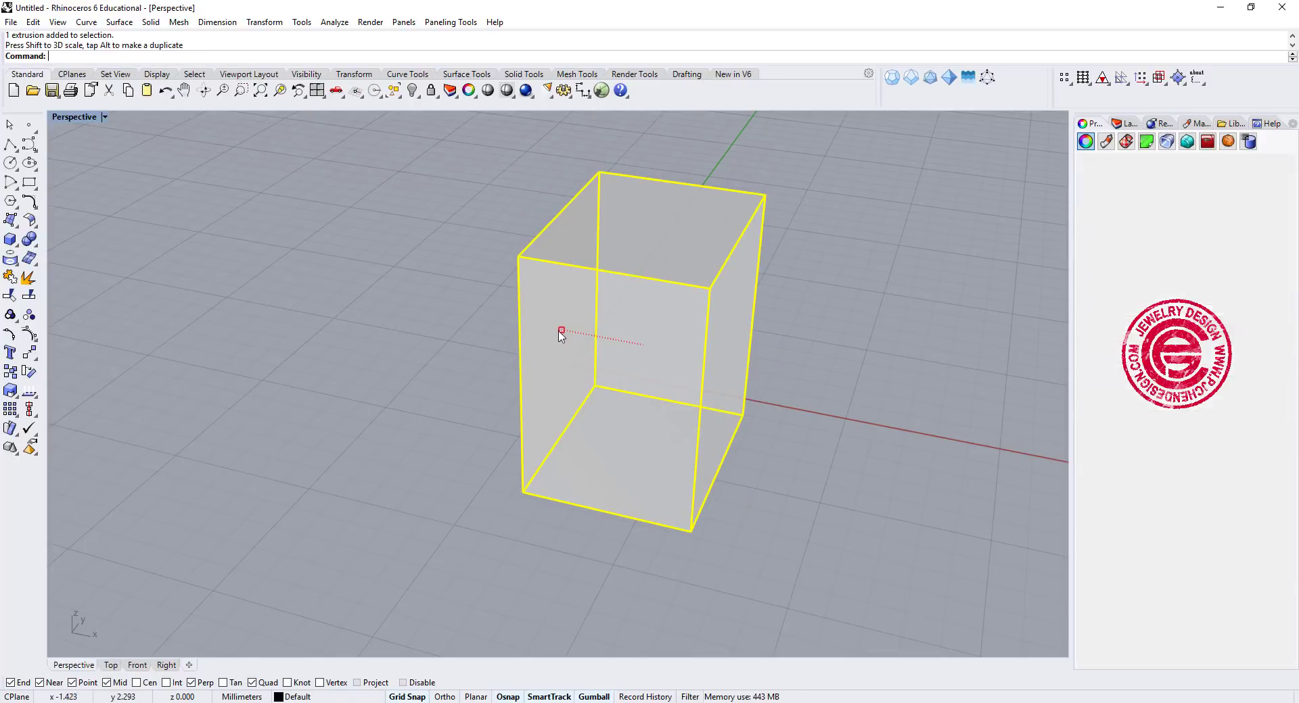
{"action": "left_click", "coordinate": [729, 360]}
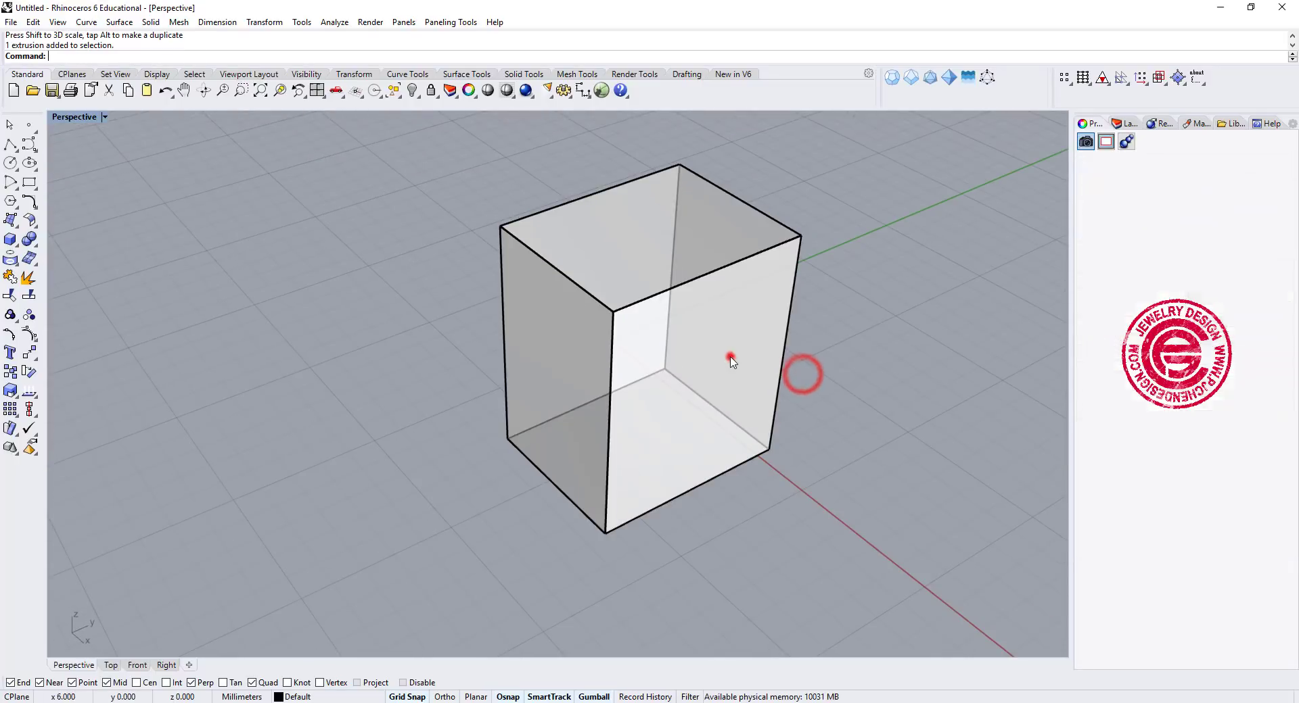
{"action": "left_click", "coordinate": [729, 360]}
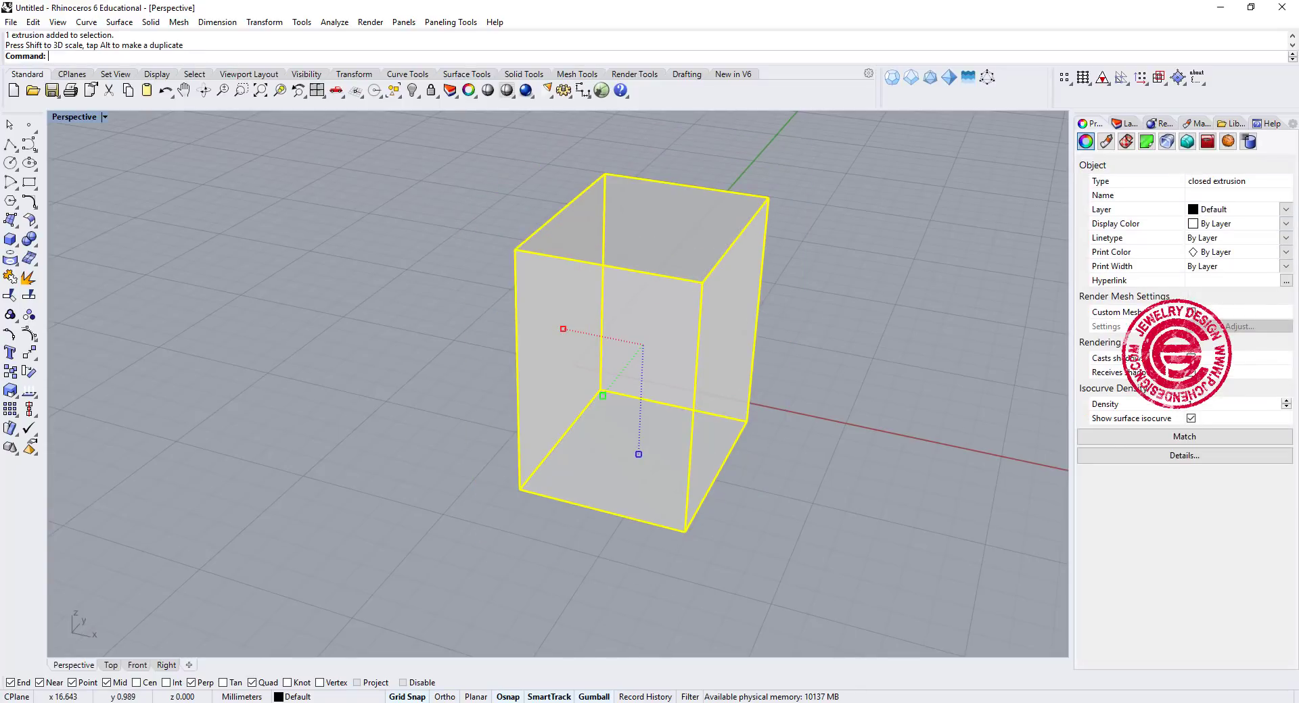
{"action": "key", "text": "ctrl+z"}
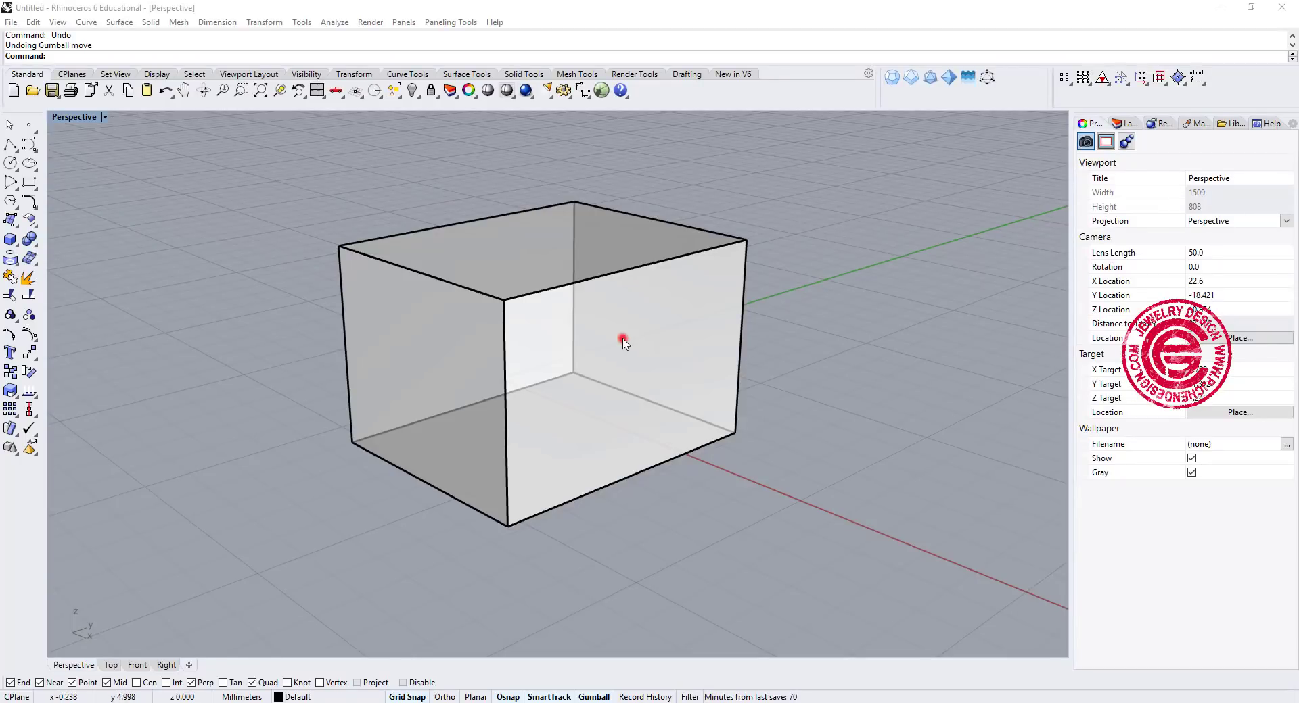
{"action": "left_click", "coordinate": [623, 342]}
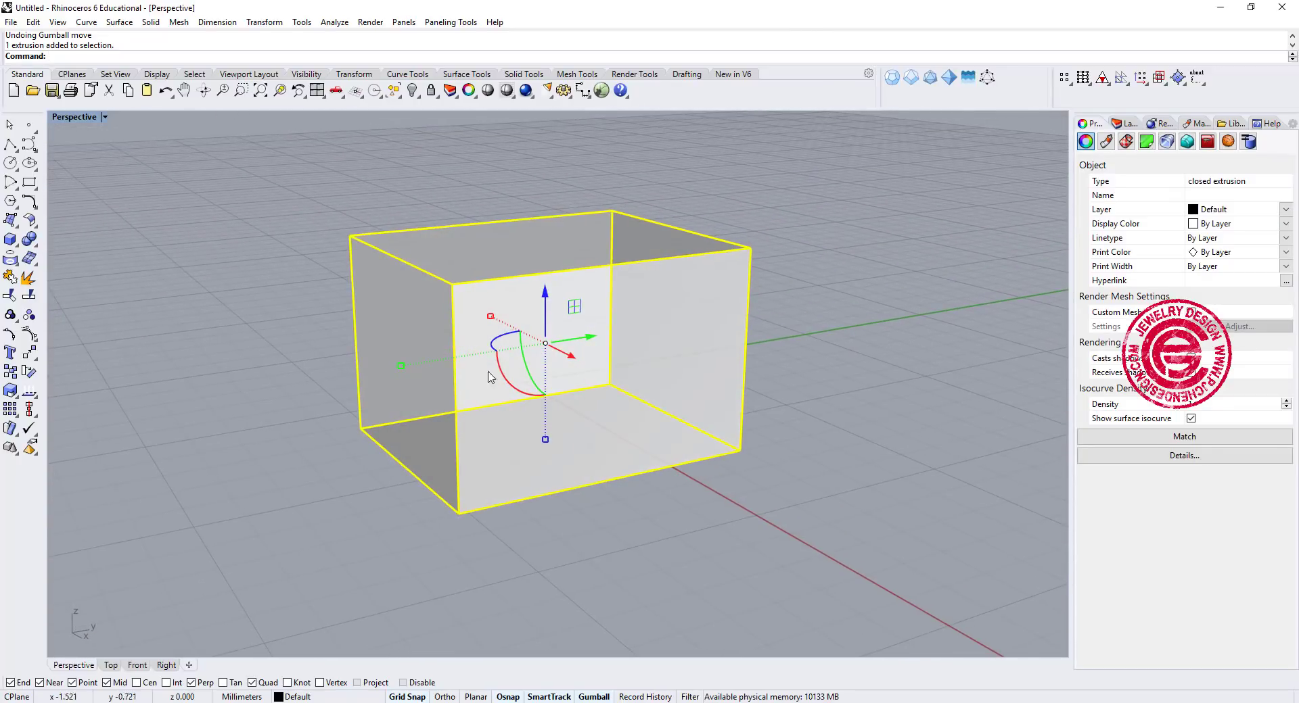
{"action": "left_click_drag", "start_coordinate": [516, 312], "coordinate": [539, 402]}
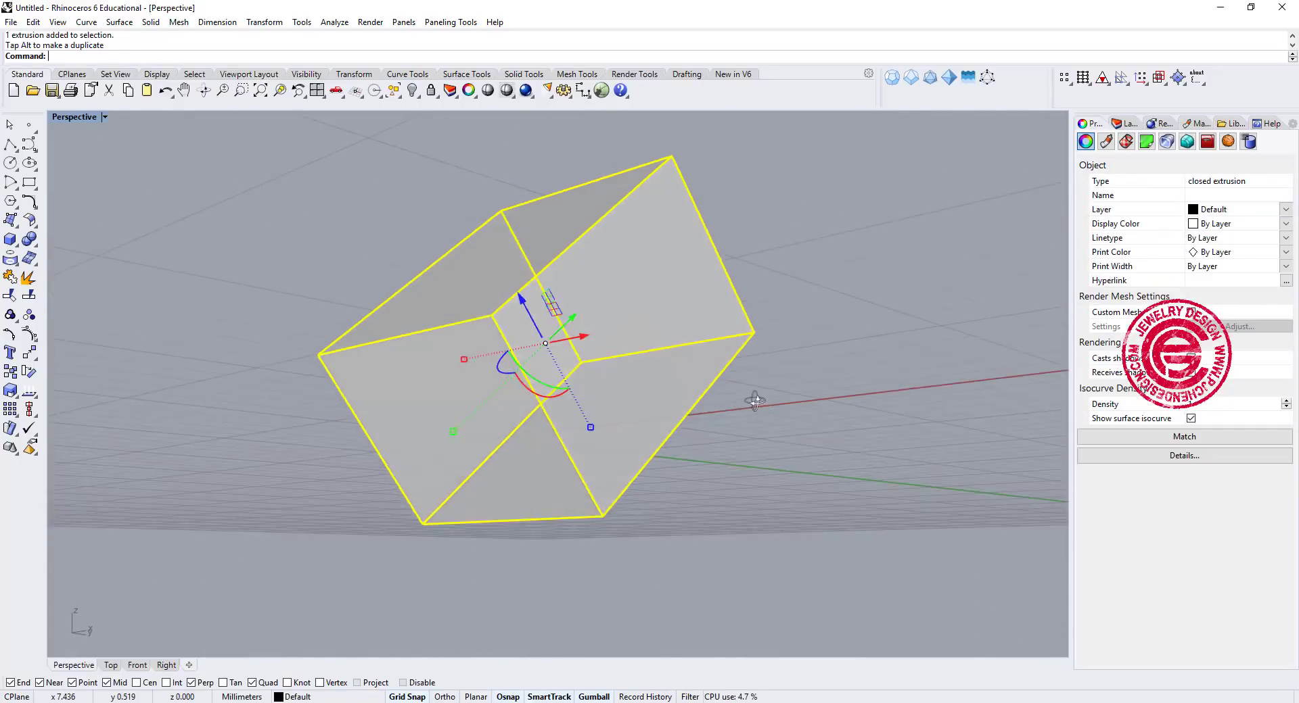
{"action": "left_click_drag", "start_coordinate": [753, 400], "coordinate": [669, 453]}
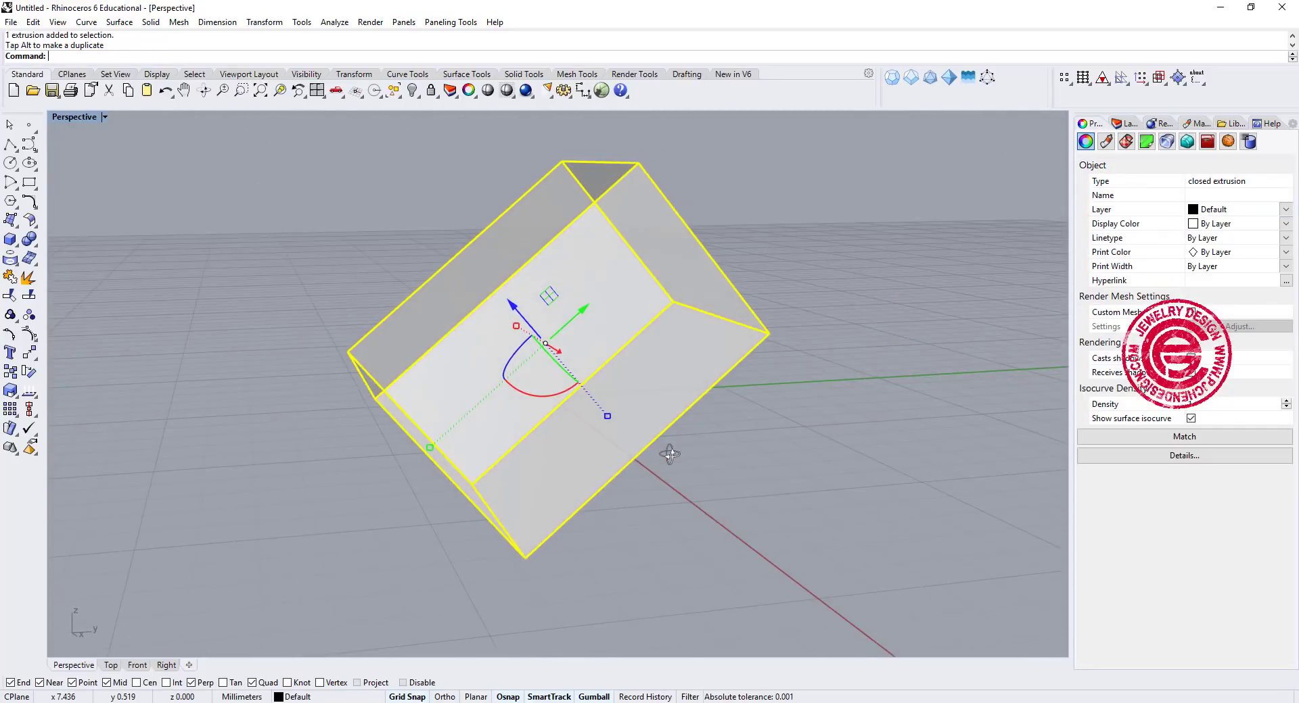
{"action": "key", "text": "ctrl+z"}
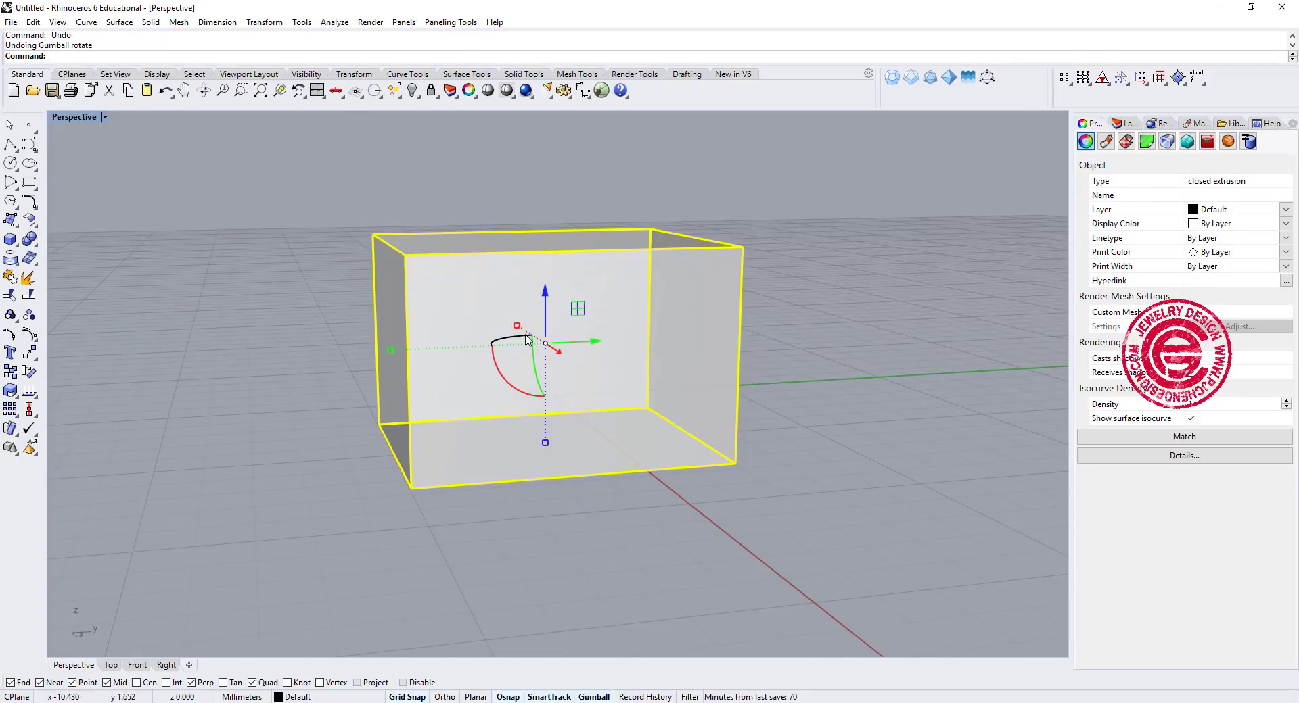
{"action": "left_click_drag", "start_coordinate": [526, 339], "coordinate": [593, 393]}
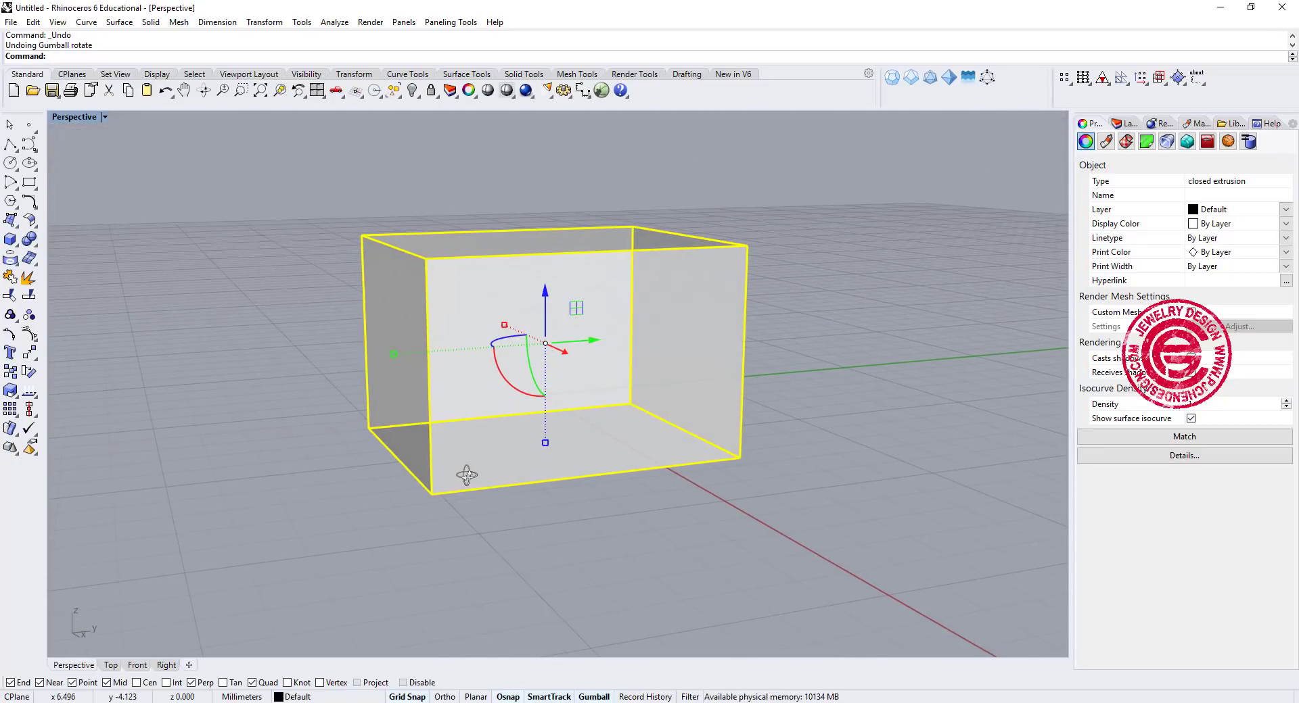
{"action": "mouse_move", "coordinate": [522, 384]}
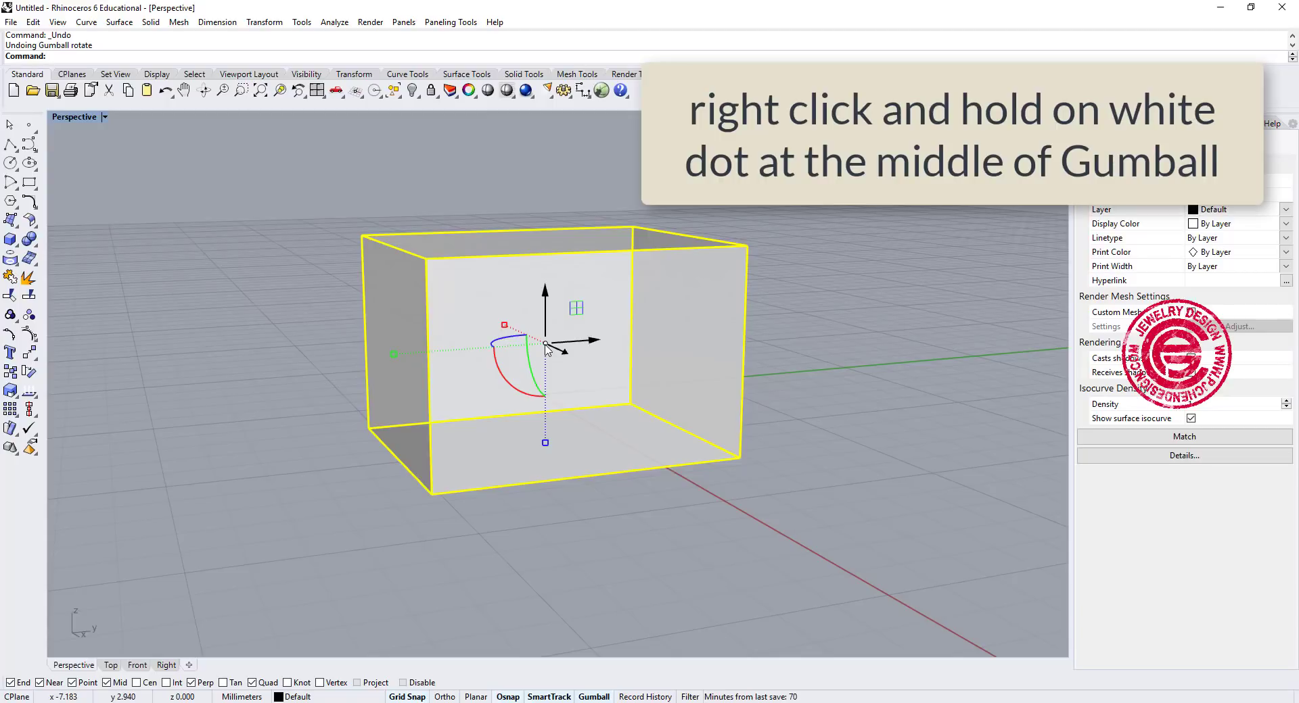
Relocate the Gumball to the box's bottom front corner and tilt the box around it
{"action": "right_click", "coordinate": [545, 343]}
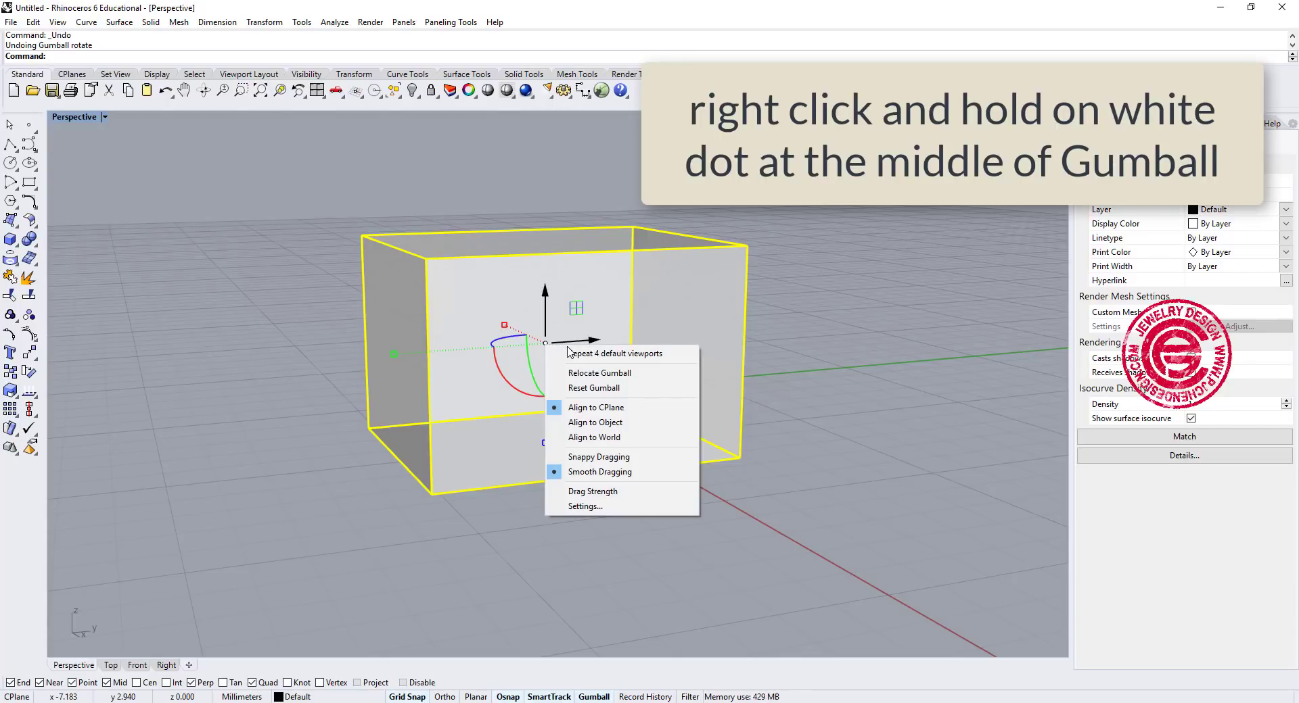
{"action": "mouse_move", "coordinate": [631, 368]}
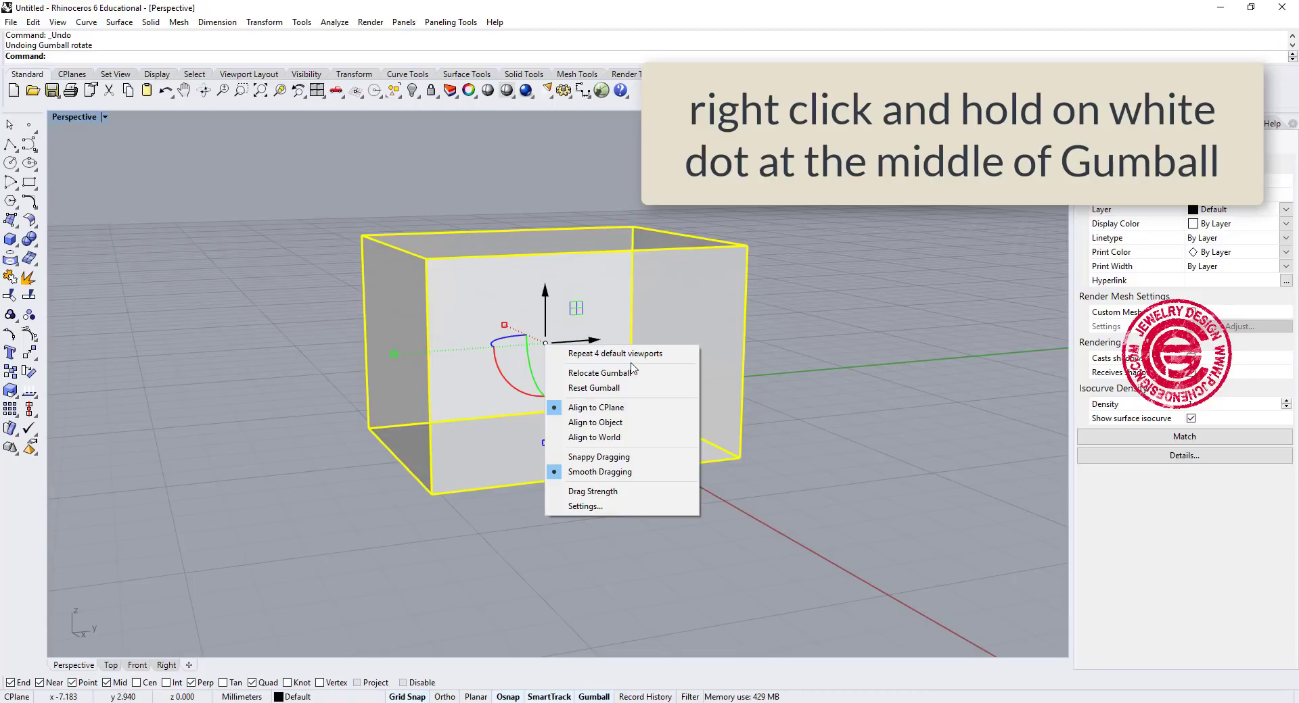
{"action": "mouse_move", "coordinate": [601, 373]}
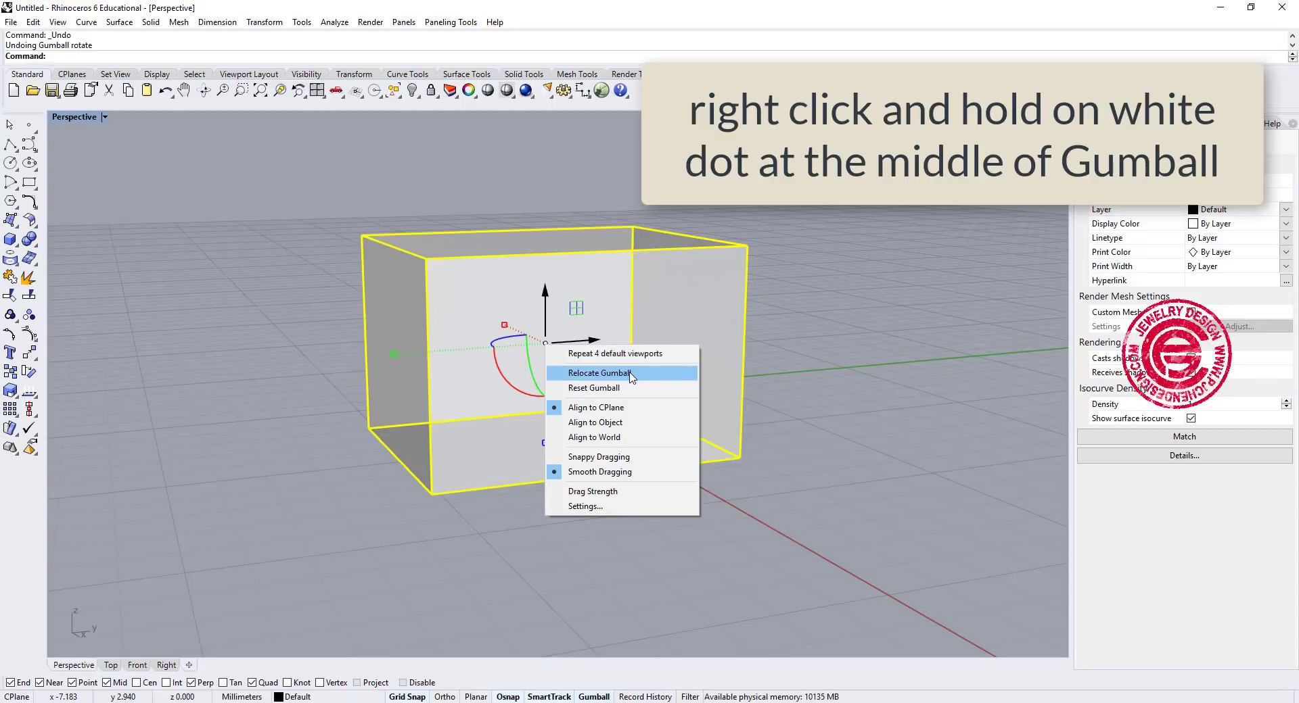
{"action": "left_click", "coordinate": [598, 372]}
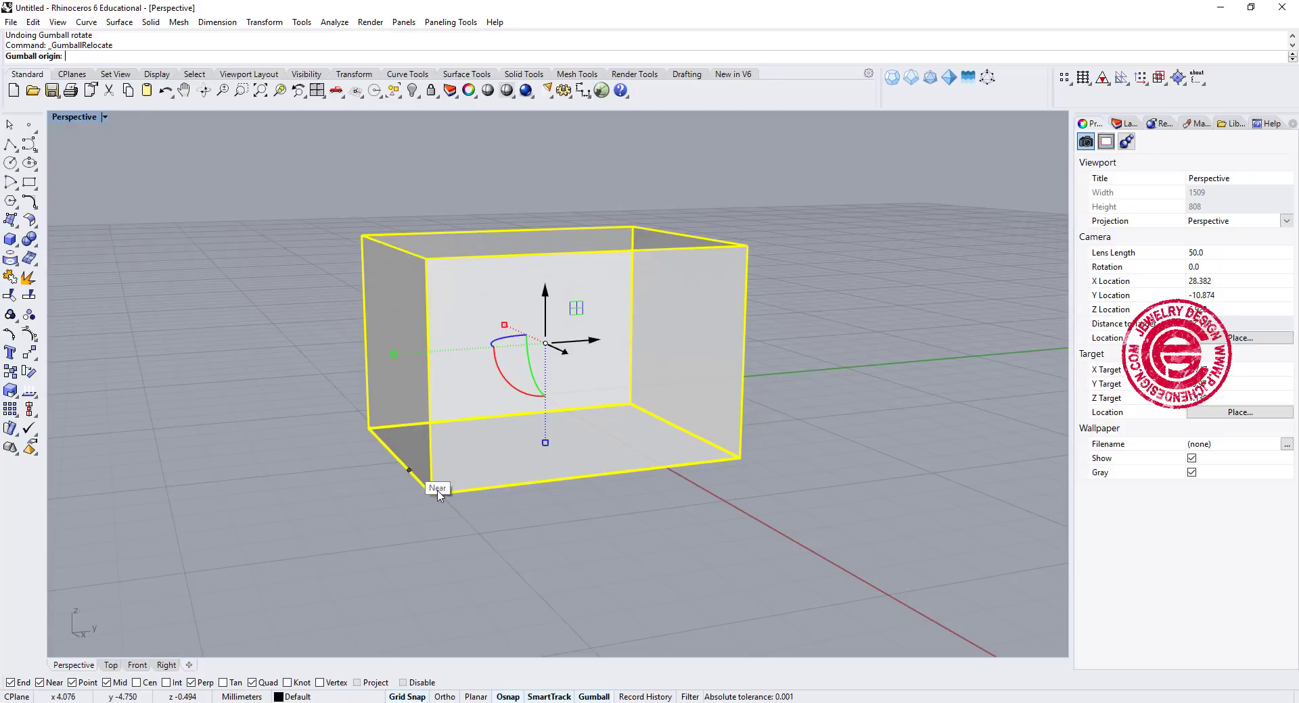
{"action": "left_click", "coordinate": [435, 492]}
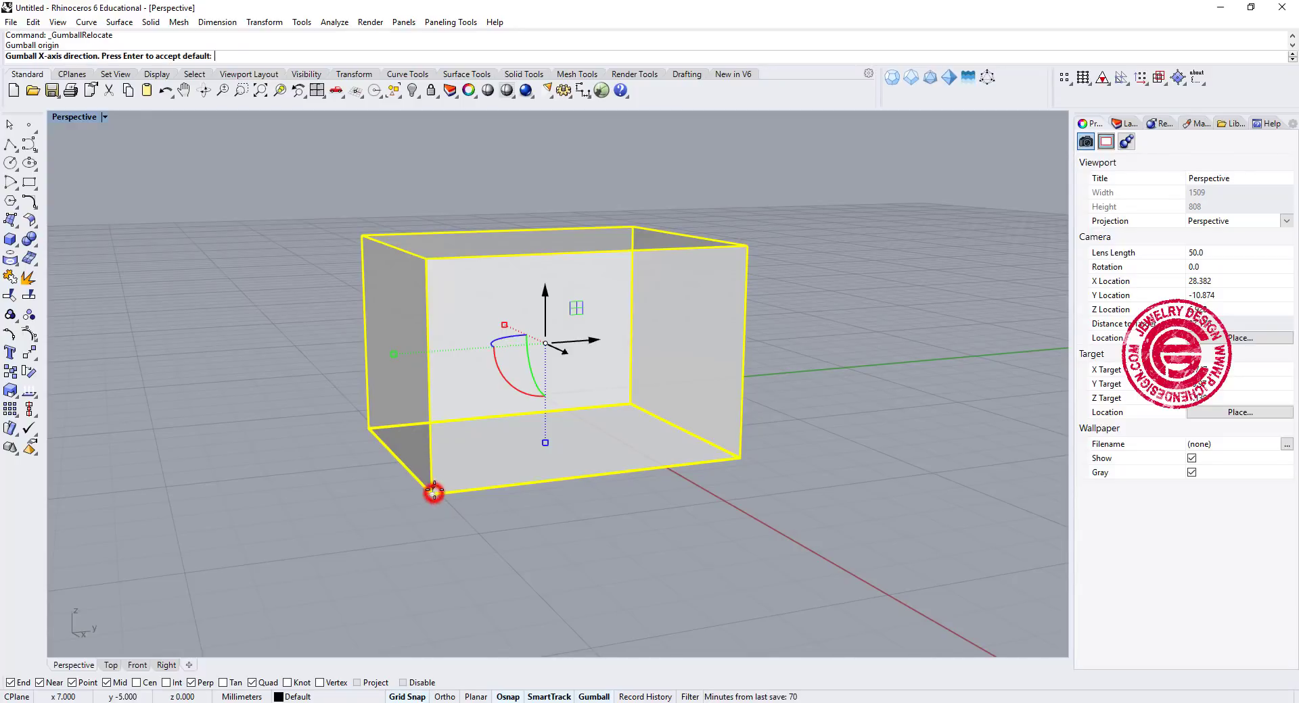
{"action": "mouse_move", "coordinate": [432, 253]}
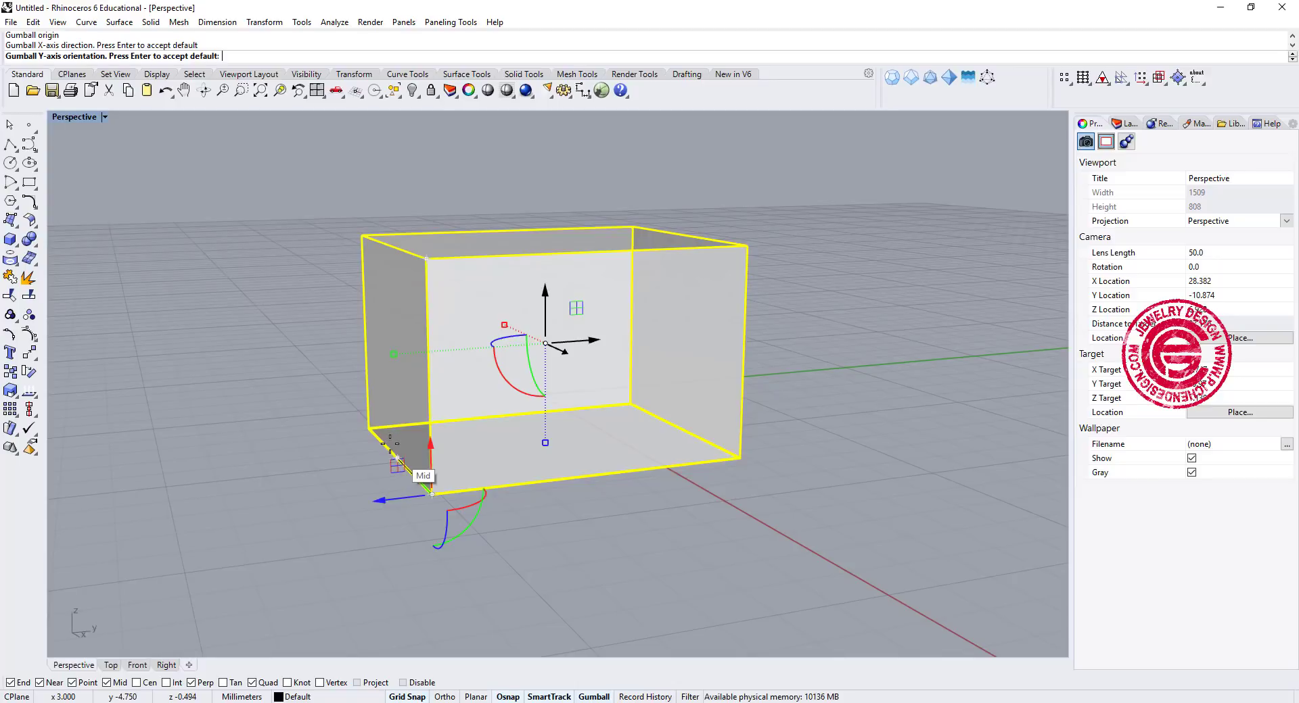
{"action": "mouse_move", "coordinate": [373, 431]}
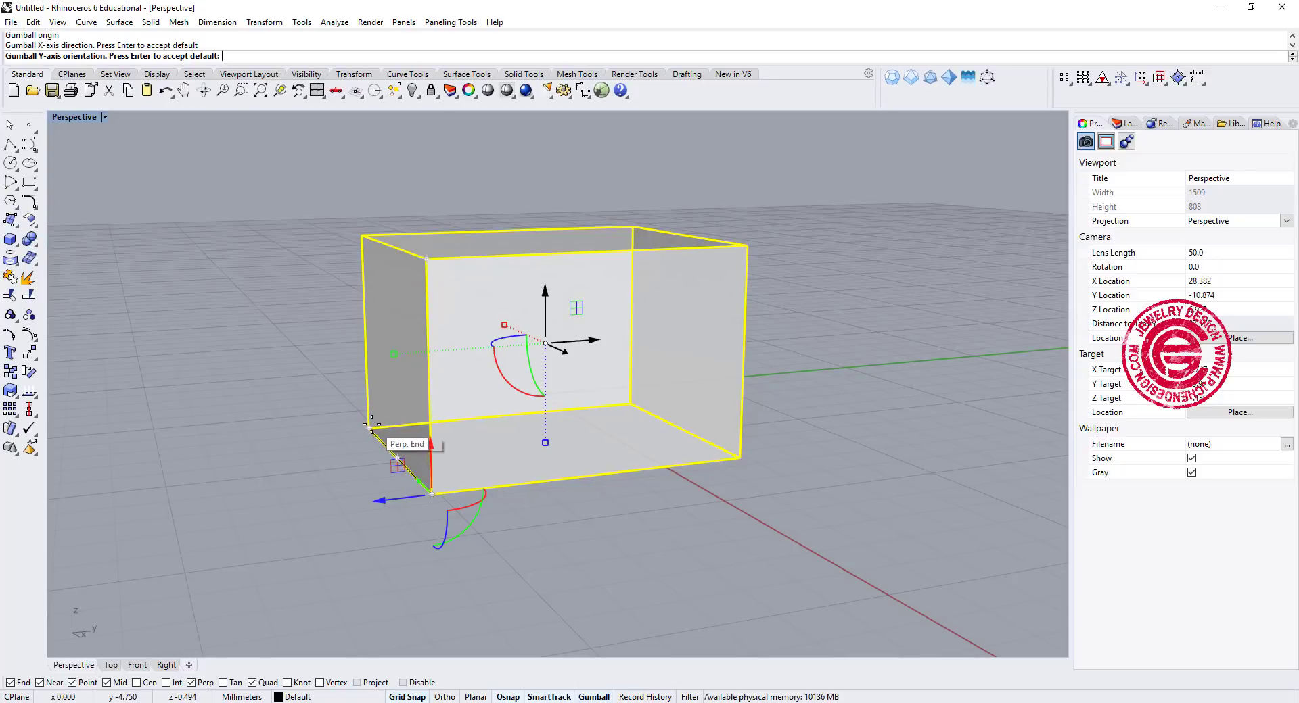
{"action": "mouse_move", "coordinate": [414, 464]}
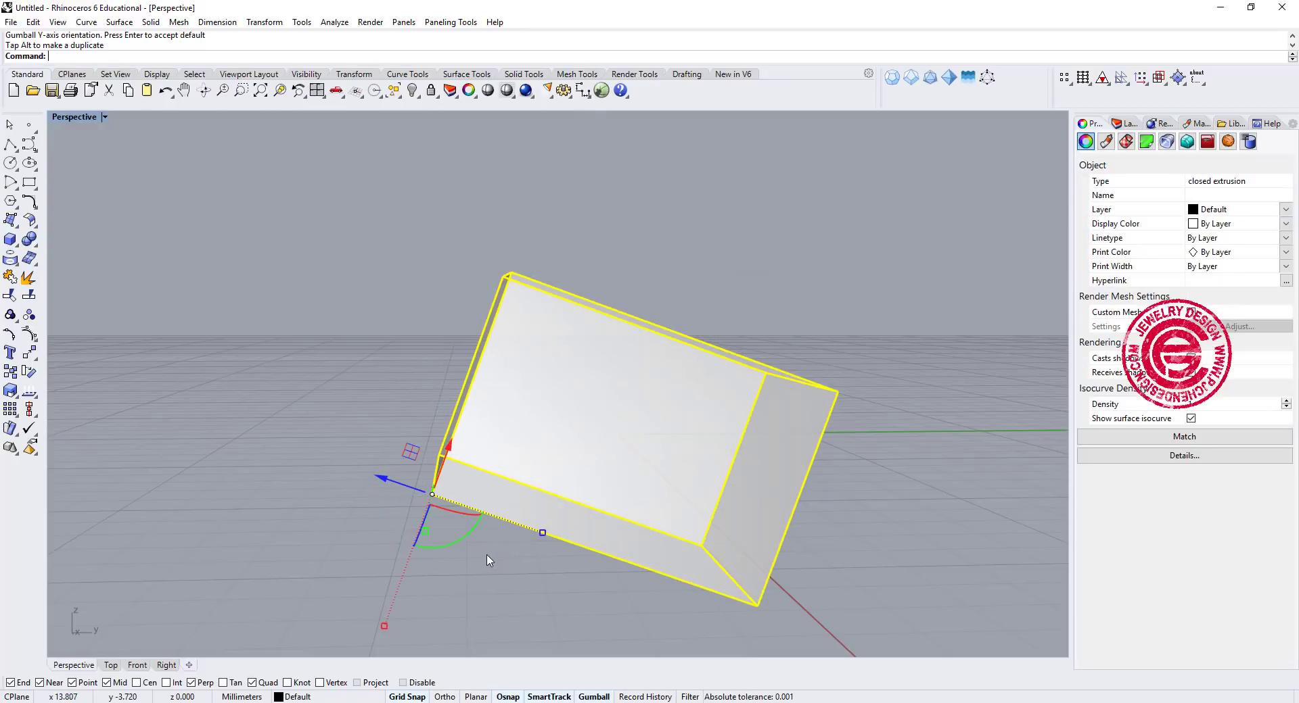
{"action": "left_click", "coordinate": [461, 543]}
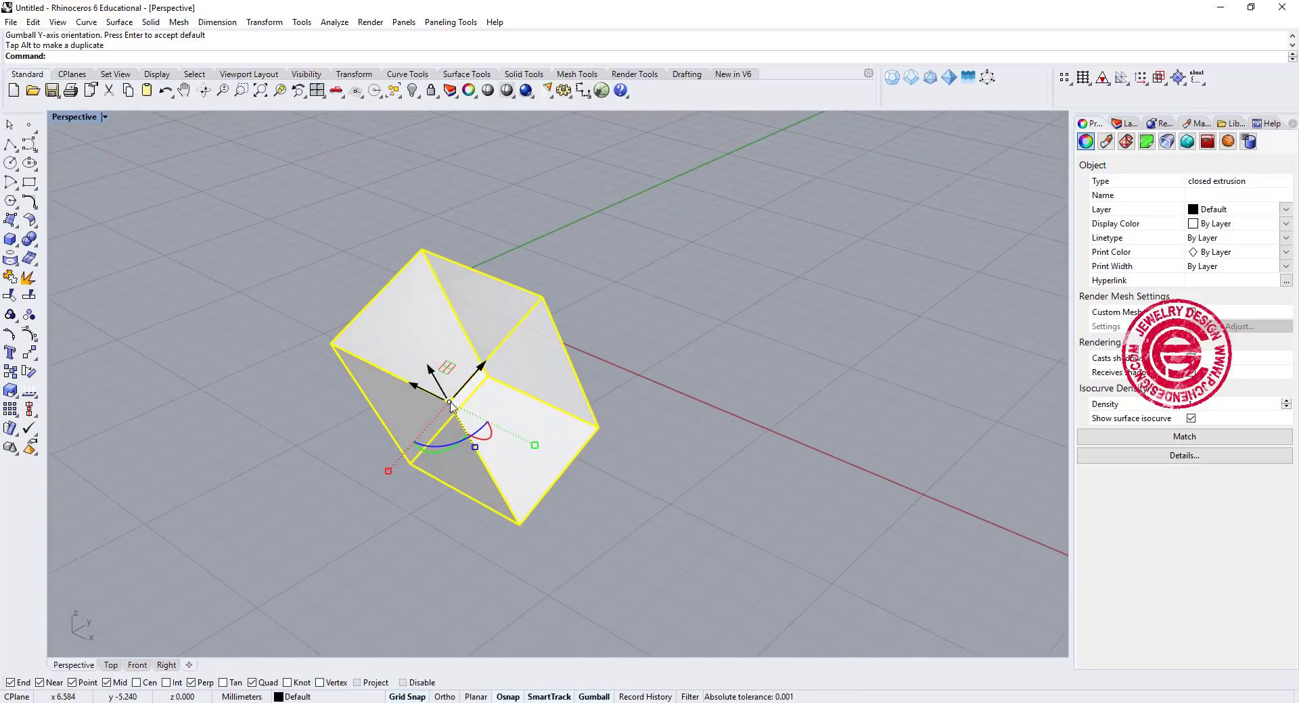
Reset the Gumball to the box's centre and bring the box back upright
{"action": "right_click", "coordinate": [447, 402]}
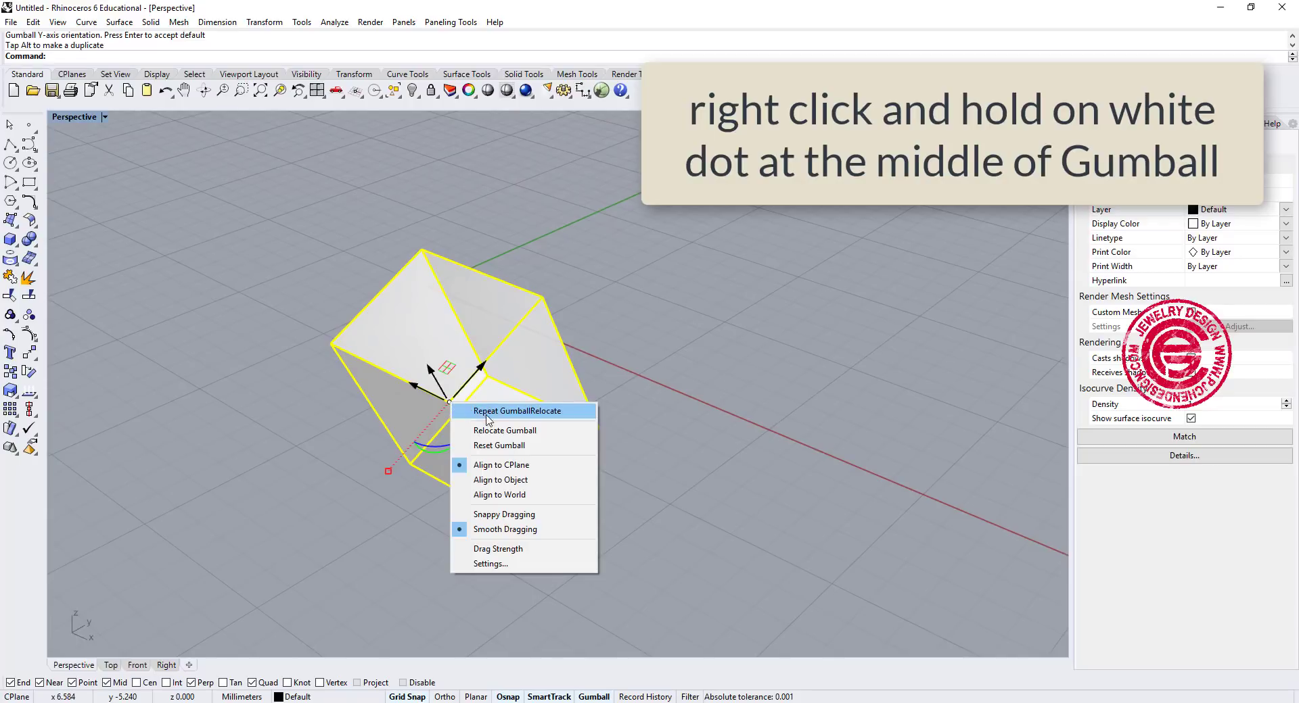
{"action": "left_click", "coordinate": [498, 446]}
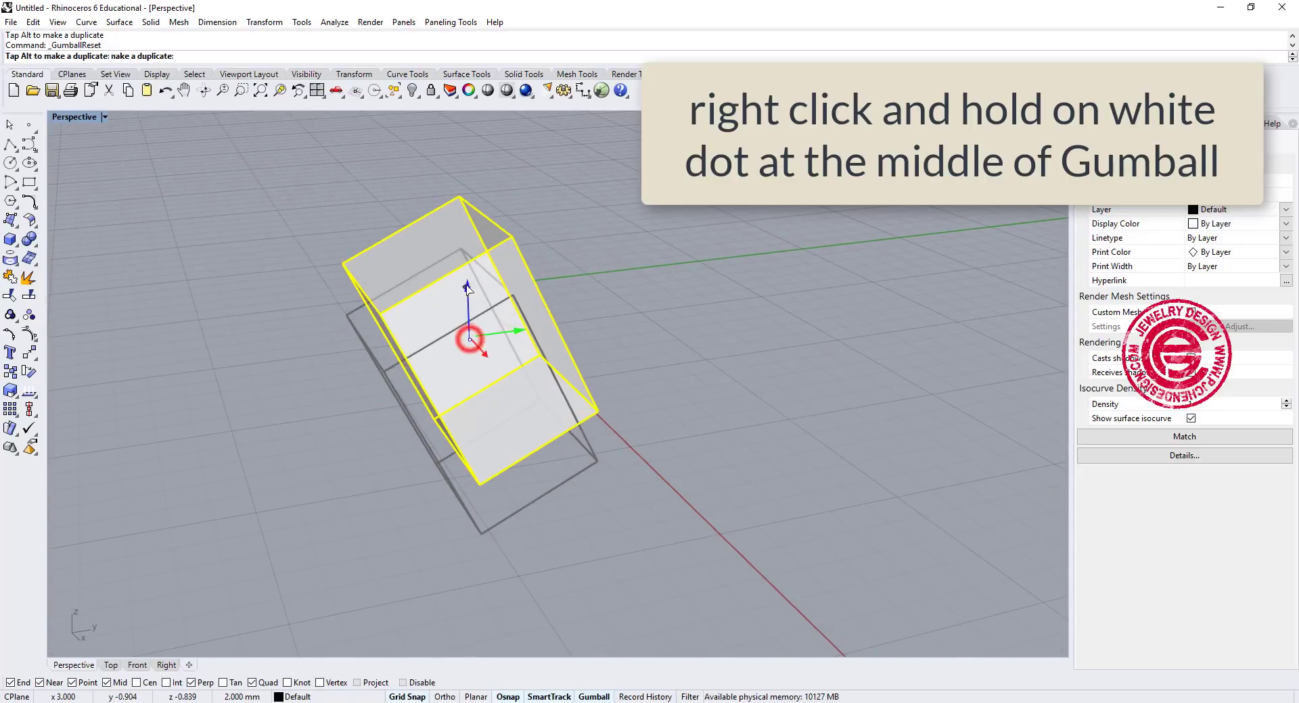
{"action": "right_click", "coordinate": [468, 337]}
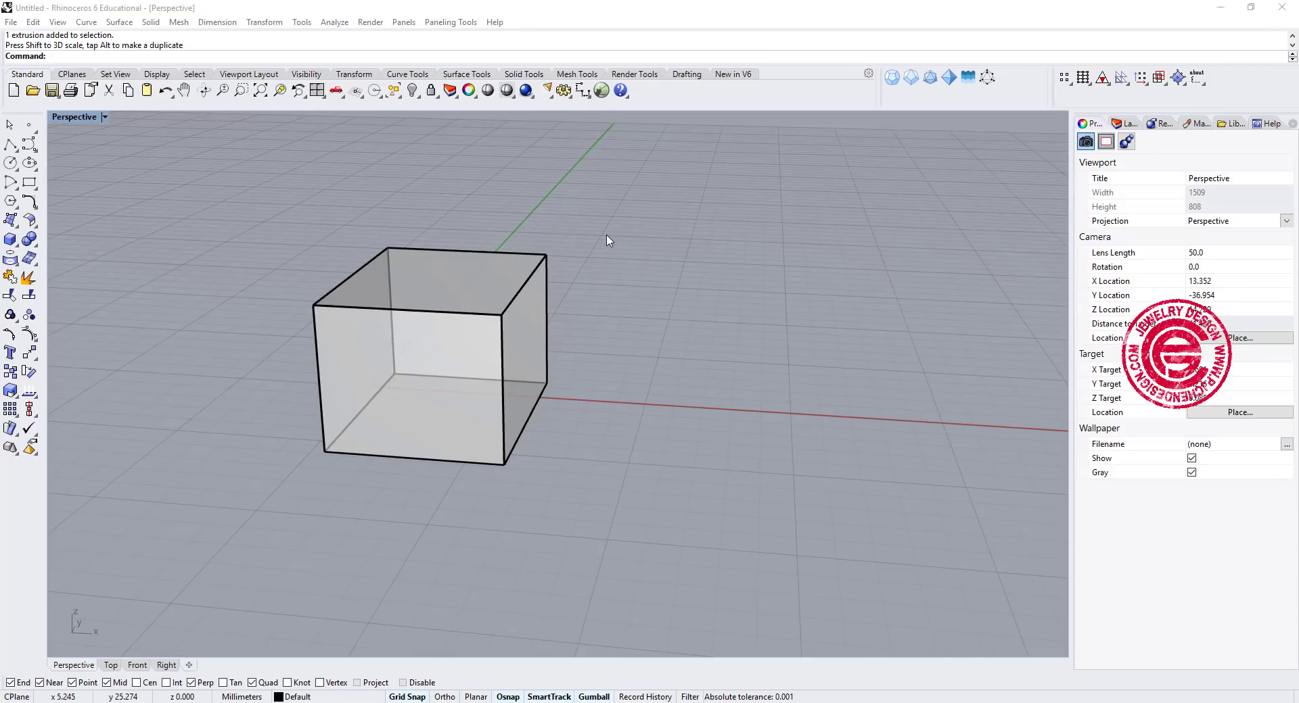
Alt-copy the cube along X, copy both cubes into a two-by-two cluster, and reset the Gumball
{"action": "left_click_drag", "start_coordinate": [607, 240], "coordinate": [648, 284]}
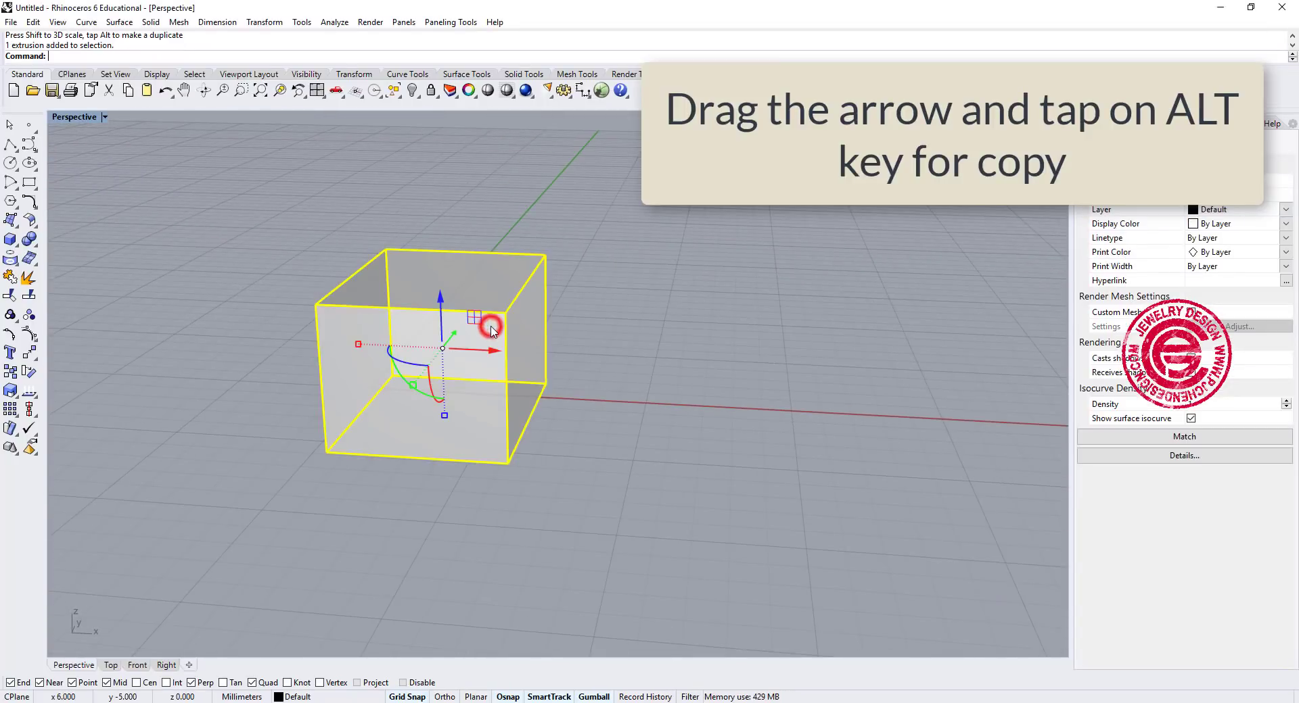
{"action": "left_click_drag", "start_coordinate": [493, 325], "coordinate": [522, 350]}
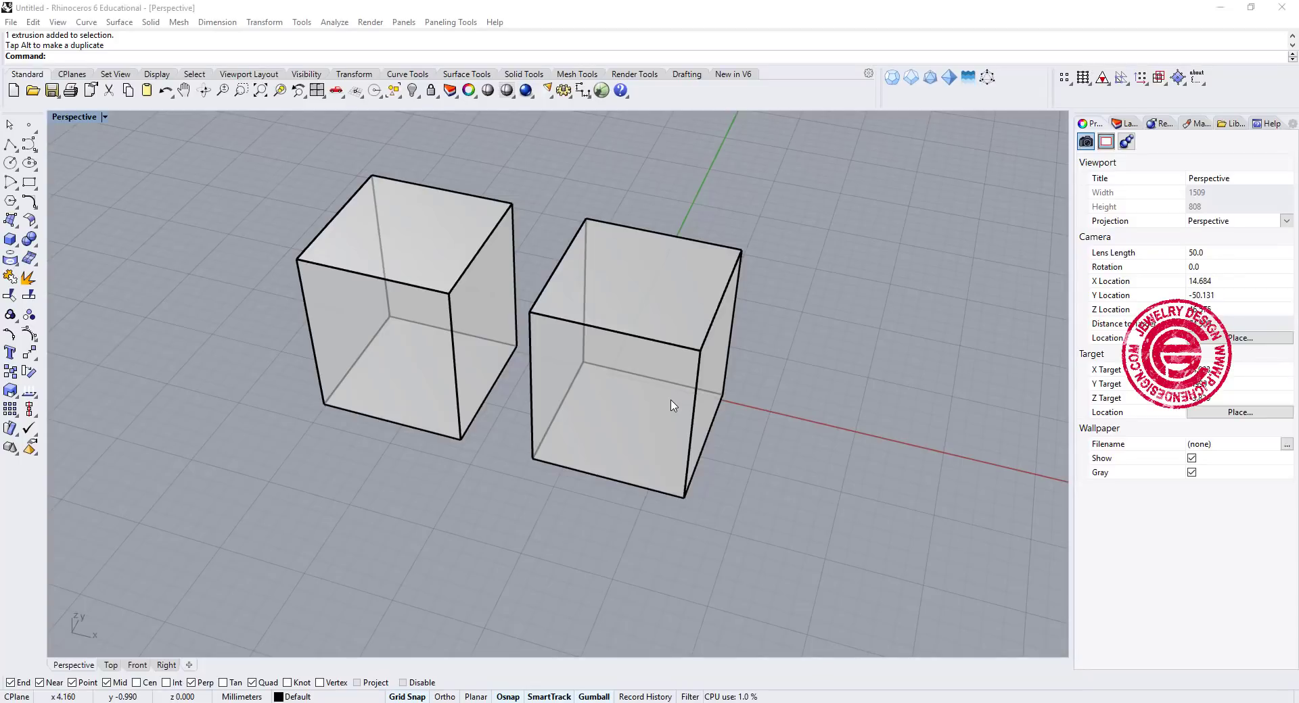
{"action": "mouse_move", "coordinate": [657, 379]}
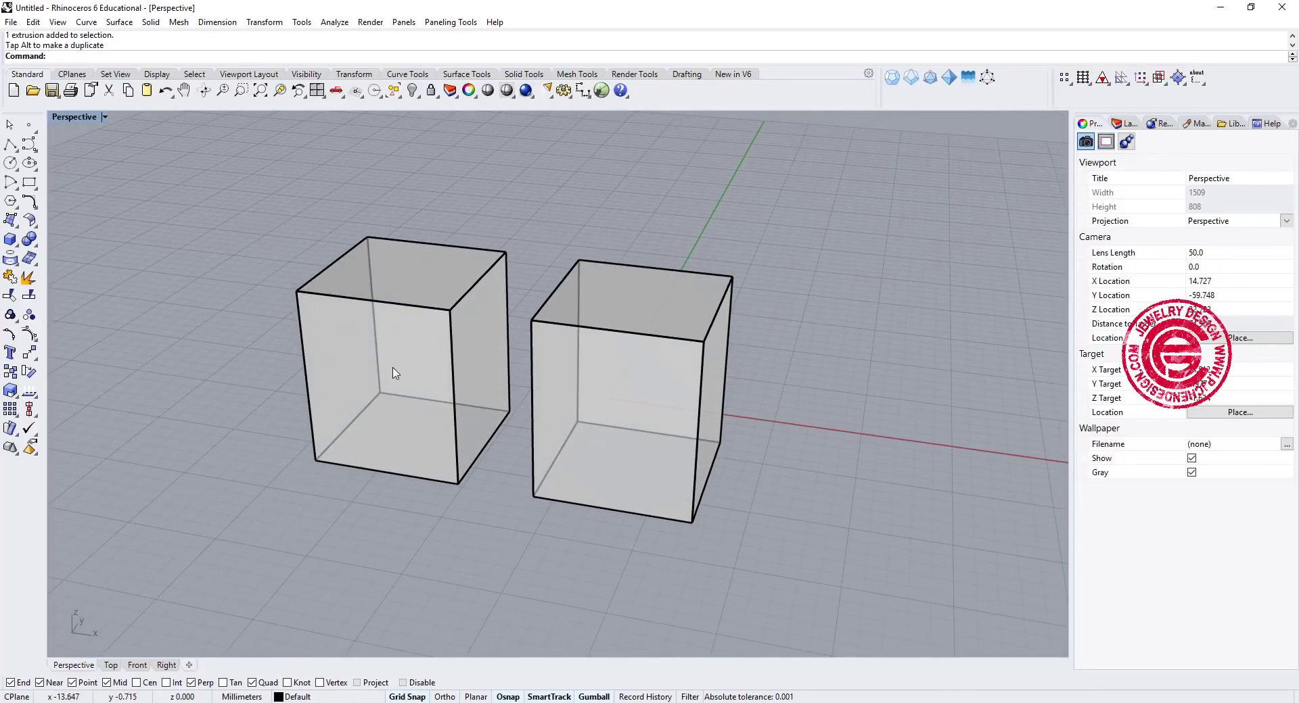
{"action": "left_click", "coordinate": [398, 373]}
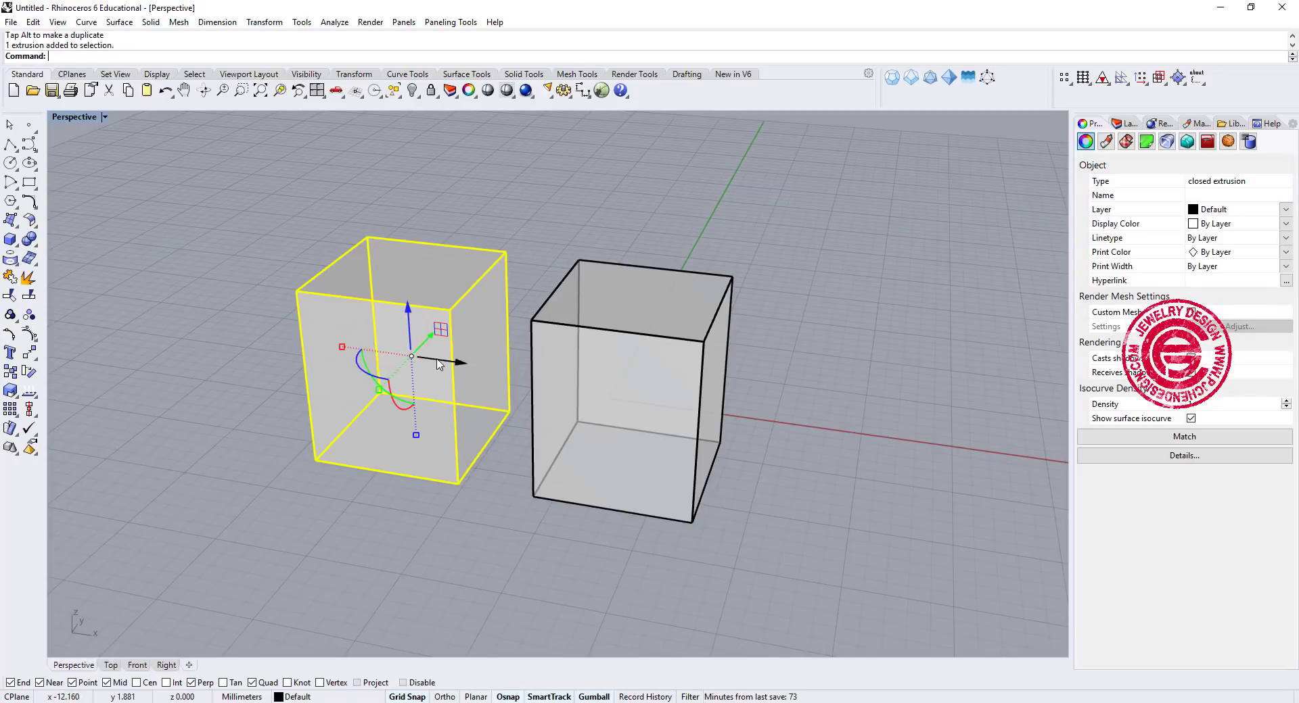
{"action": "mouse_move", "coordinate": [621, 416]}
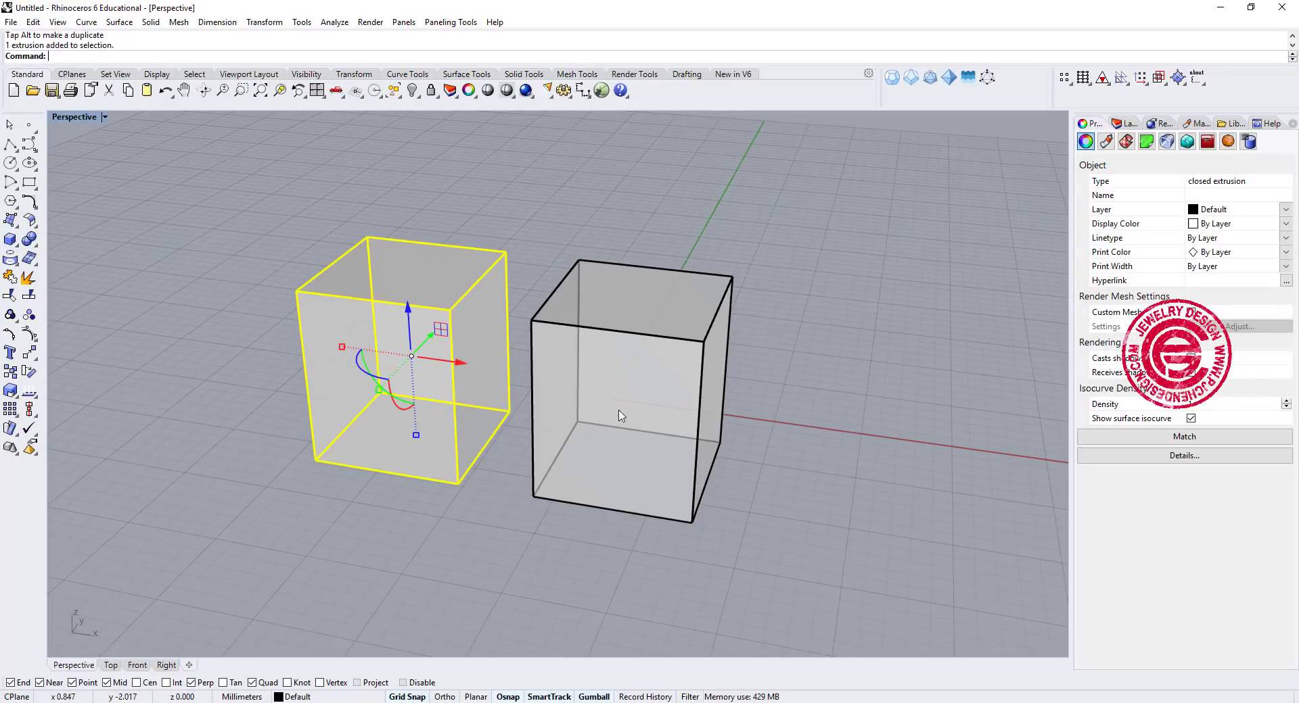
{"action": "left_click", "coordinate": [627, 387]}
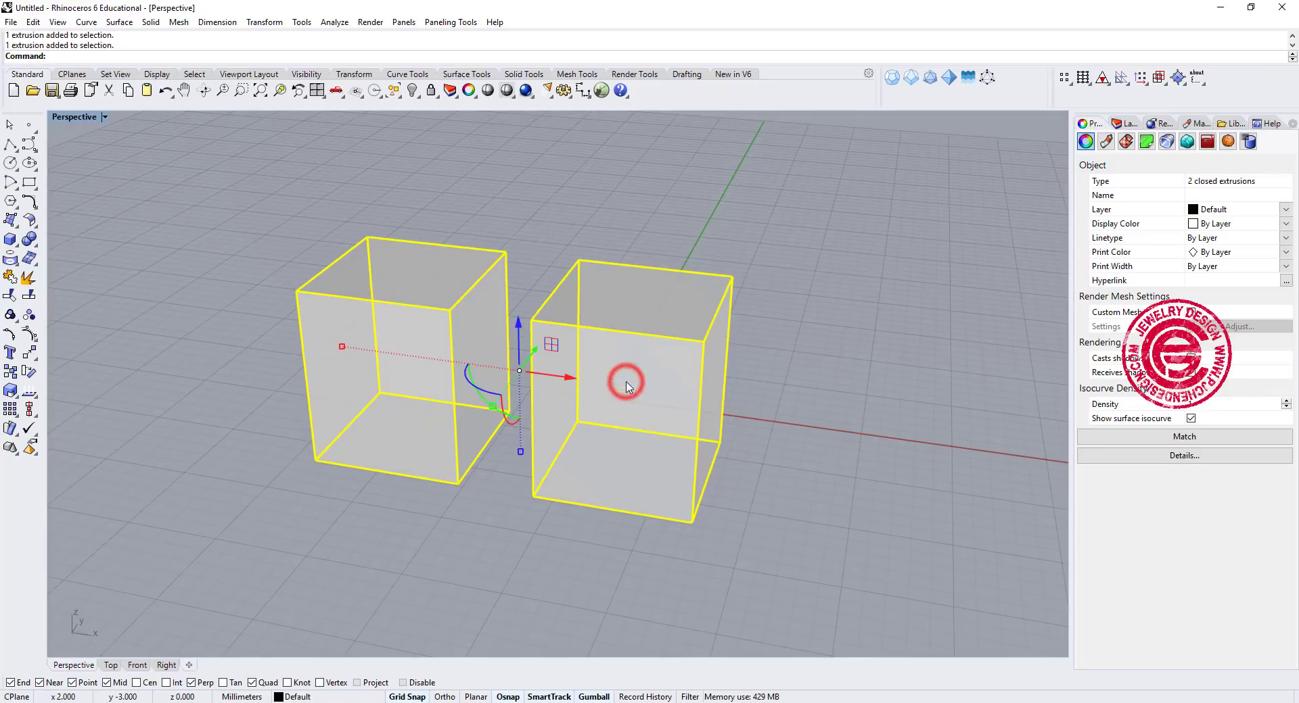
{"action": "left_click_drag", "start_coordinate": [625, 385], "coordinate": [725, 346]}
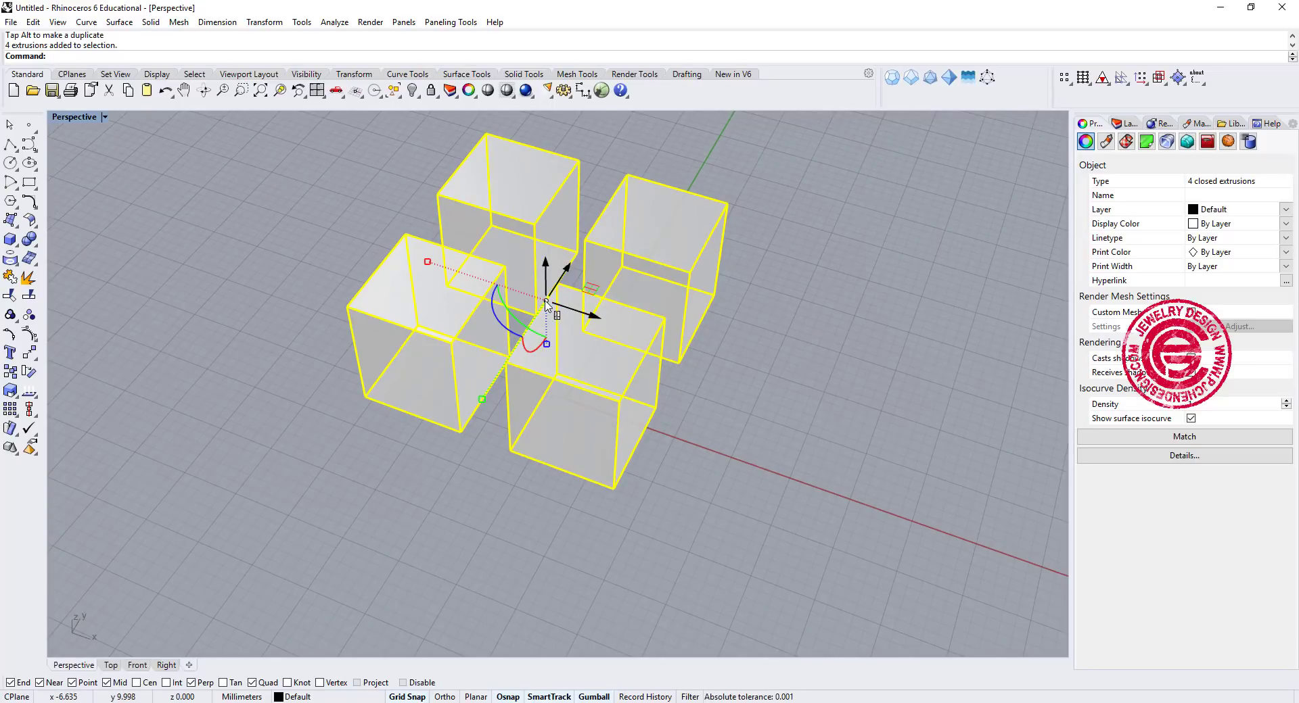
{"action": "right_click", "coordinate": [546, 304]}
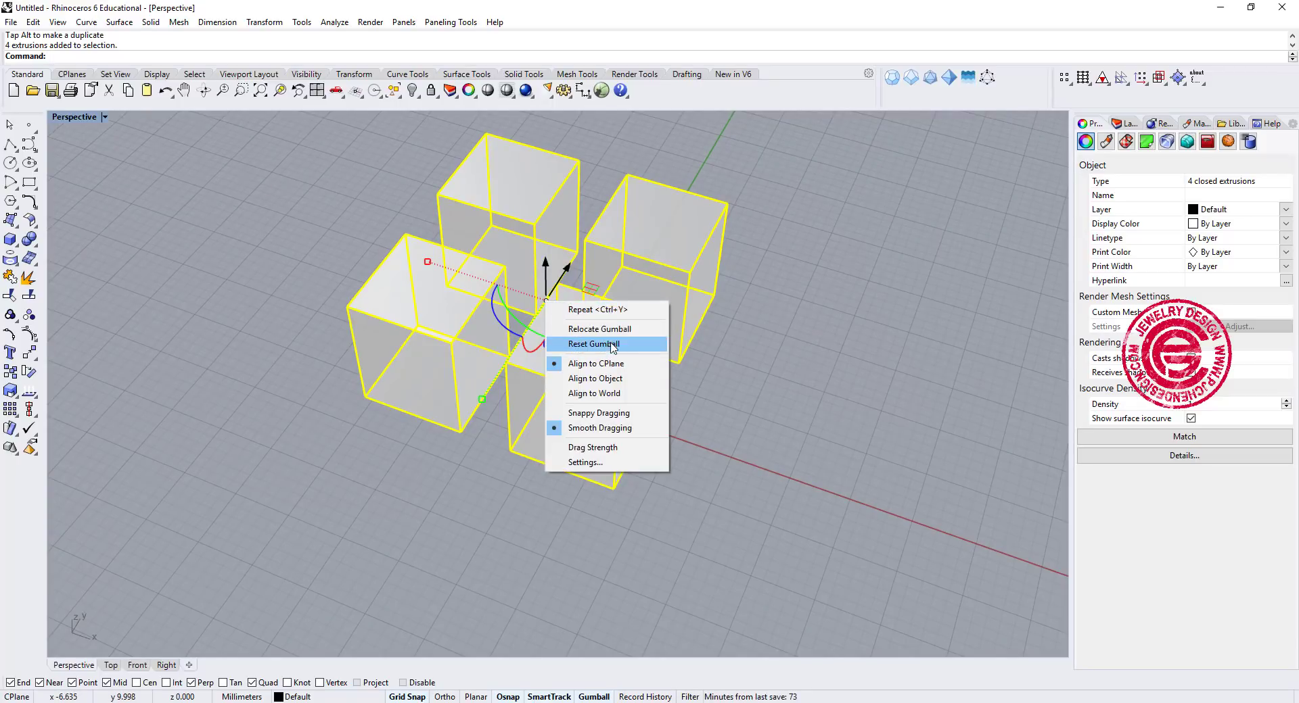
{"action": "left_click", "coordinate": [598, 328]}
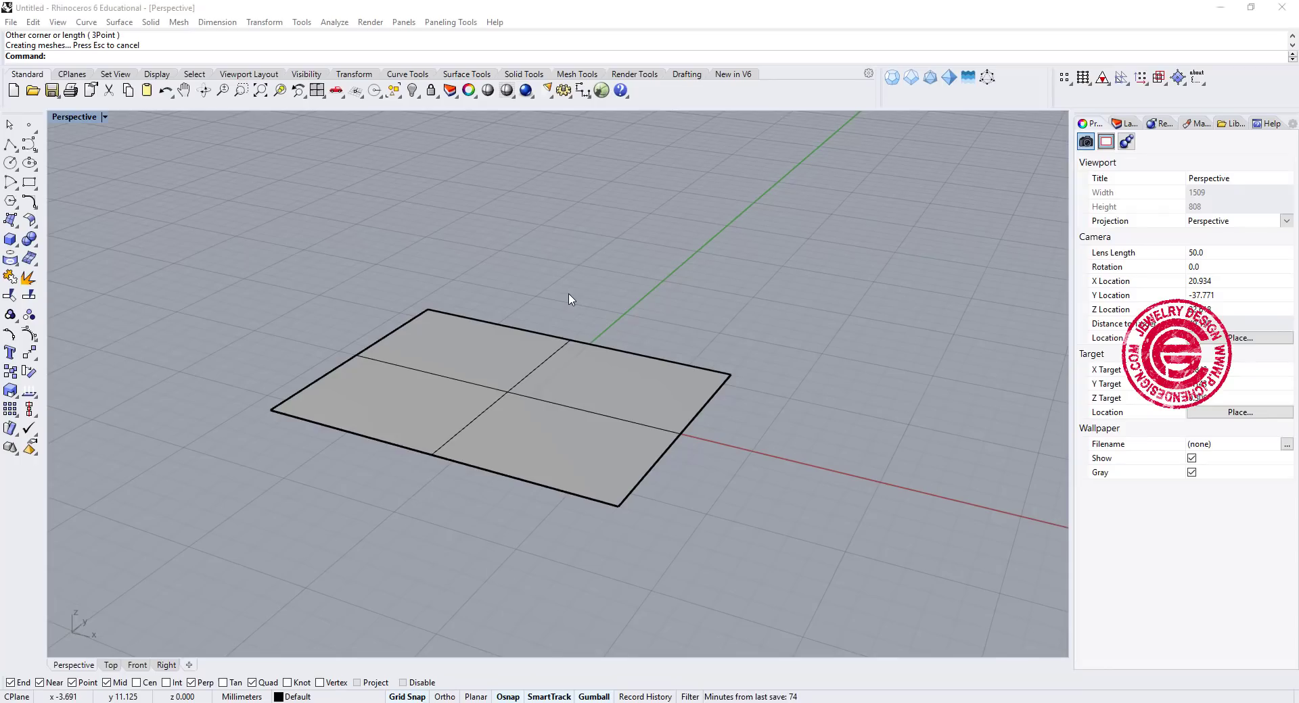
{"action": "mouse_move", "coordinate": [572, 309]}
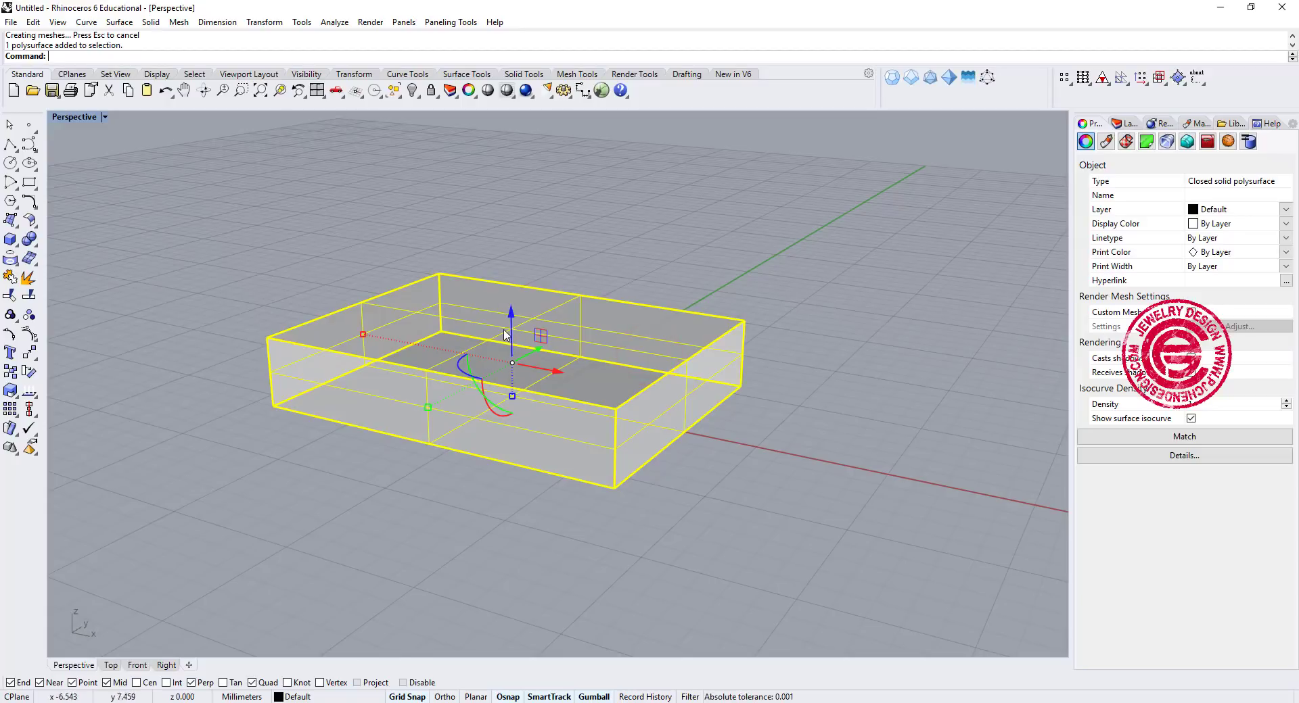
{"action": "mouse_move", "coordinate": [636, 295]}
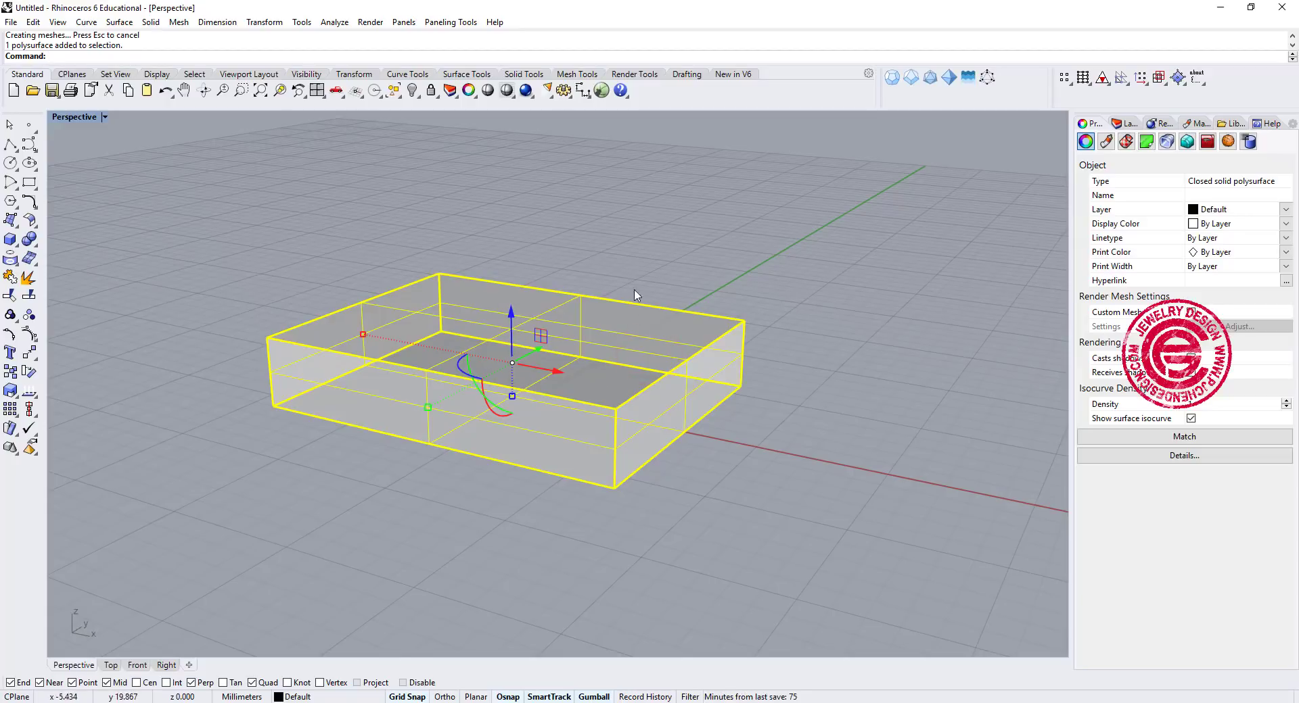
Select only the box's top face and Alt-drag it upward into a taller block
{"action": "left_click", "coordinate": [801, 393]}
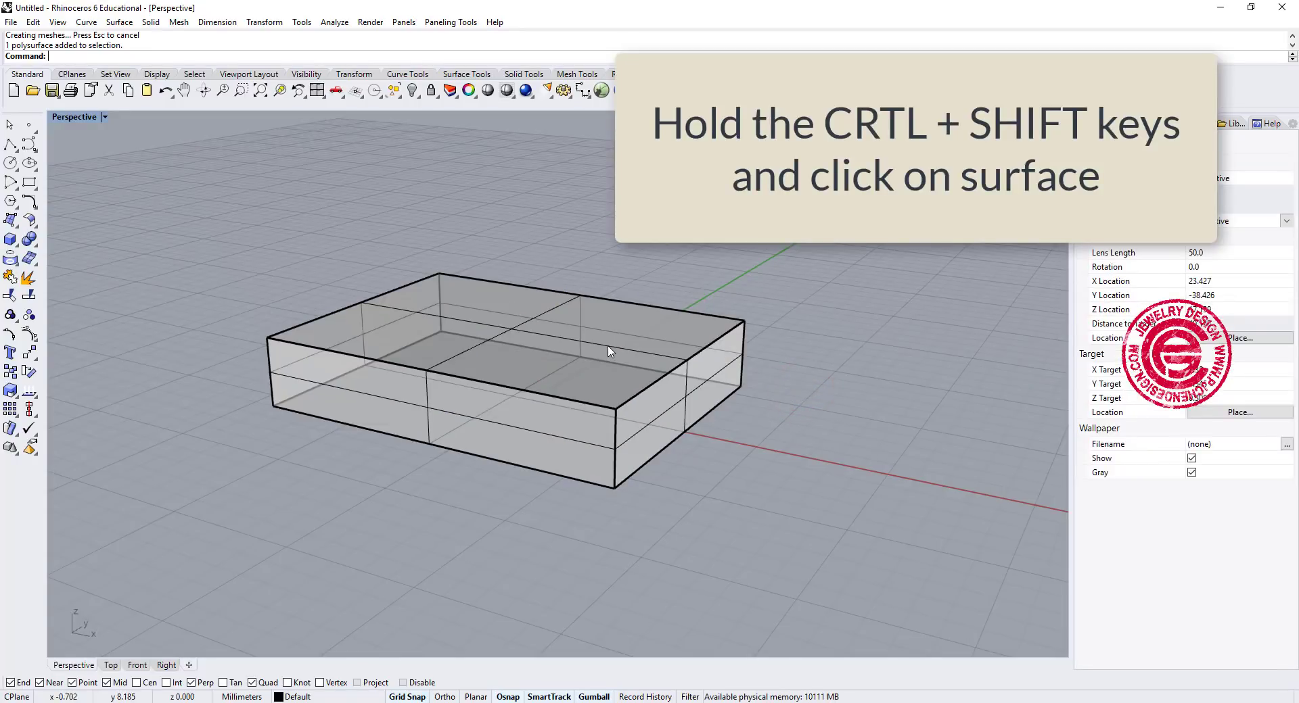
{"action": "left_click", "coordinate": [609, 350]}
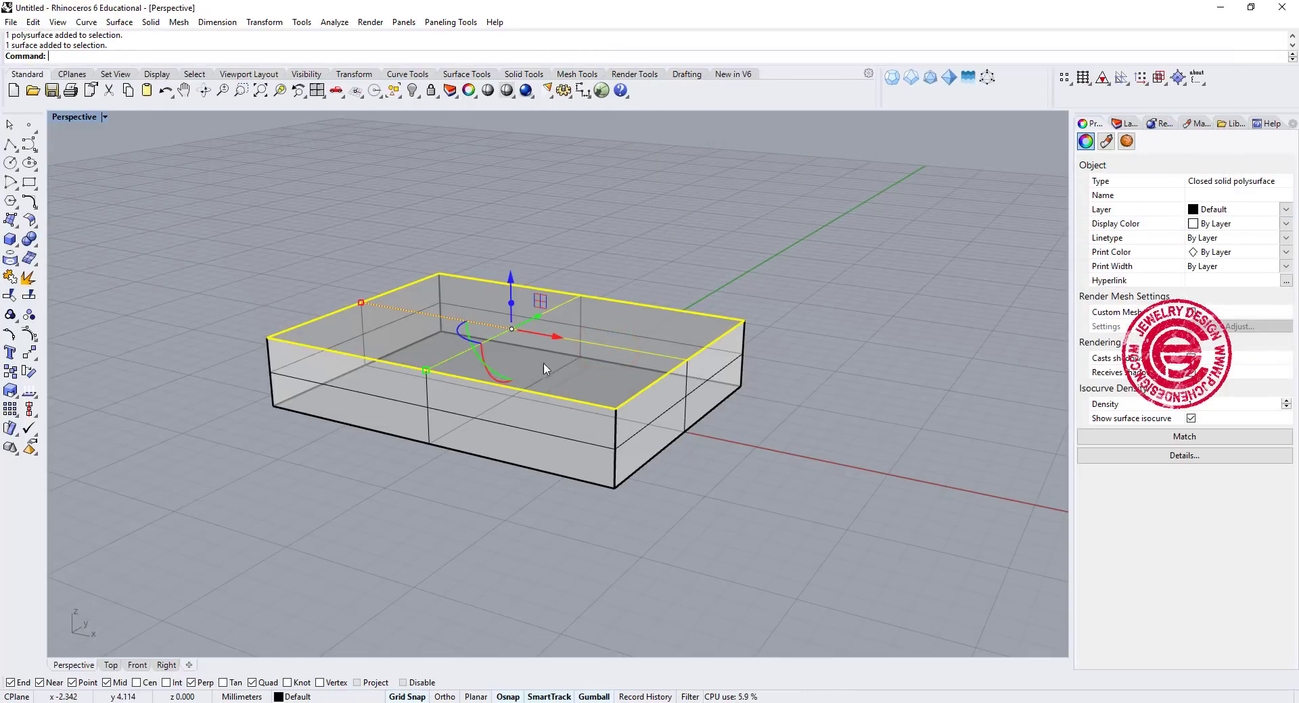
{"action": "mouse_move", "coordinate": [691, 385]}
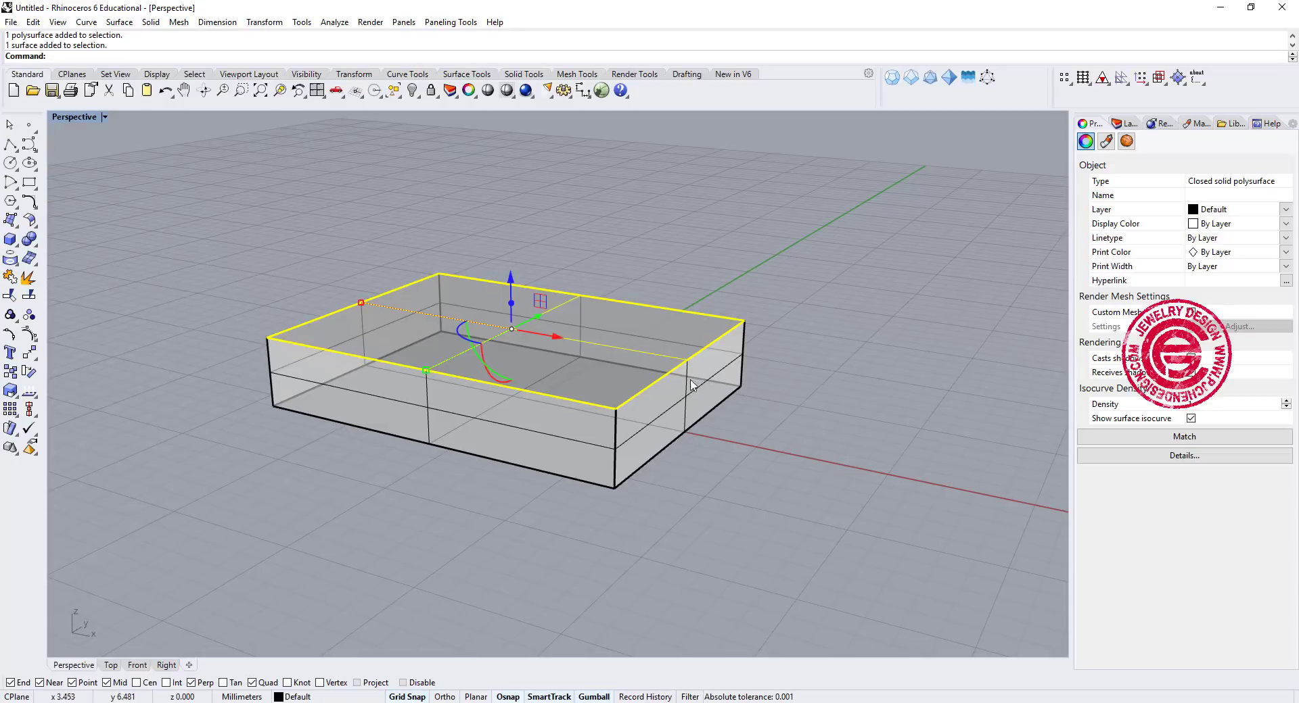
{"action": "mouse_move", "coordinate": [592, 332]}
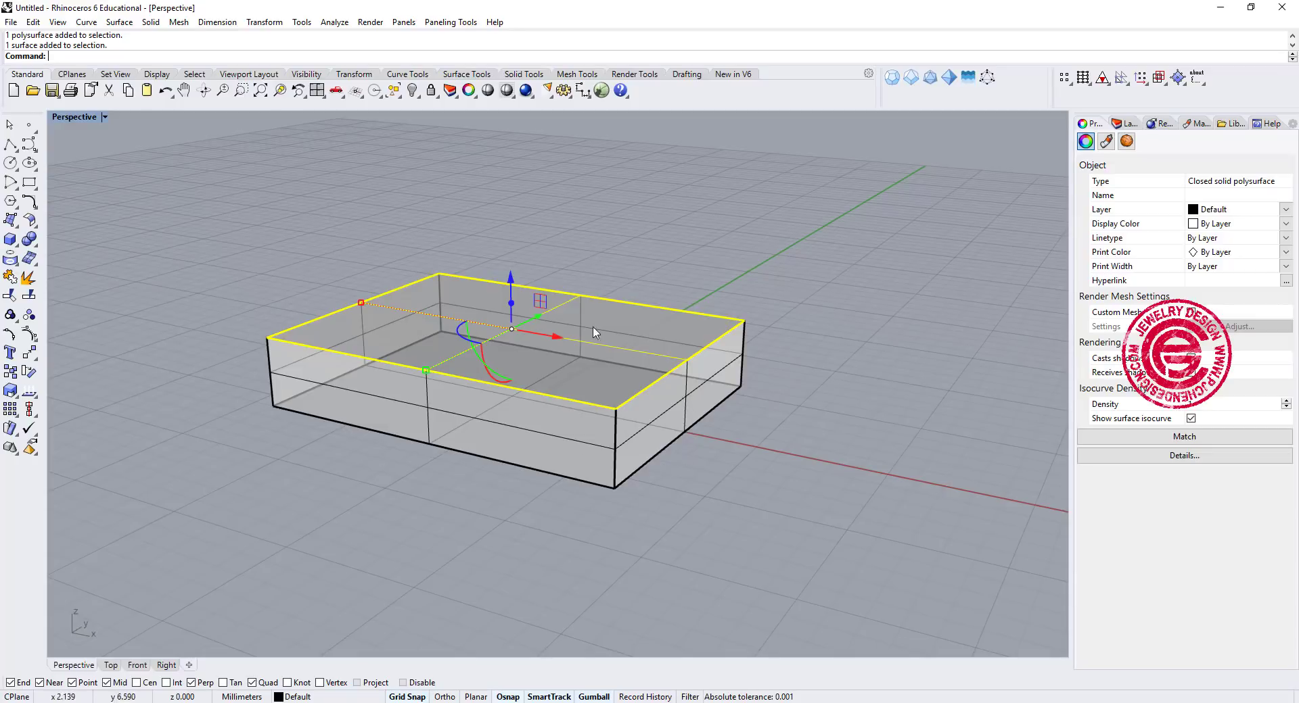
{"action": "left_click_drag", "start_coordinate": [510, 303], "coordinate": [510, 234]}
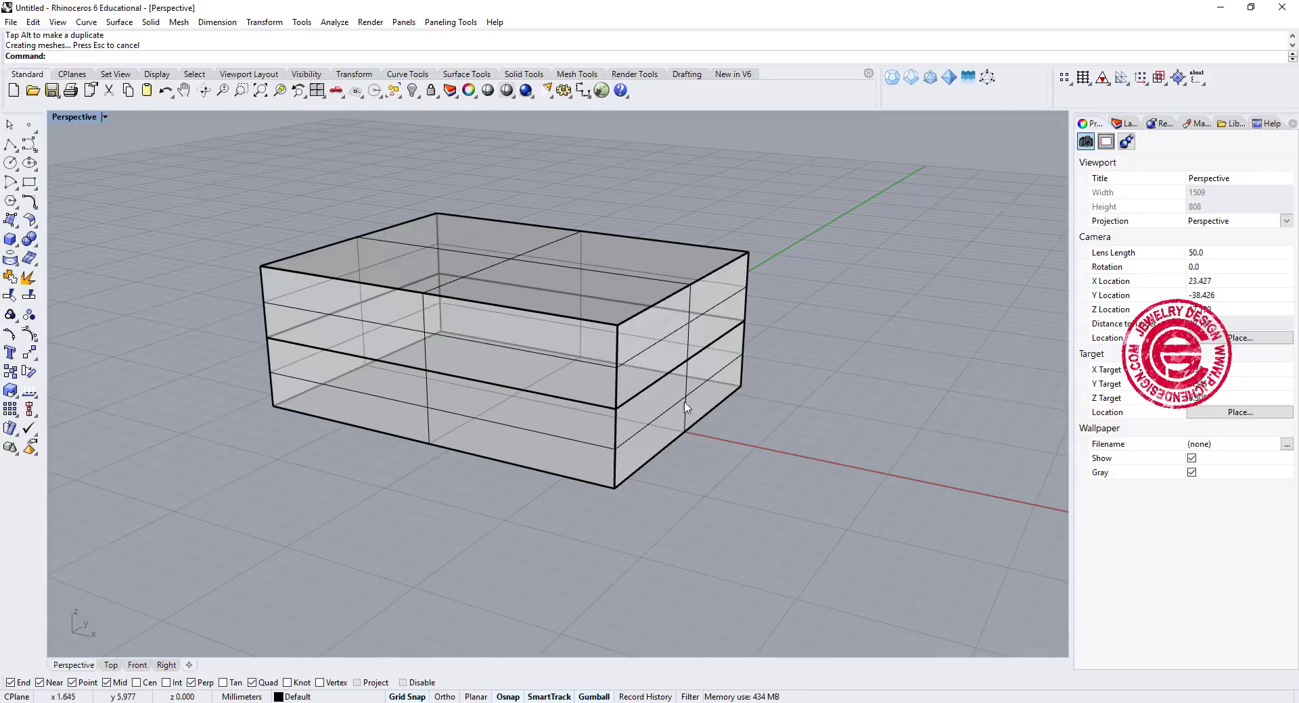
{"action": "left_click_drag", "start_coordinate": [688, 406], "coordinate": [828, 360]}
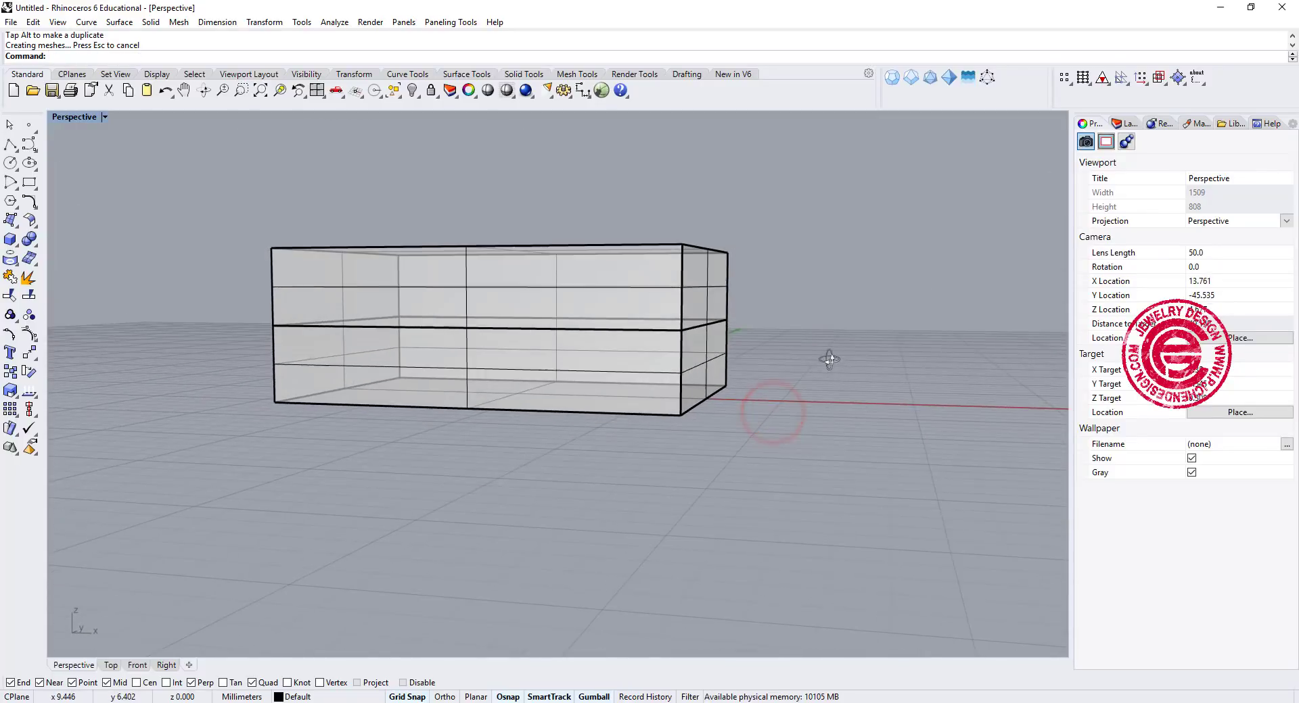
{"action": "left_click_drag", "start_coordinate": [828, 360], "coordinate": [609, 402]}
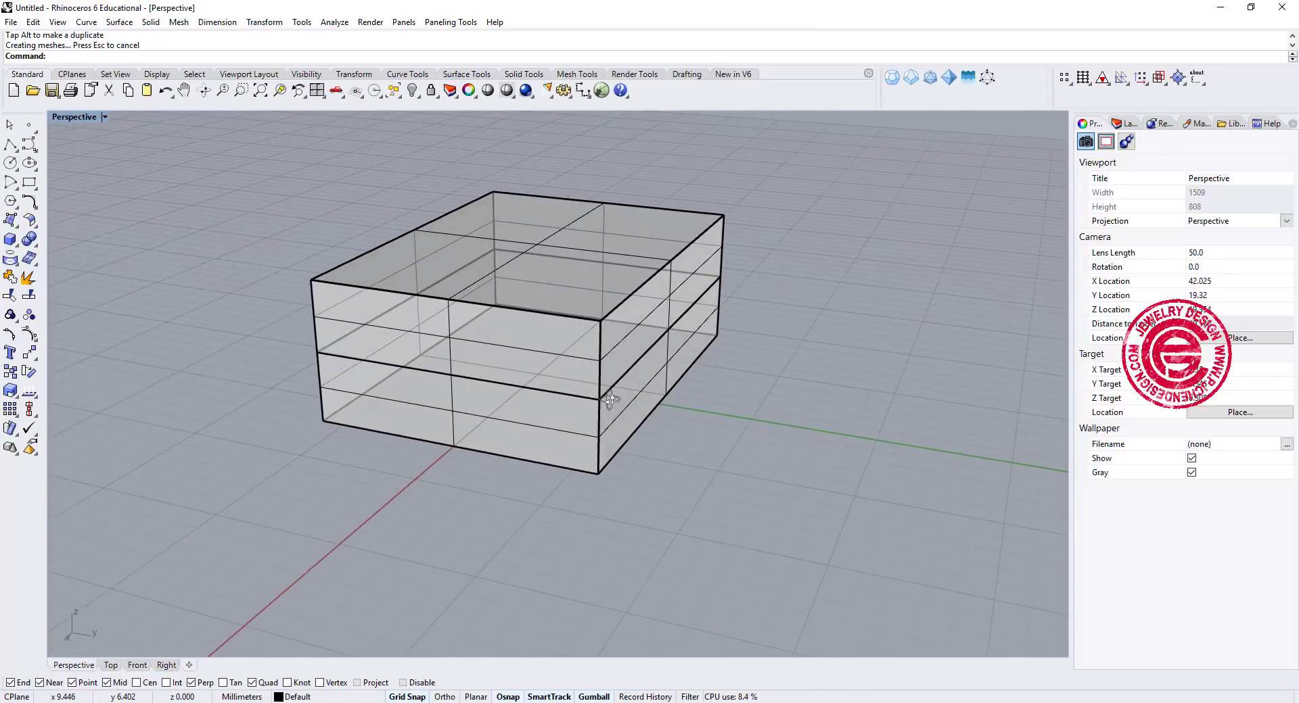
{"action": "left_click_drag", "start_coordinate": [611, 401], "coordinate": [784, 382]}
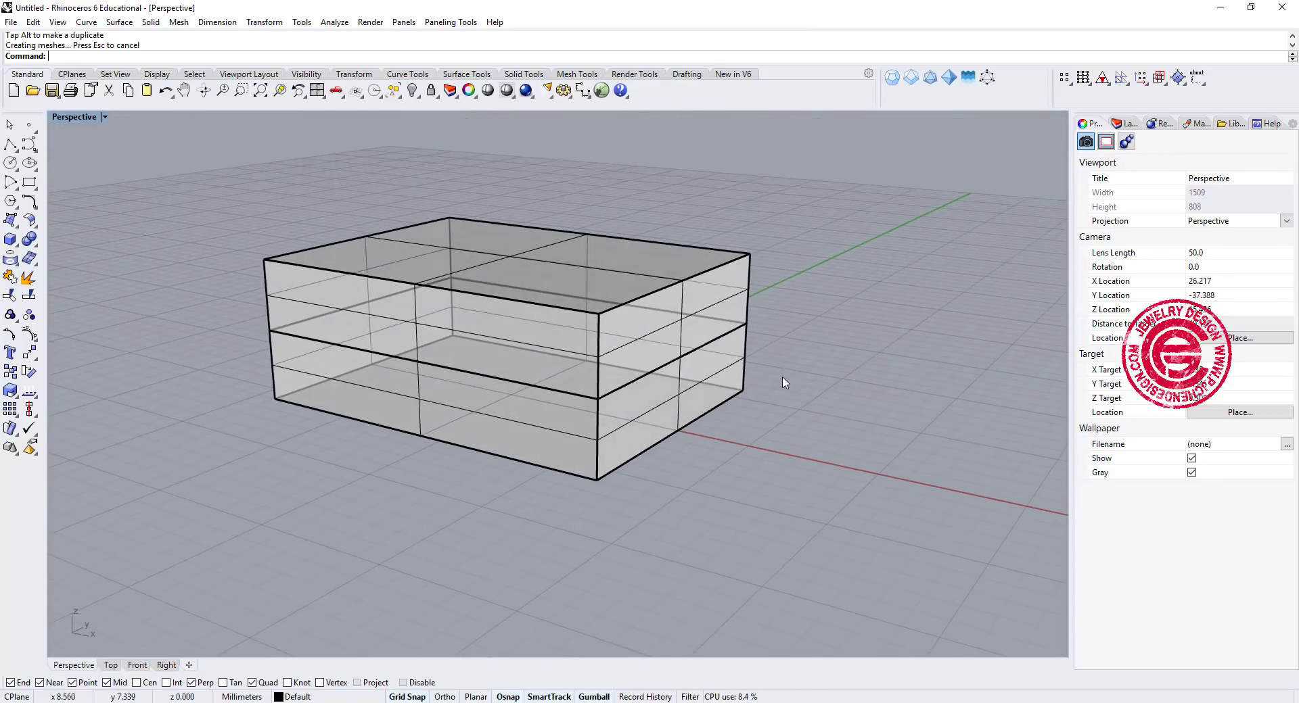
{"action": "mouse_move", "coordinate": [587, 386]}
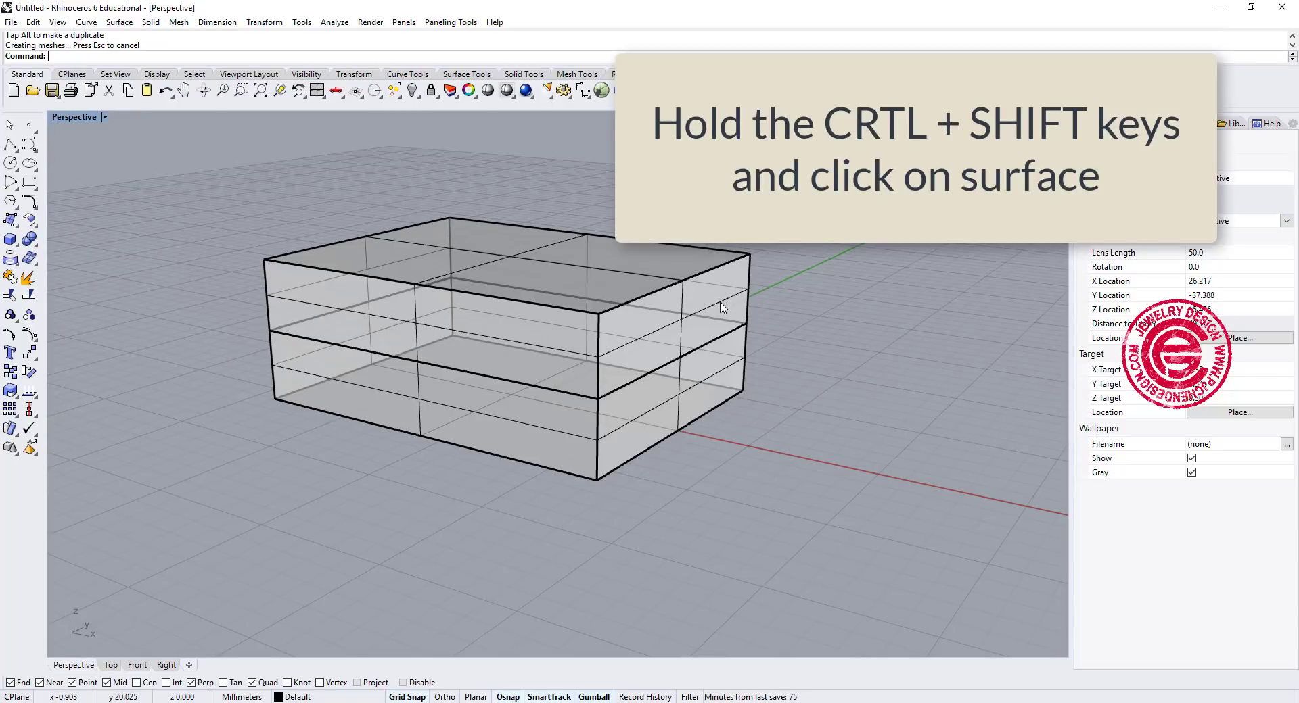
Extrude a side sub-face into an extension and scale its end face down to taper it
{"action": "left_click", "coordinate": [671, 323]}
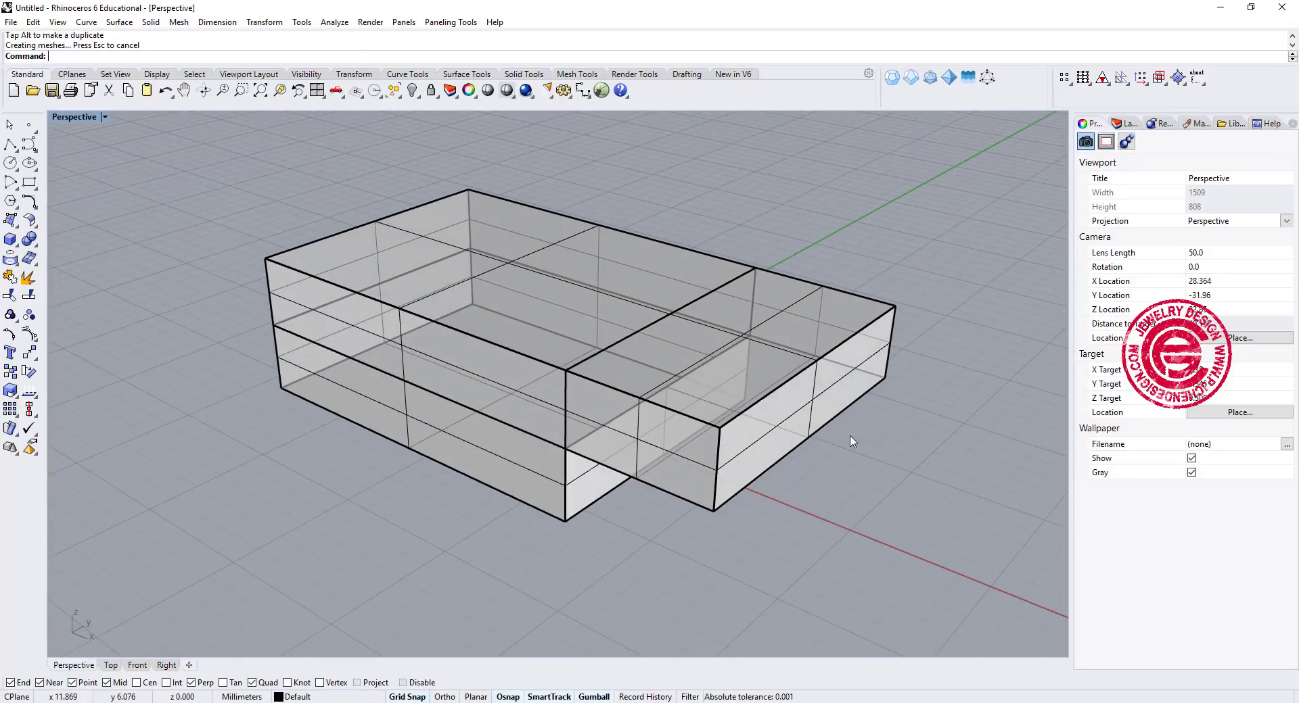
{"action": "left_click_drag", "start_coordinate": [853, 442], "coordinate": [790, 404]}
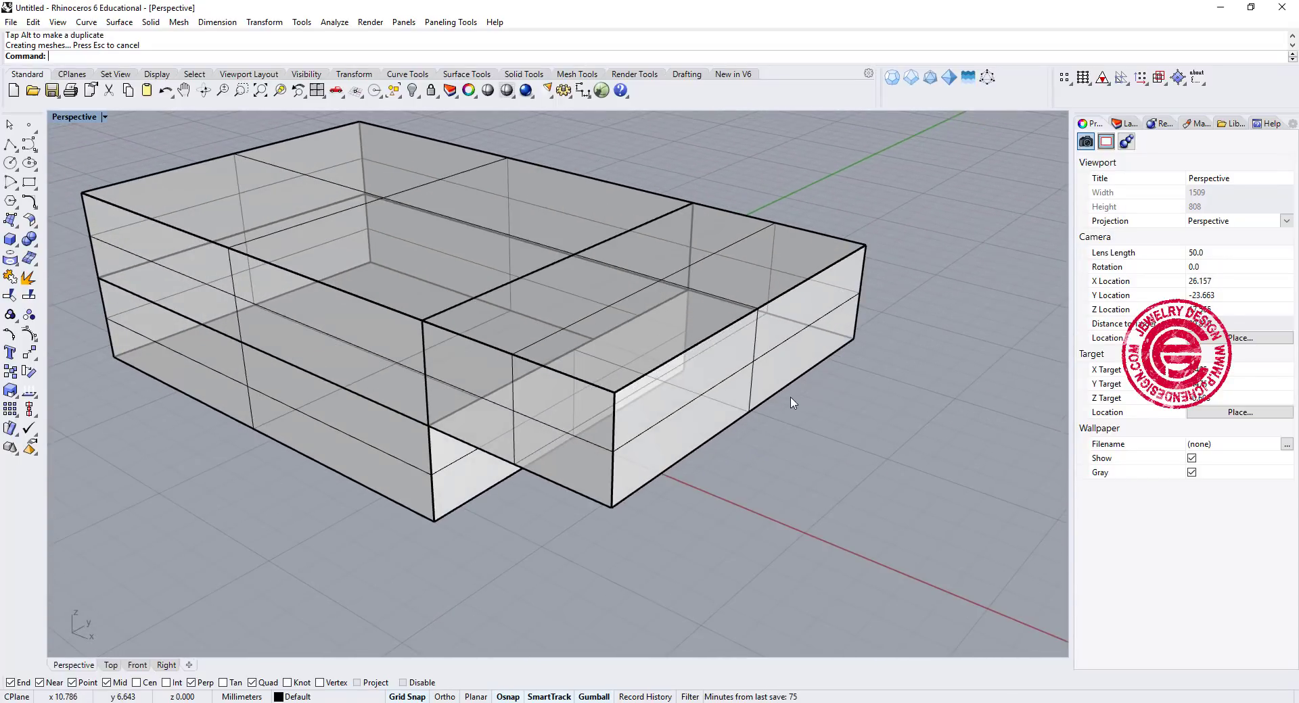
{"action": "mouse_move", "coordinate": [787, 349]}
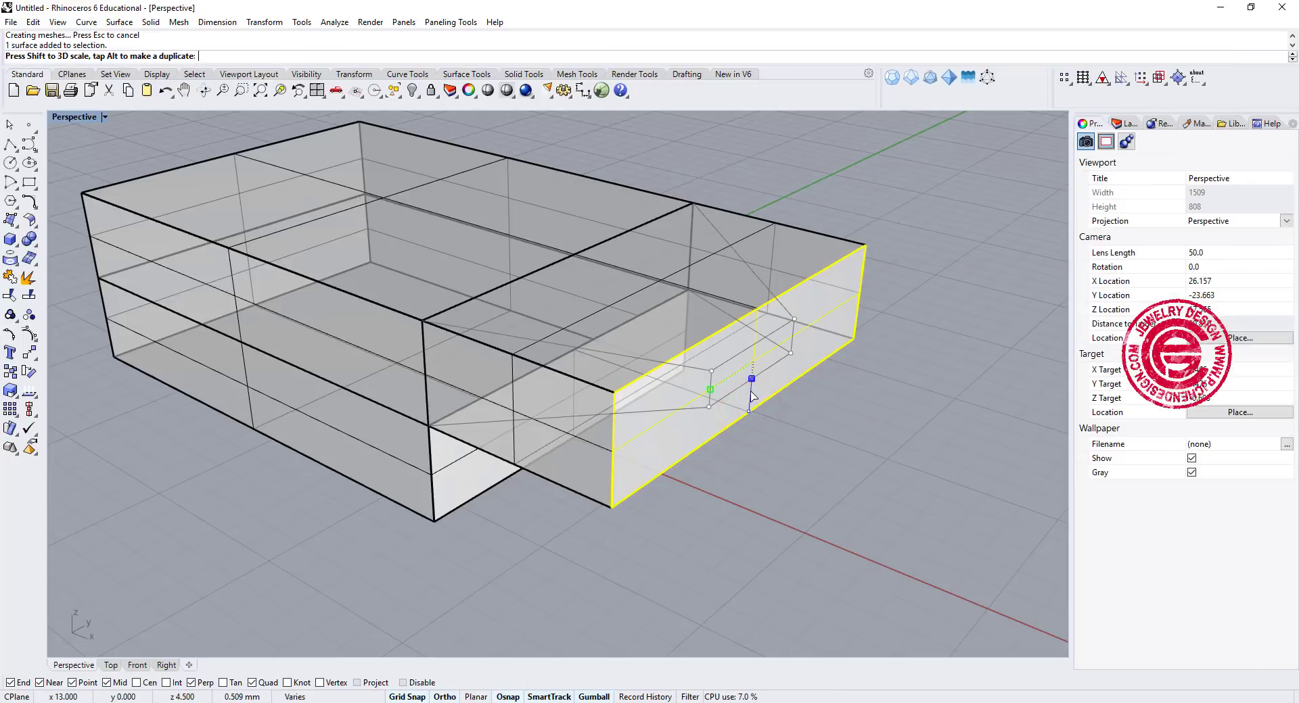
{"action": "left_click_drag", "start_coordinate": [749, 379], "coordinate": [745, 445]}
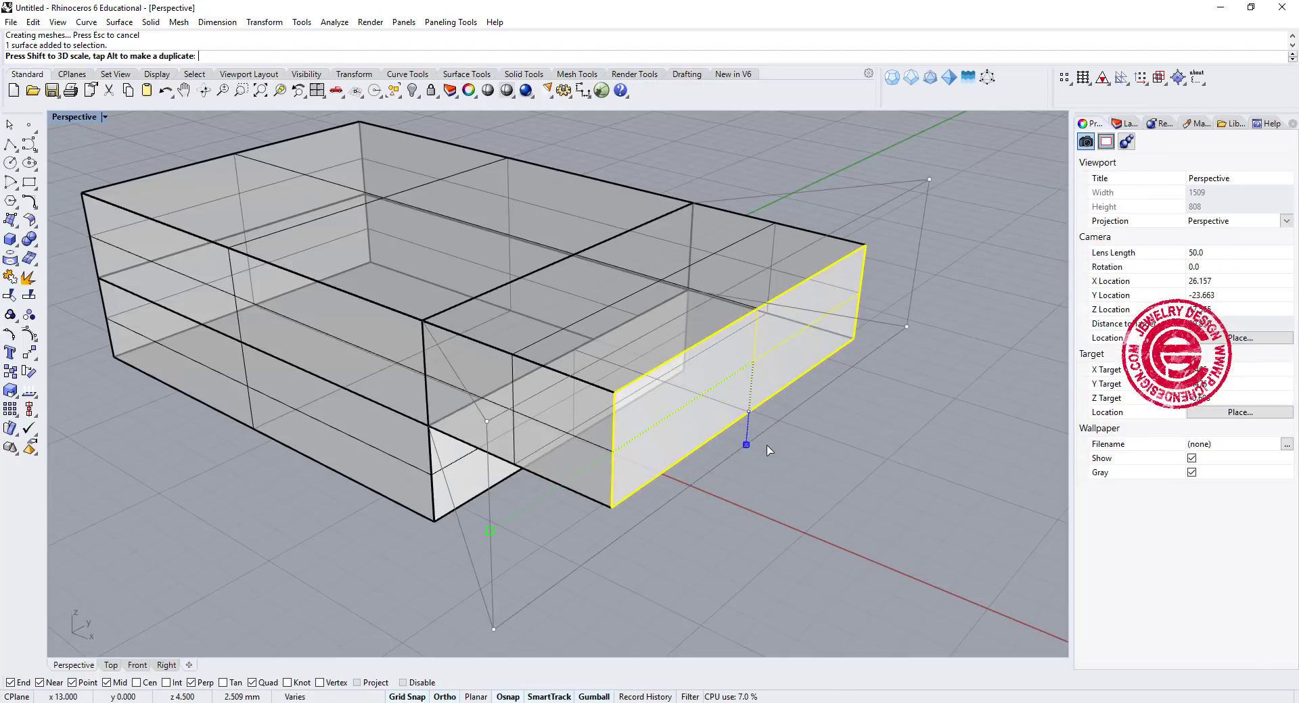
{"action": "left_click_drag", "start_coordinate": [748, 443], "coordinate": [751, 378]}
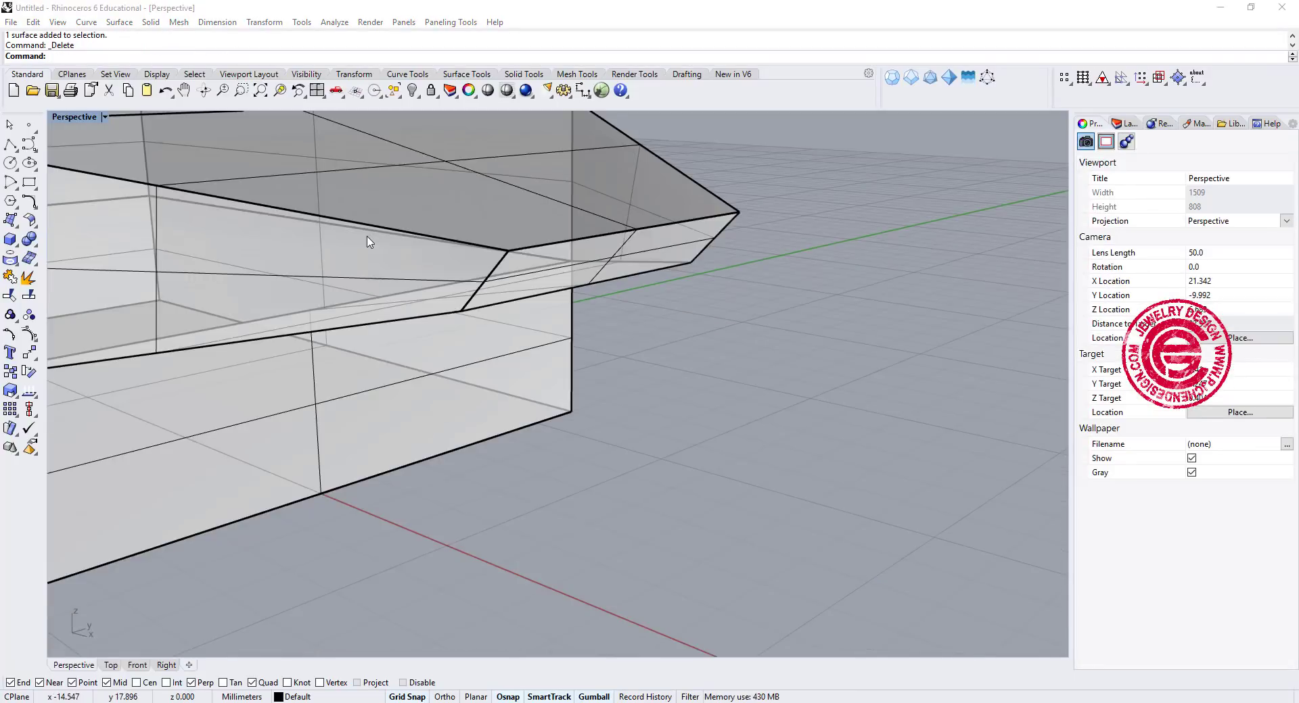
Relocate the Gumball onto the tapered tip face and extrude the tip into a short angled extension
{"action": "left_click_drag", "start_coordinate": [369, 242], "coordinate": [582, 340]}
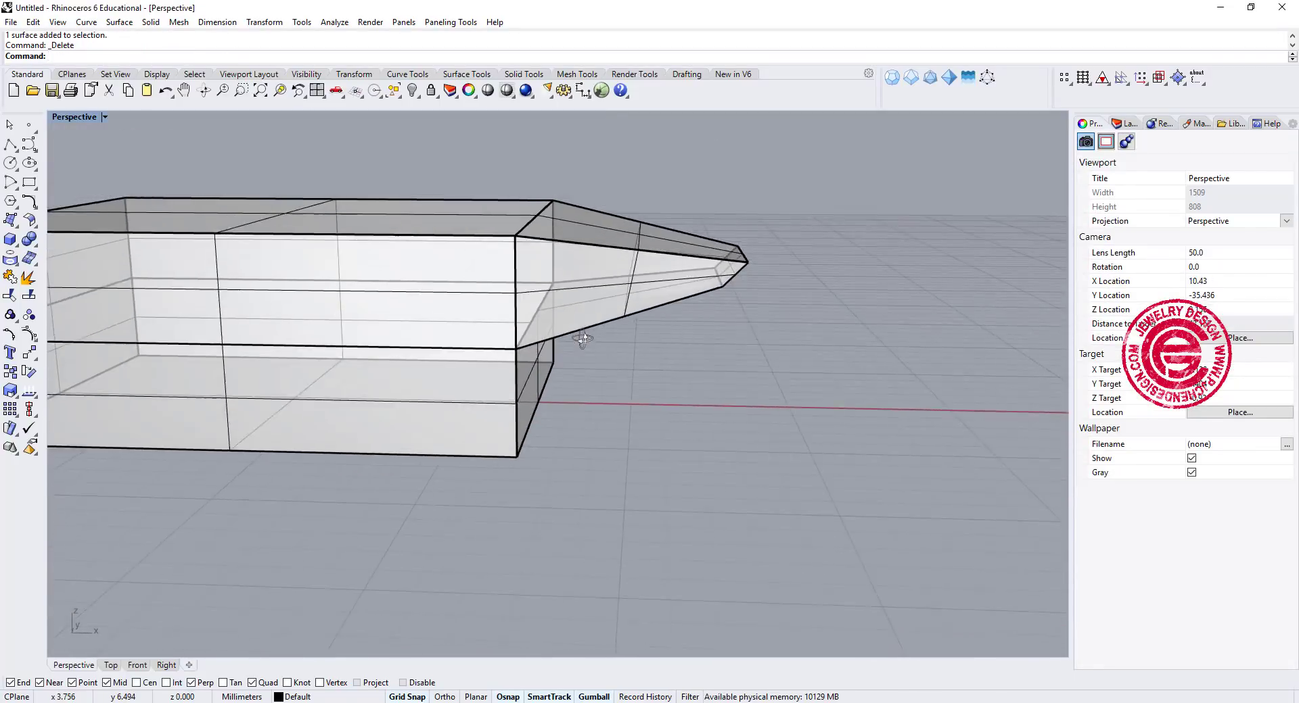
{"action": "left_click_drag", "start_coordinate": [579, 340], "coordinate": [604, 286]}
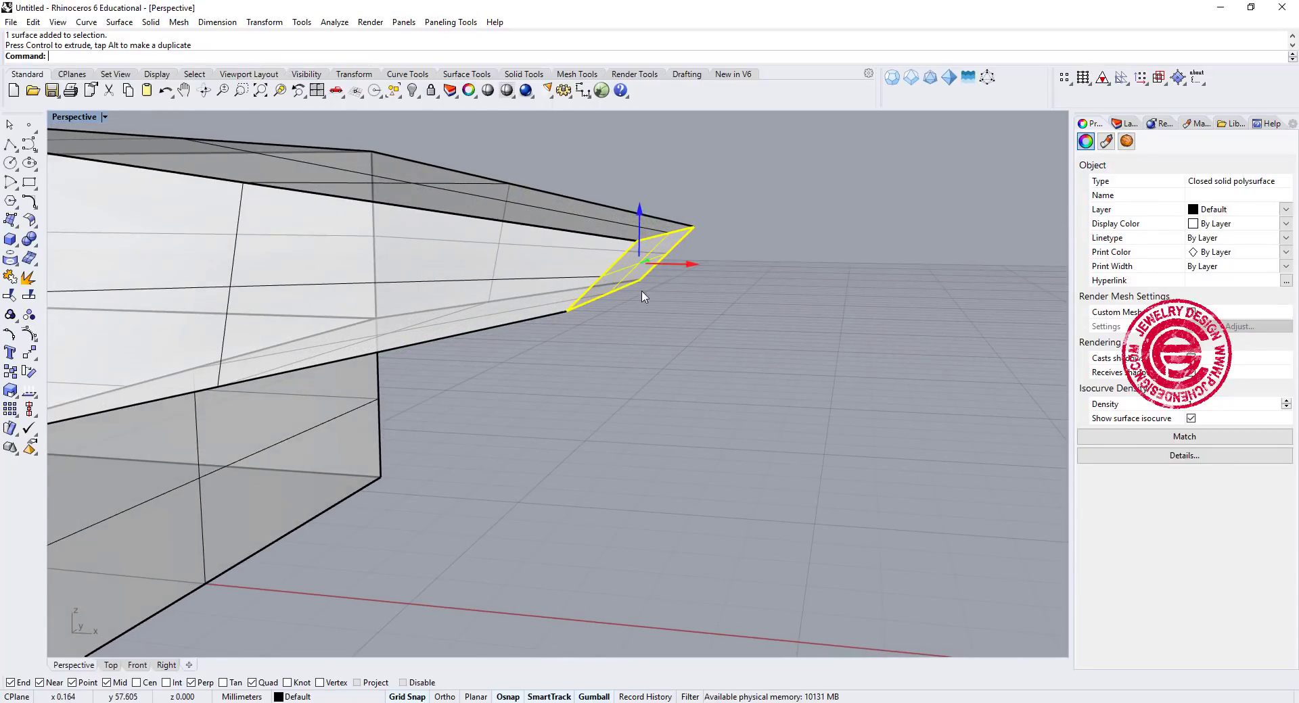
{"action": "mouse_move", "coordinate": [758, 394]}
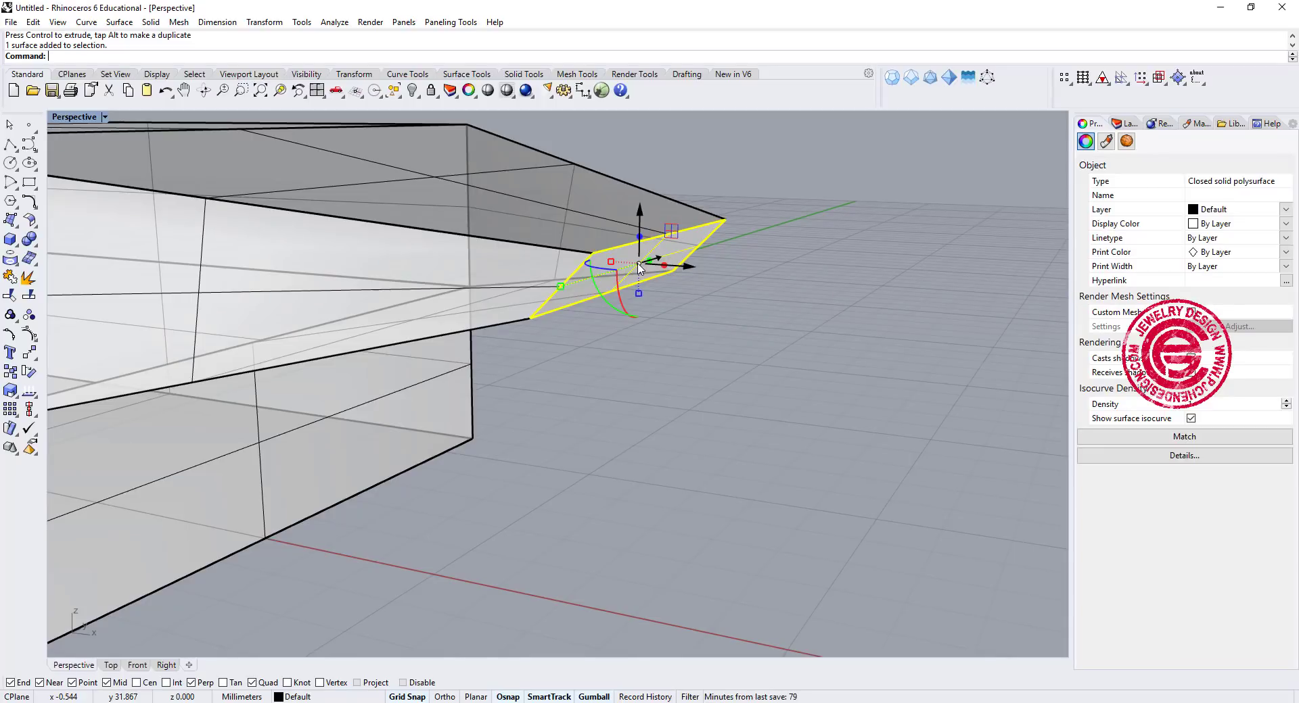
{"action": "right_click", "coordinate": [657, 265]}
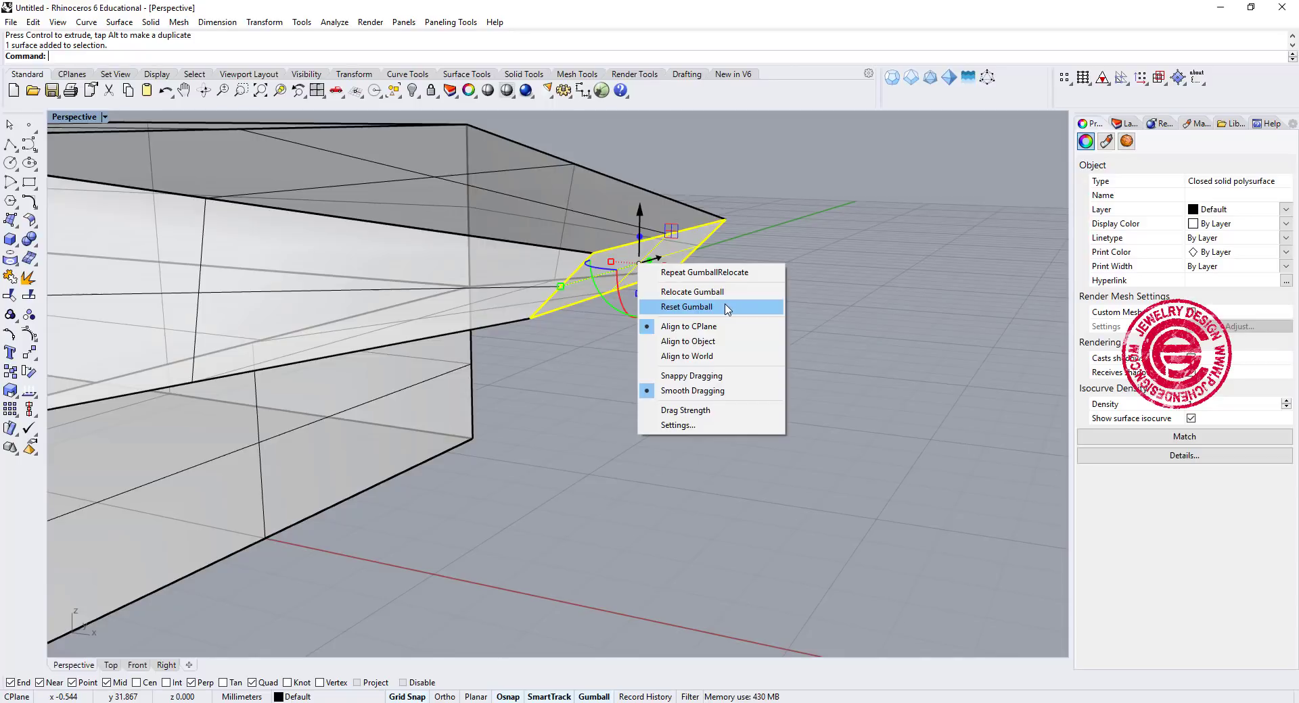
{"action": "left_click", "coordinate": [691, 291]}
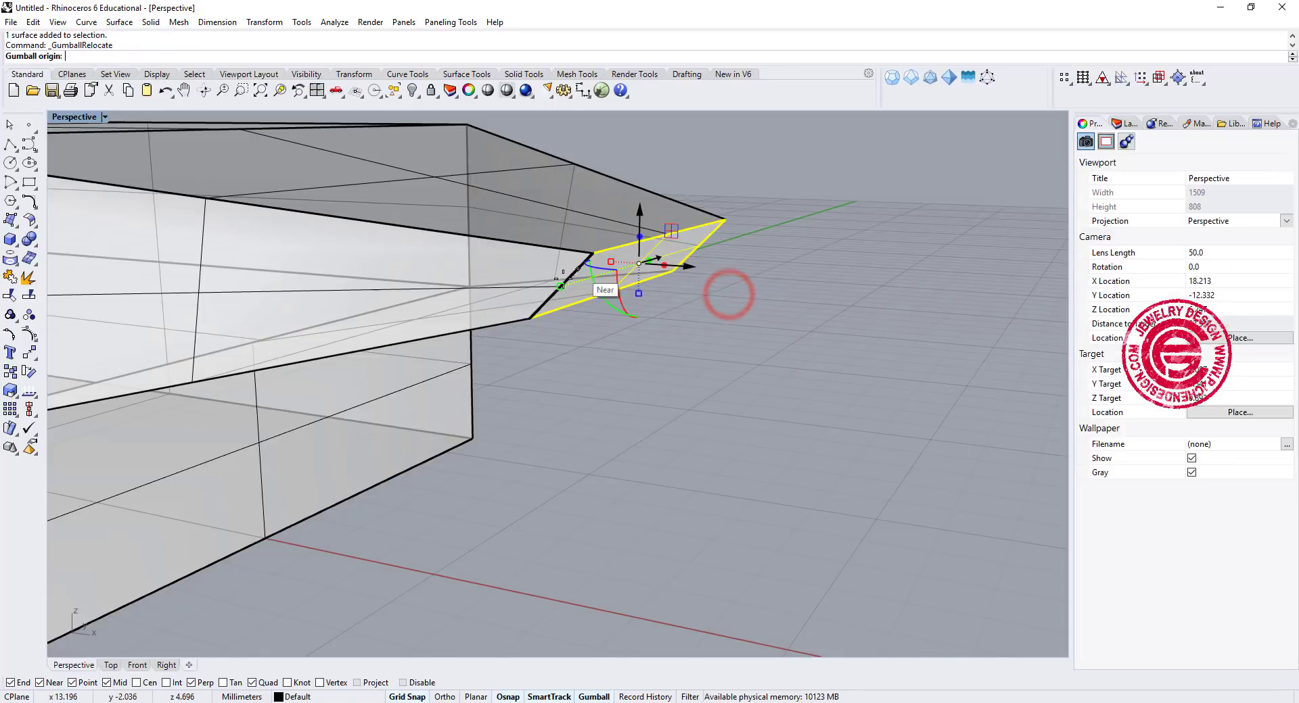
{"action": "left_click", "coordinate": [530, 317]}
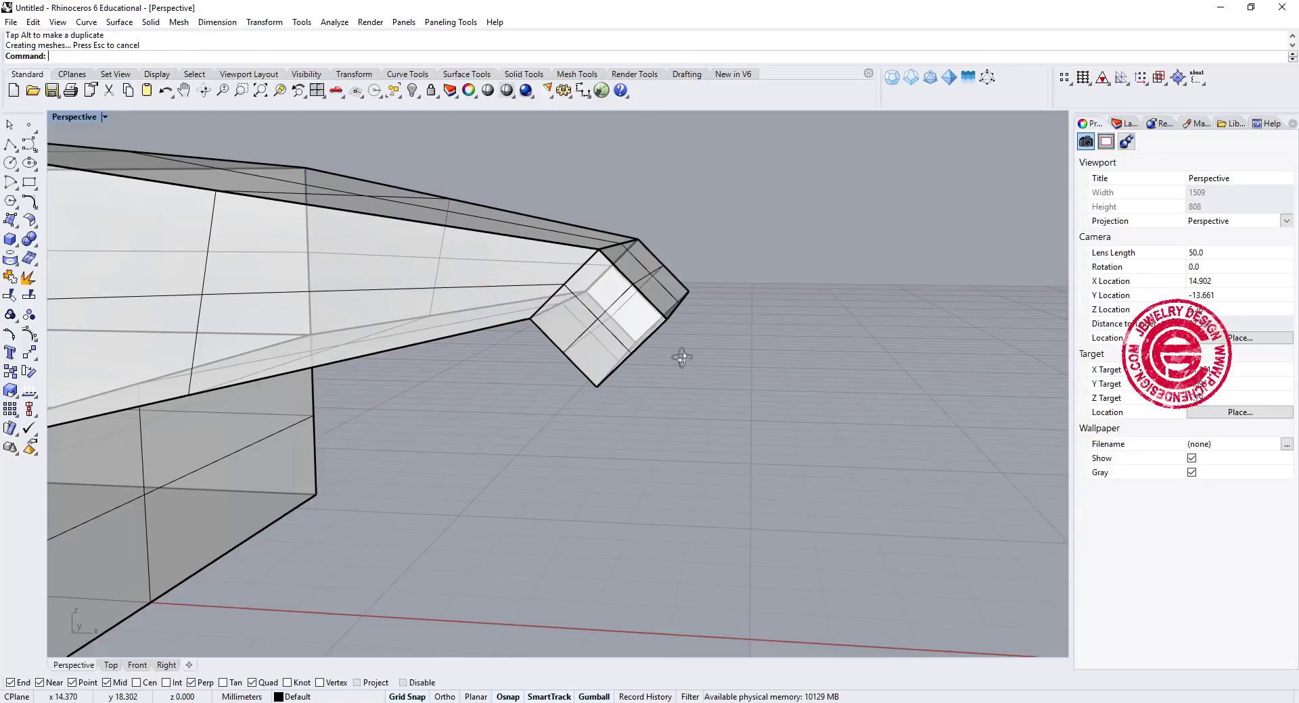
{"action": "left_click_drag", "start_coordinate": [680, 357], "coordinate": [580, 288]}
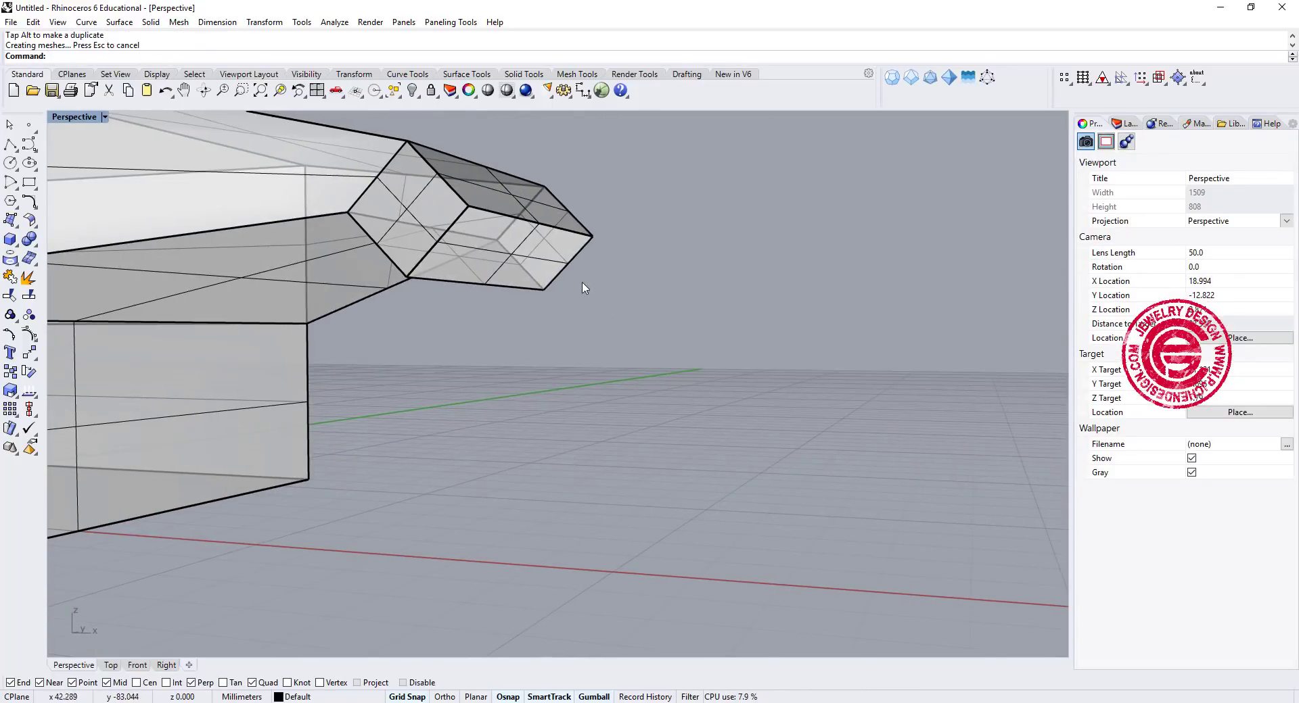
{"action": "left_click", "coordinate": [497, 240]}
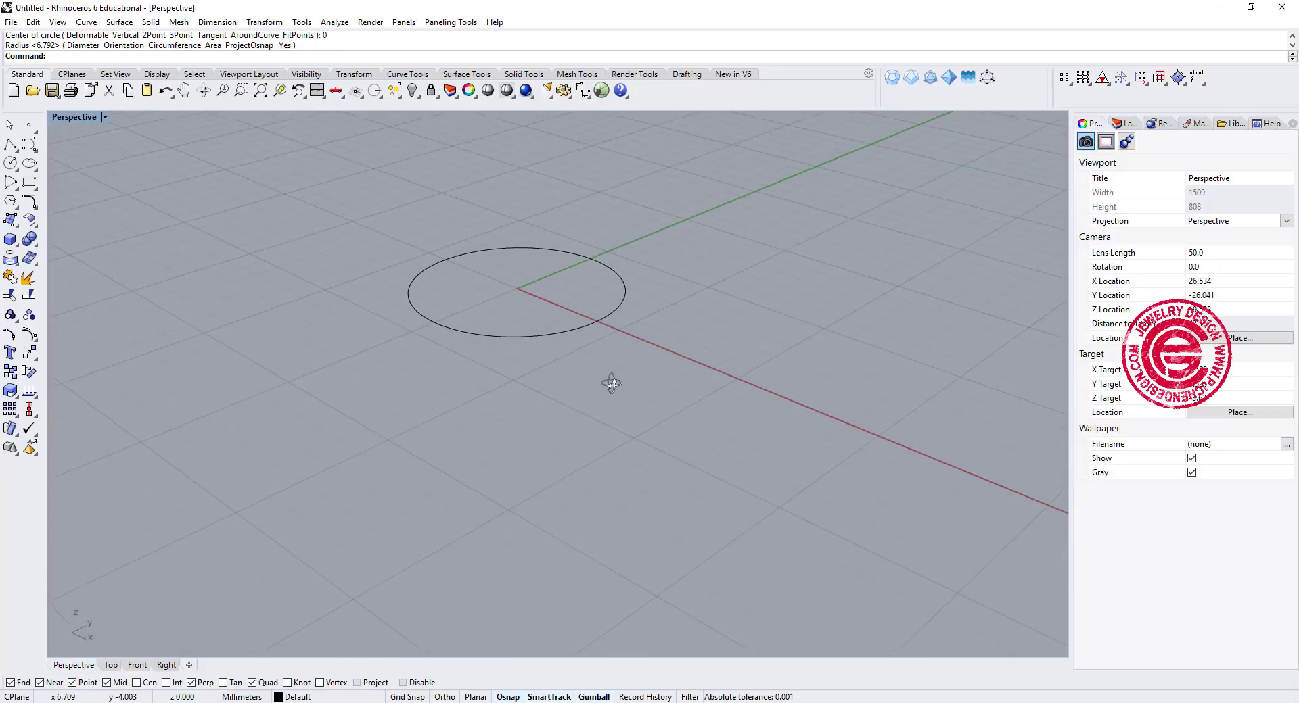
Select the circle and extrude it upward with the Gumball's Z arrow into a cylindrical band
{"action": "left_click_drag", "start_coordinate": [611, 383], "coordinate": [609, 348]}
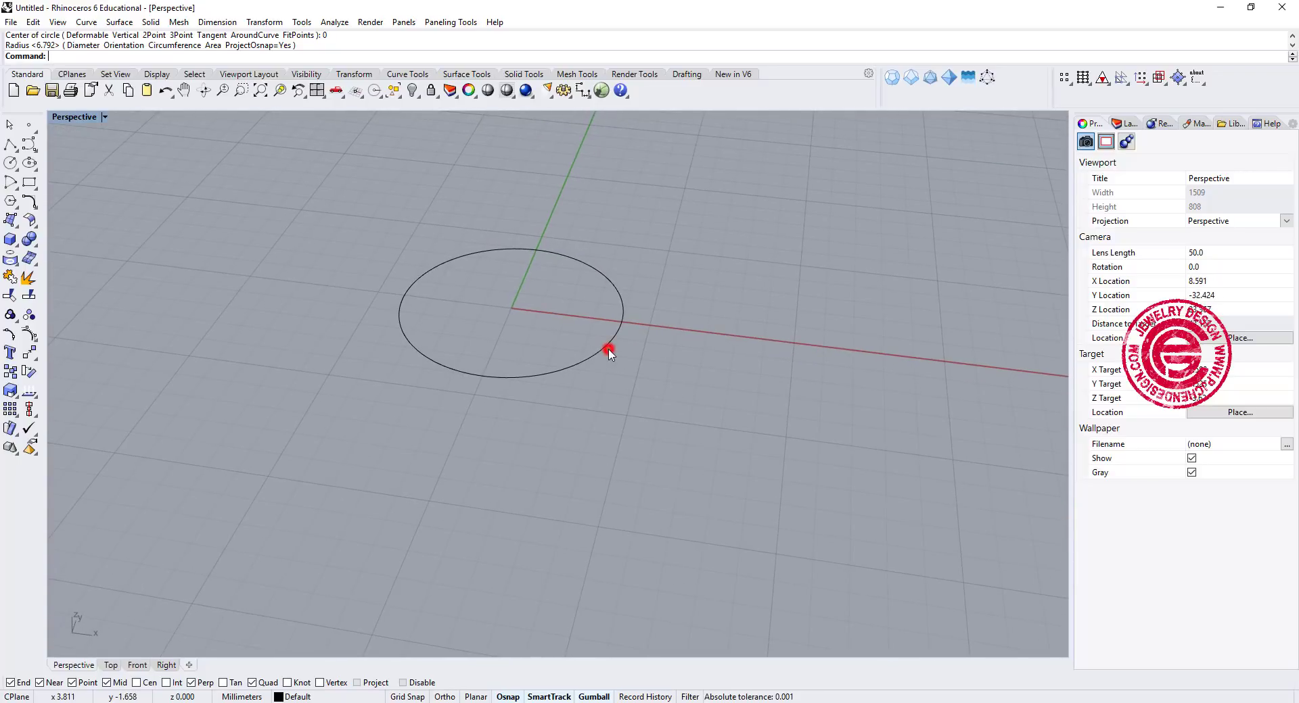
{"action": "left_click", "coordinate": [609, 348]}
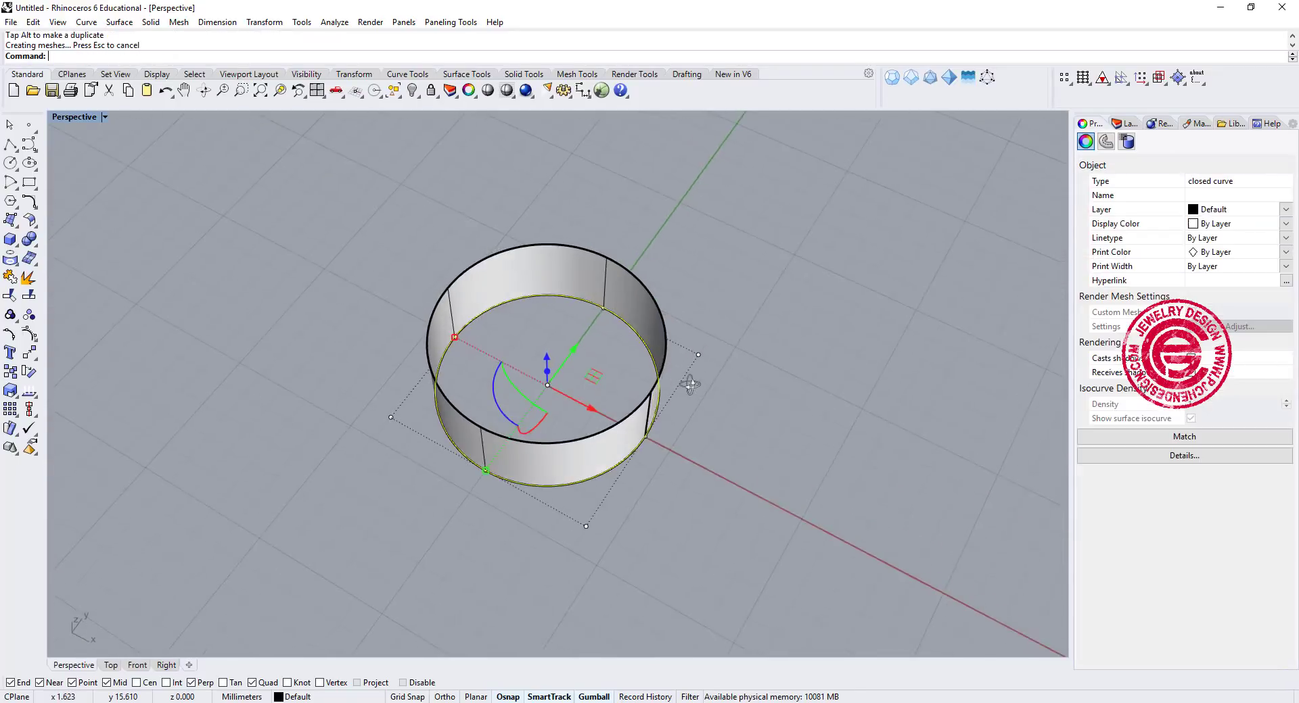
{"action": "left_click_drag", "start_coordinate": [691, 383], "coordinate": [750, 313]}
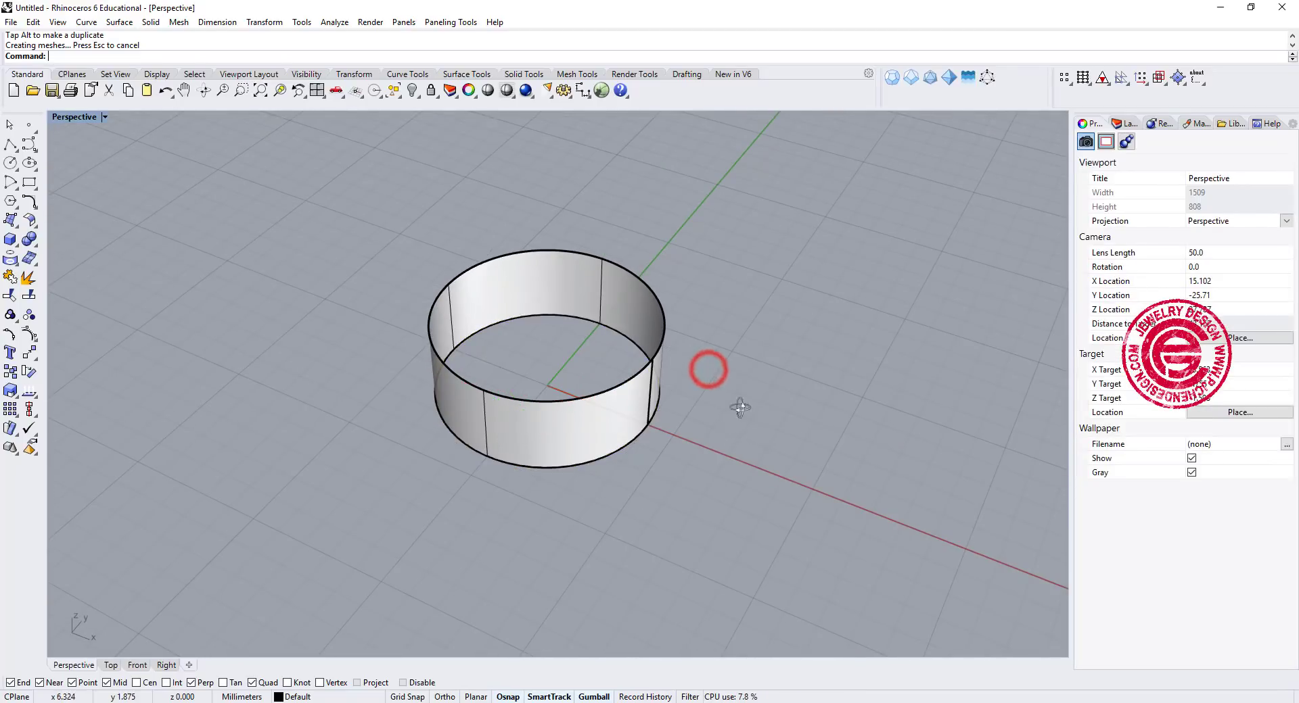
{"action": "left_click_drag", "start_coordinate": [708, 370], "coordinate": [569, 414]}
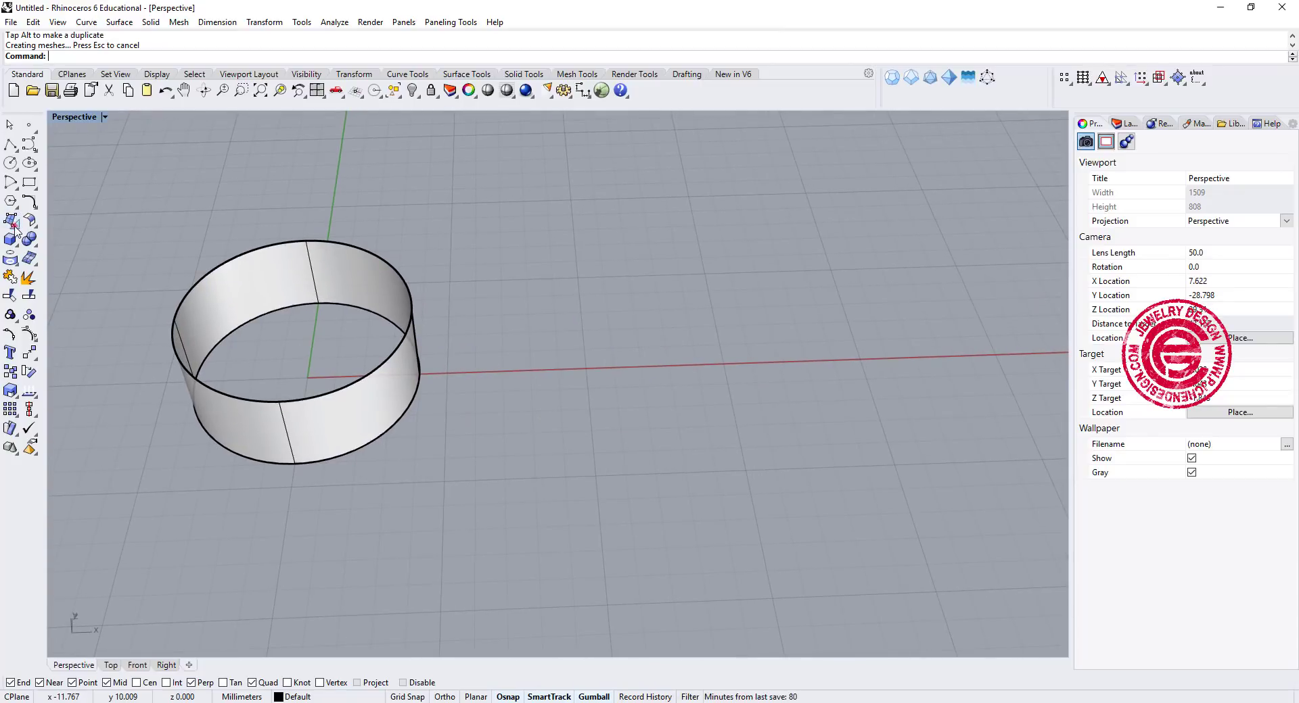
{"action": "left_click", "coordinate": [12, 239]}
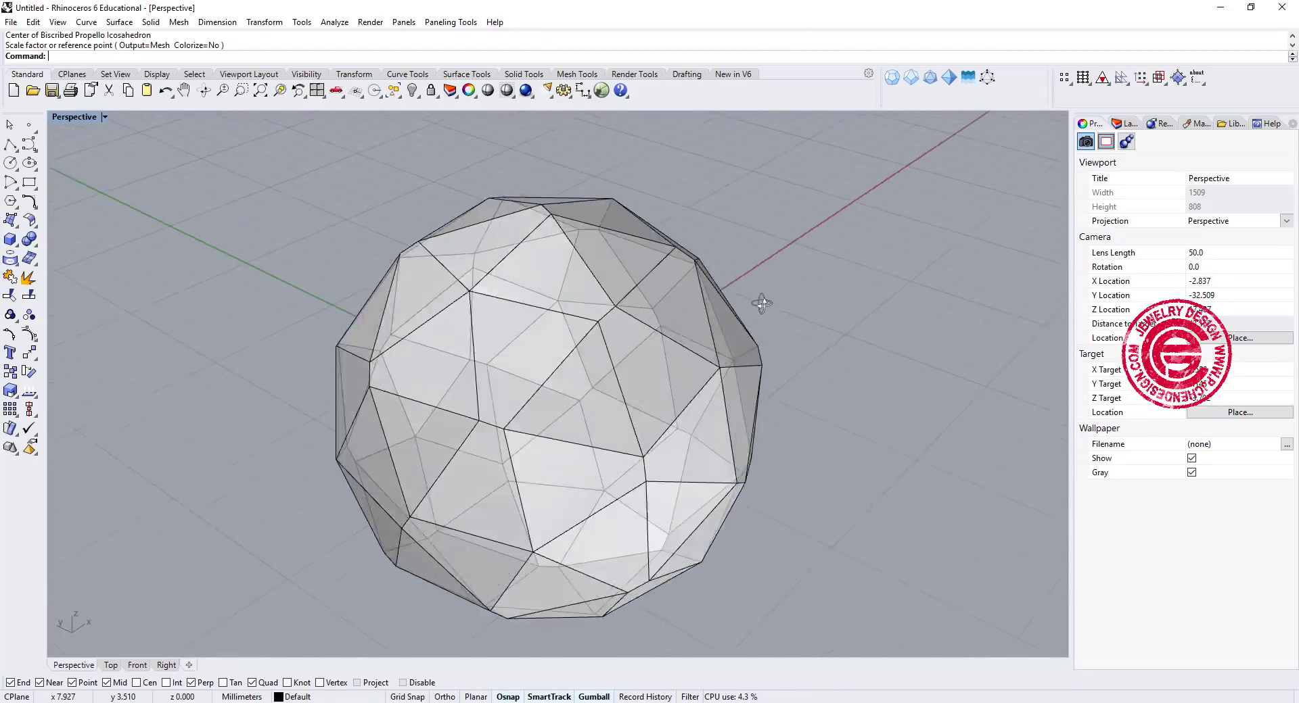
Select one face of the icosahedron mesh and Ctrl-drag the gumball arrow into a tapering spike
{"action": "left_click_drag", "start_coordinate": [761, 302], "coordinate": [667, 313]}
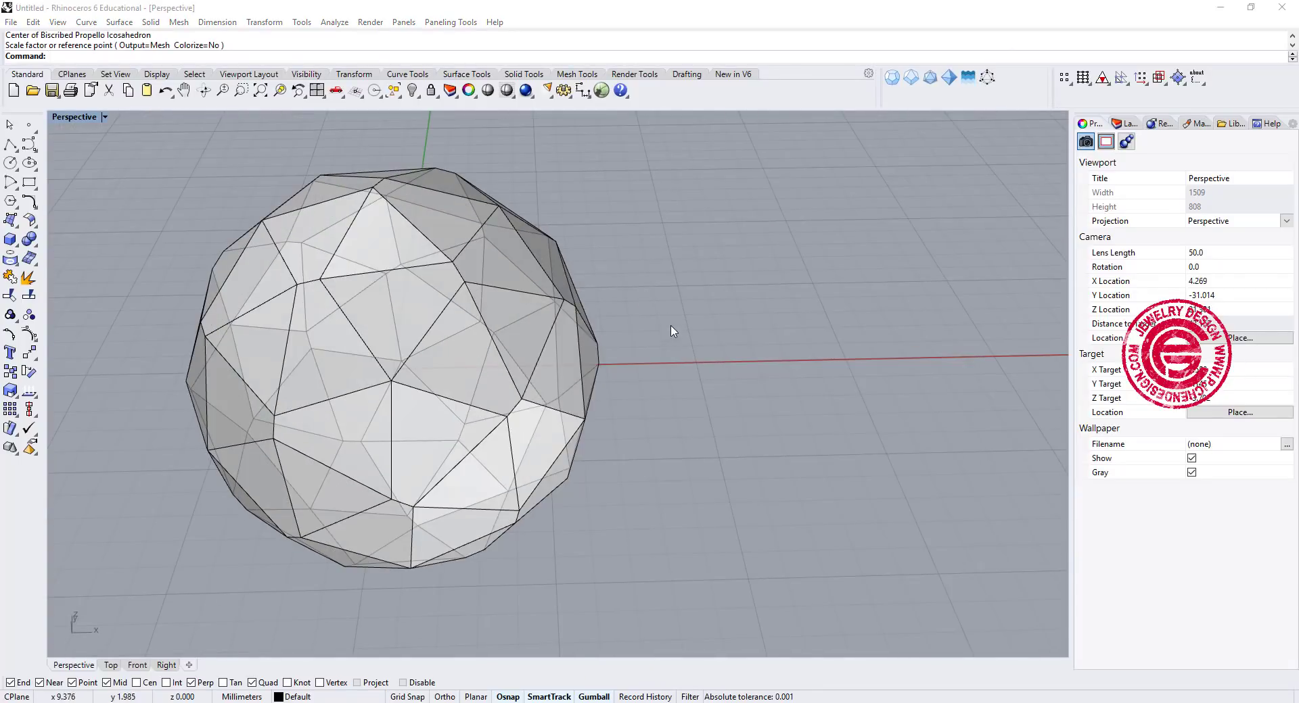
{"action": "left_click_drag", "start_coordinate": [671, 331], "coordinate": [716, 304]}
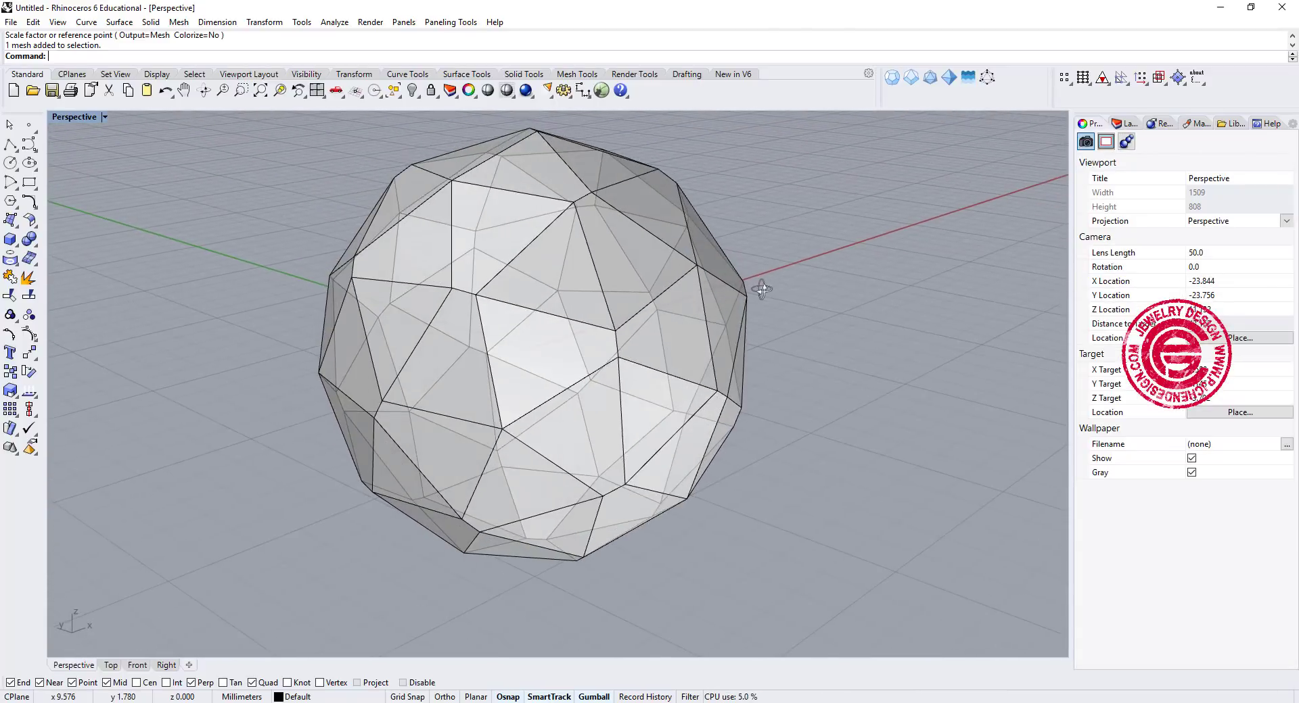
{"action": "left_click_drag", "start_coordinate": [760, 290], "coordinate": [654, 312]}
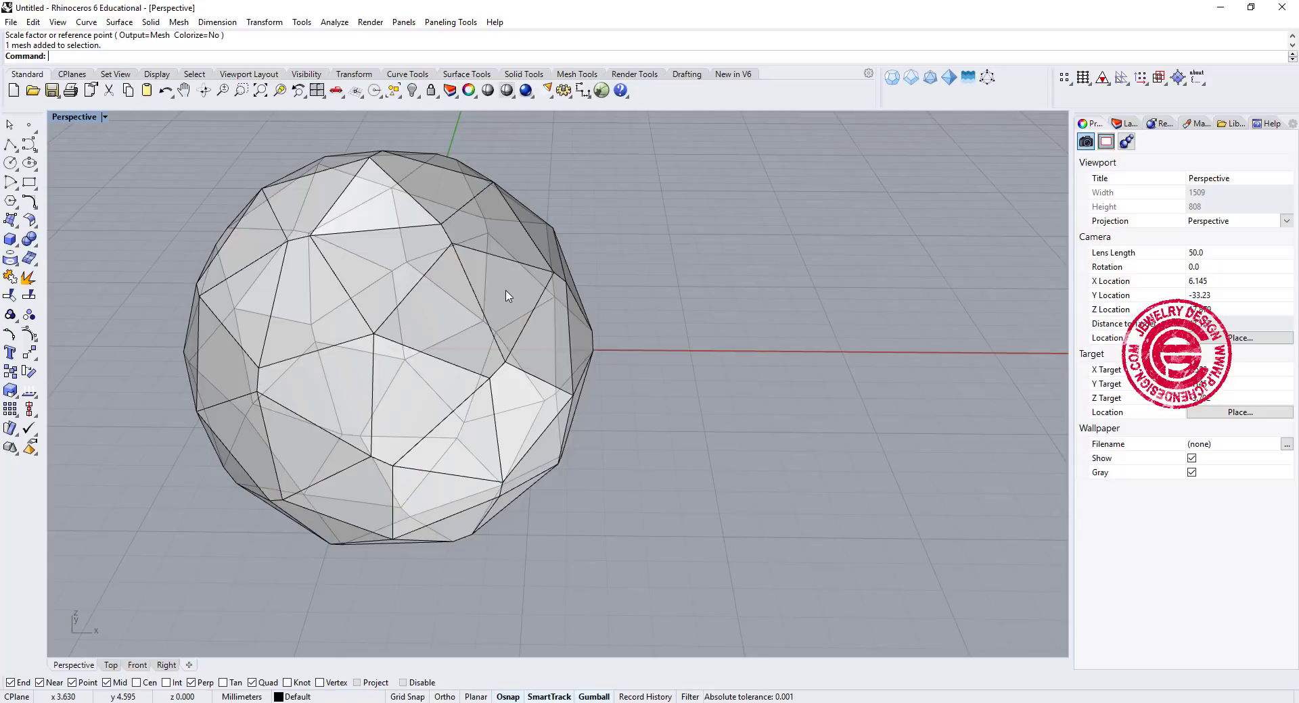
{"action": "left_click", "coordinate": [505, 298]}
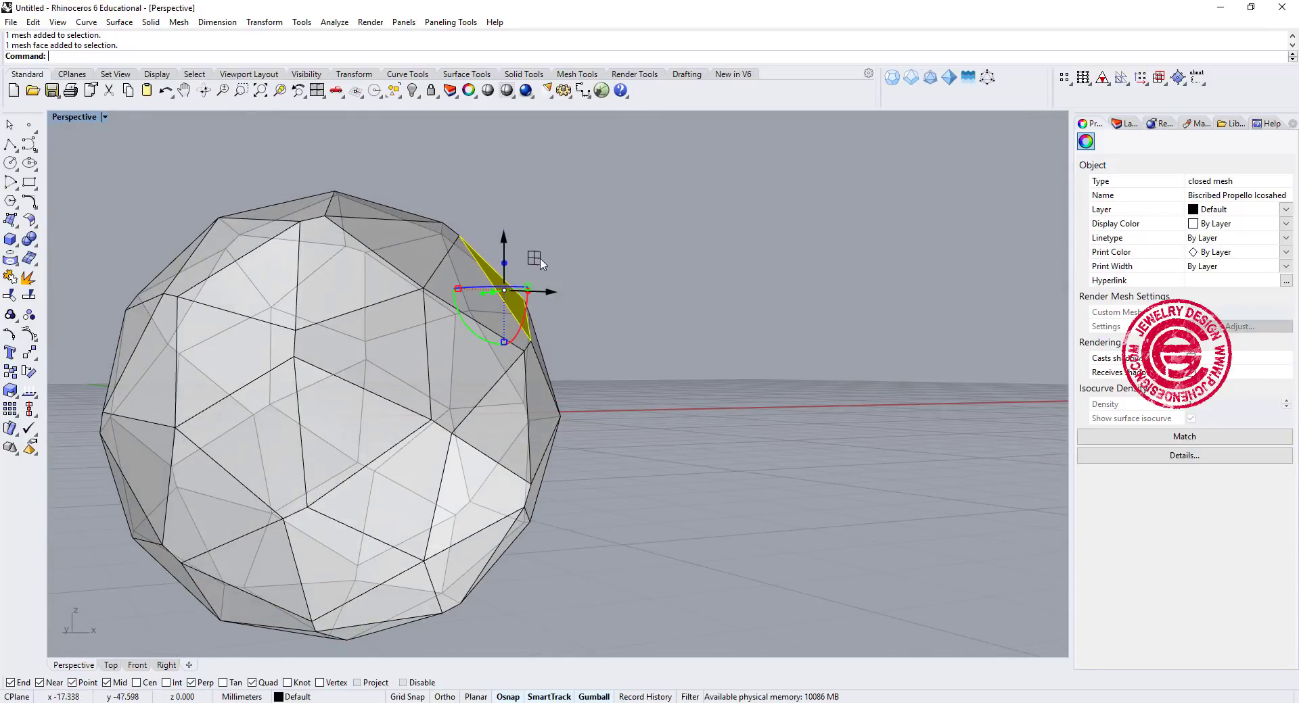
{"action": "left_click_drag", "start_coordinate": [503, 292], "coordinate": [605, 240]}
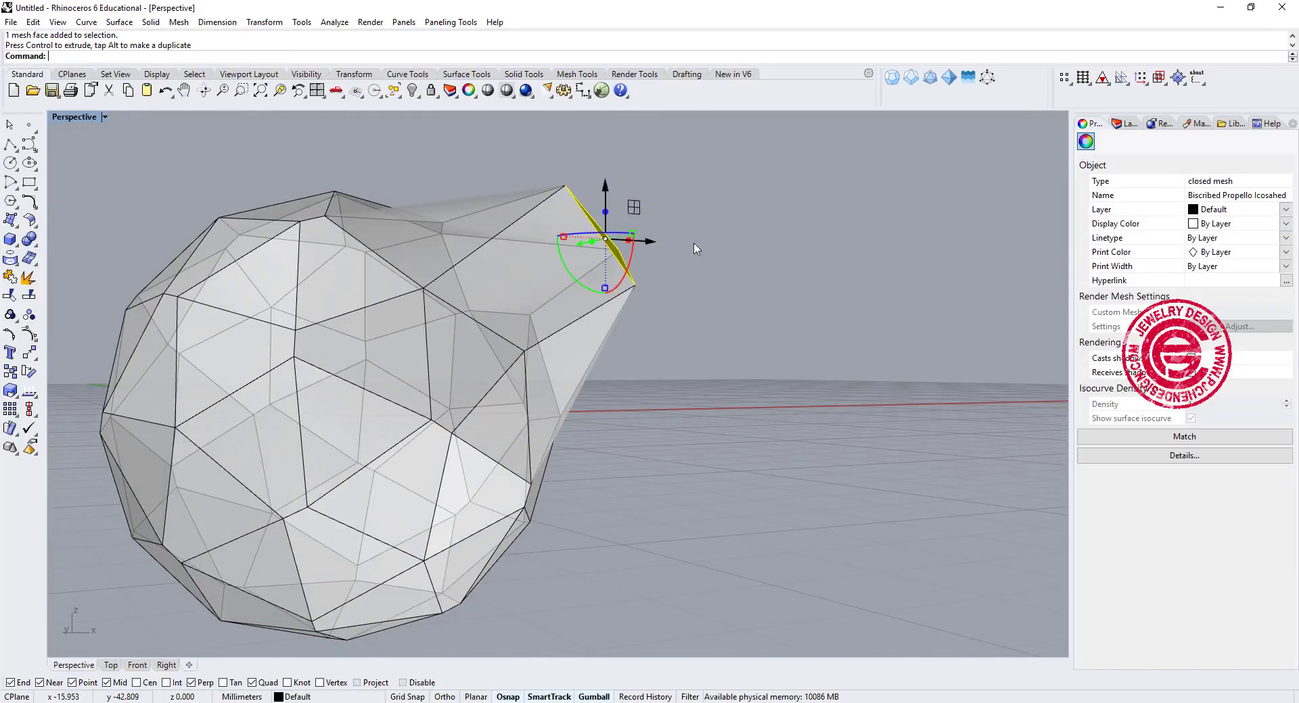
{"action": "left_click_drag", "start_coordinate": [696, 248], "coordinate": [575, 377]}
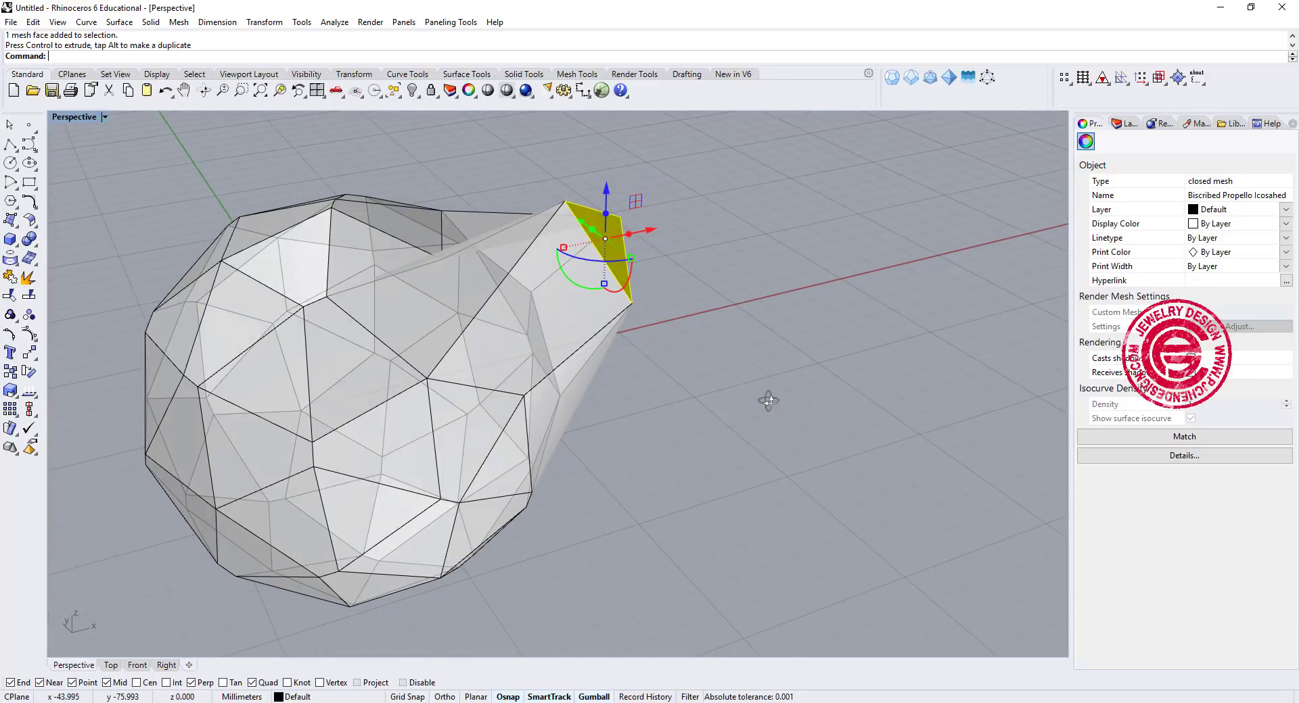
{"action": "mouse_move", "coordinate": [884, 303]}
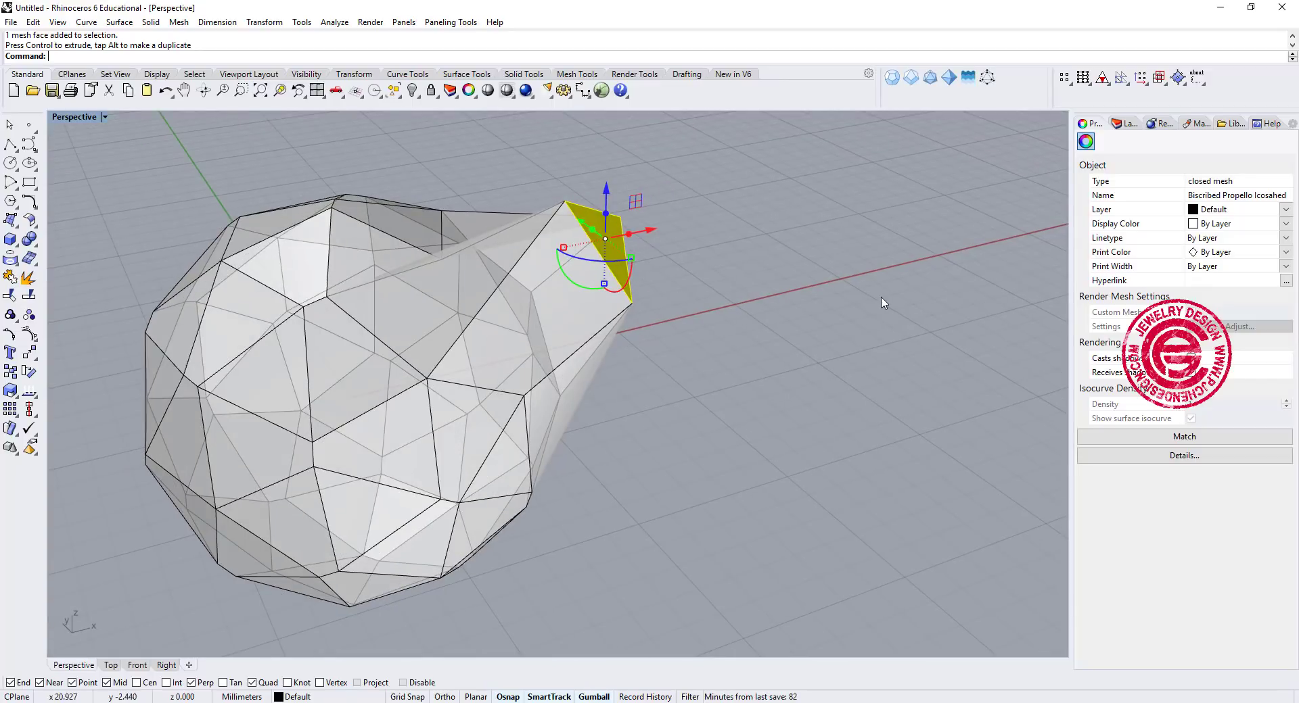